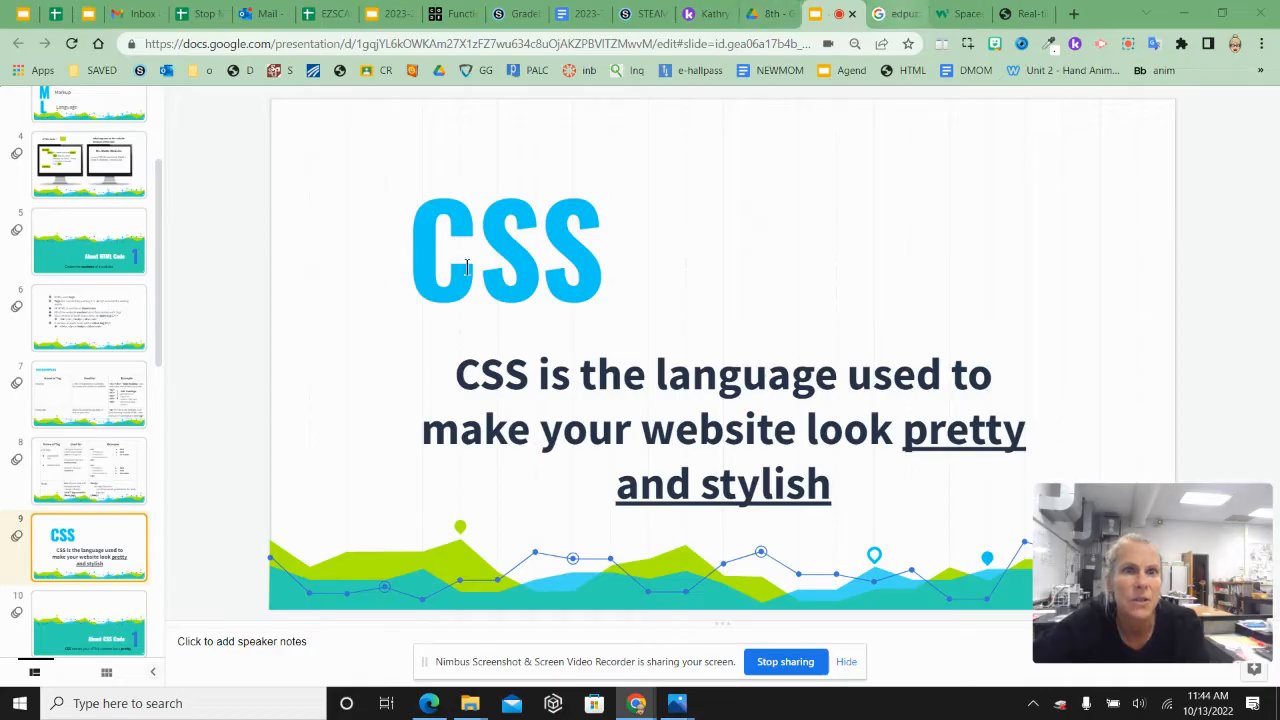
mouse_move(862, 444)
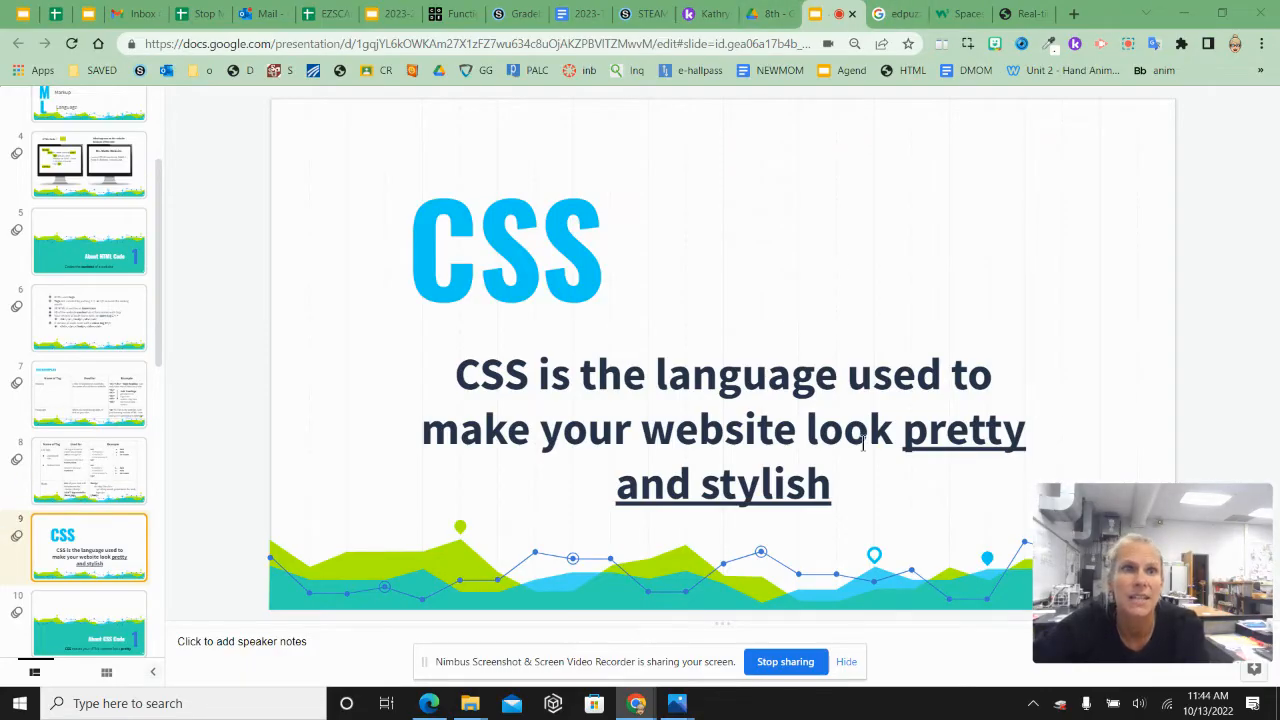
- Advance through the About CSS Code slide to the Cascading Style Sheet slide
left_click(1020, 12)
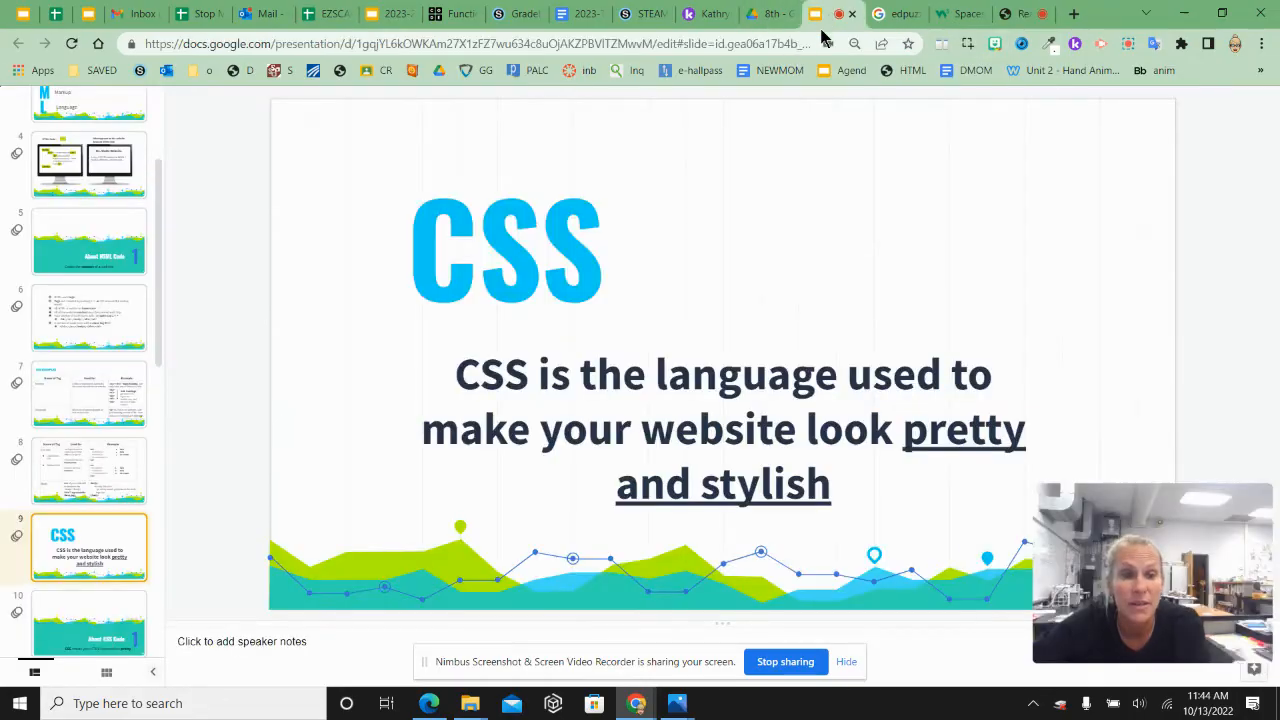
mouse_move(852, 70)
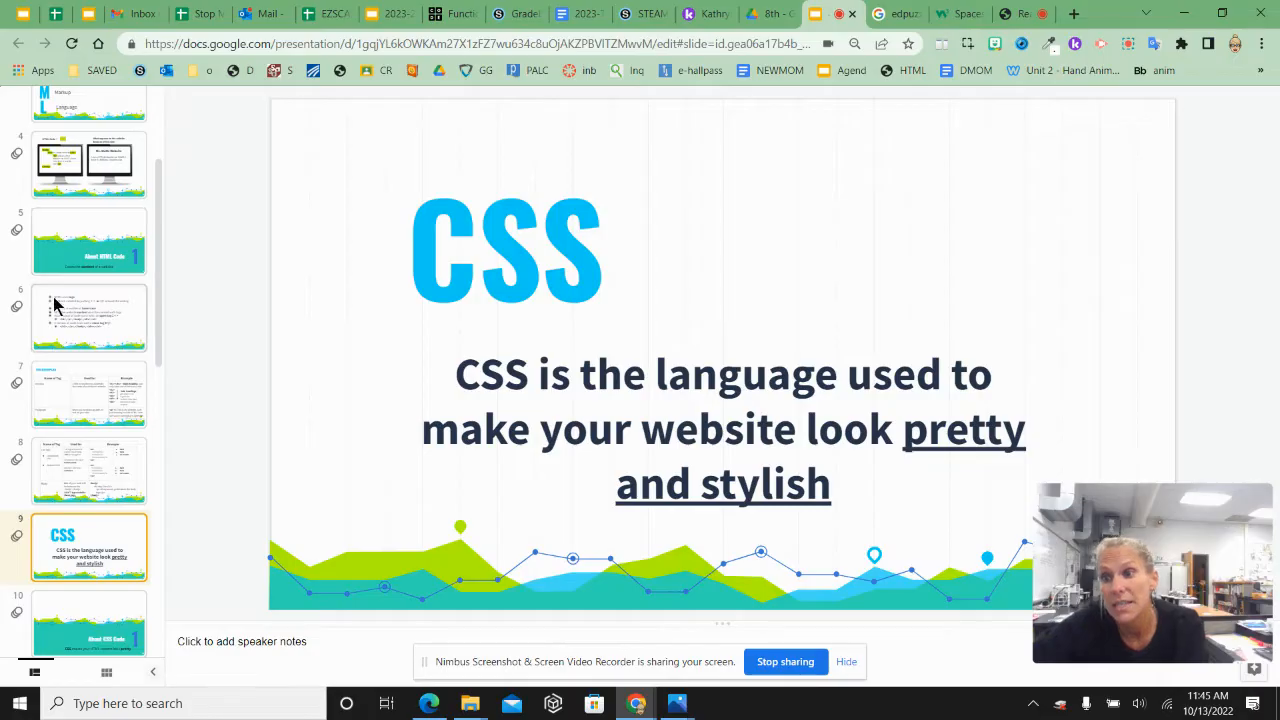
scroll("down", 3)
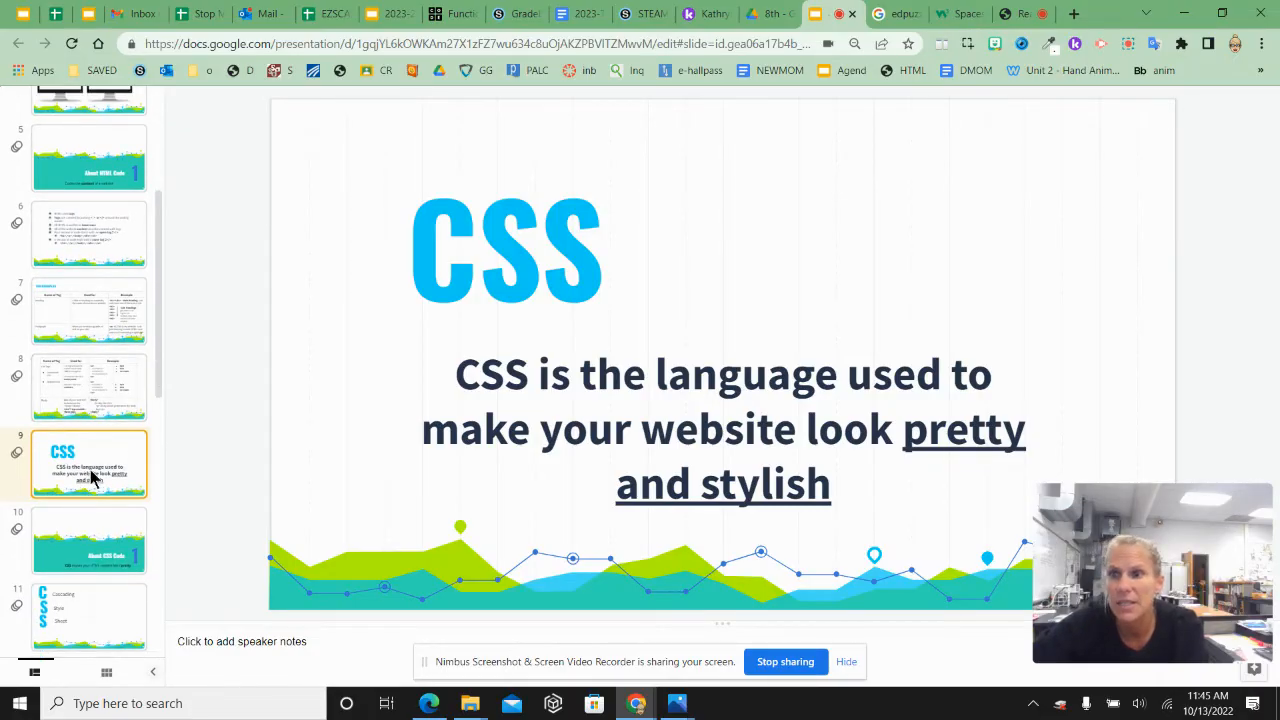
scroll("down", 3)
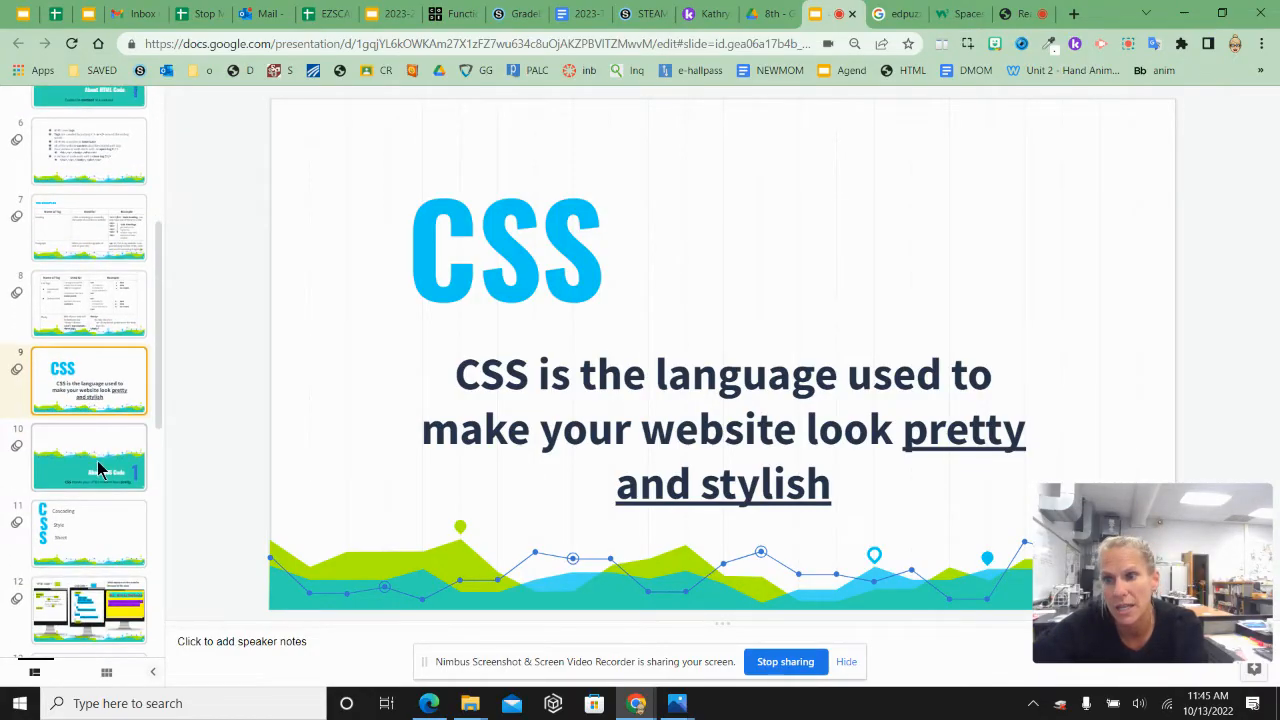
left_click(88, 456)
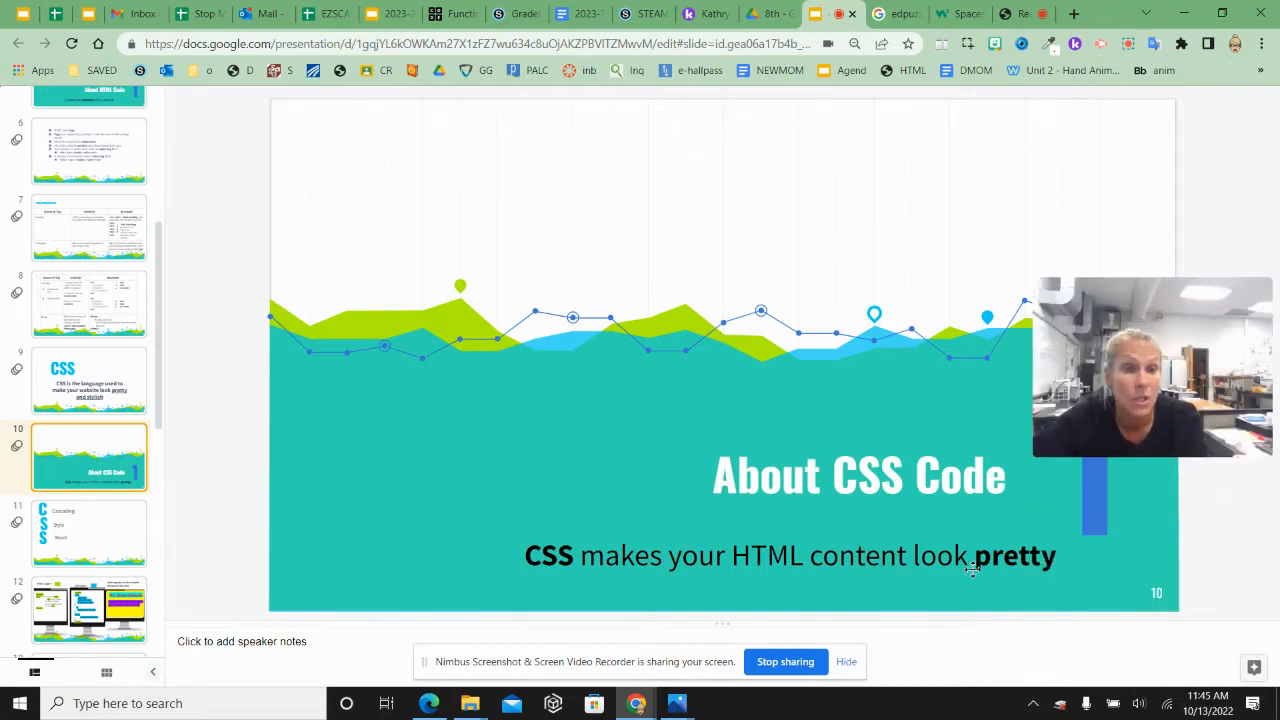
mouse_move(1078, 140)
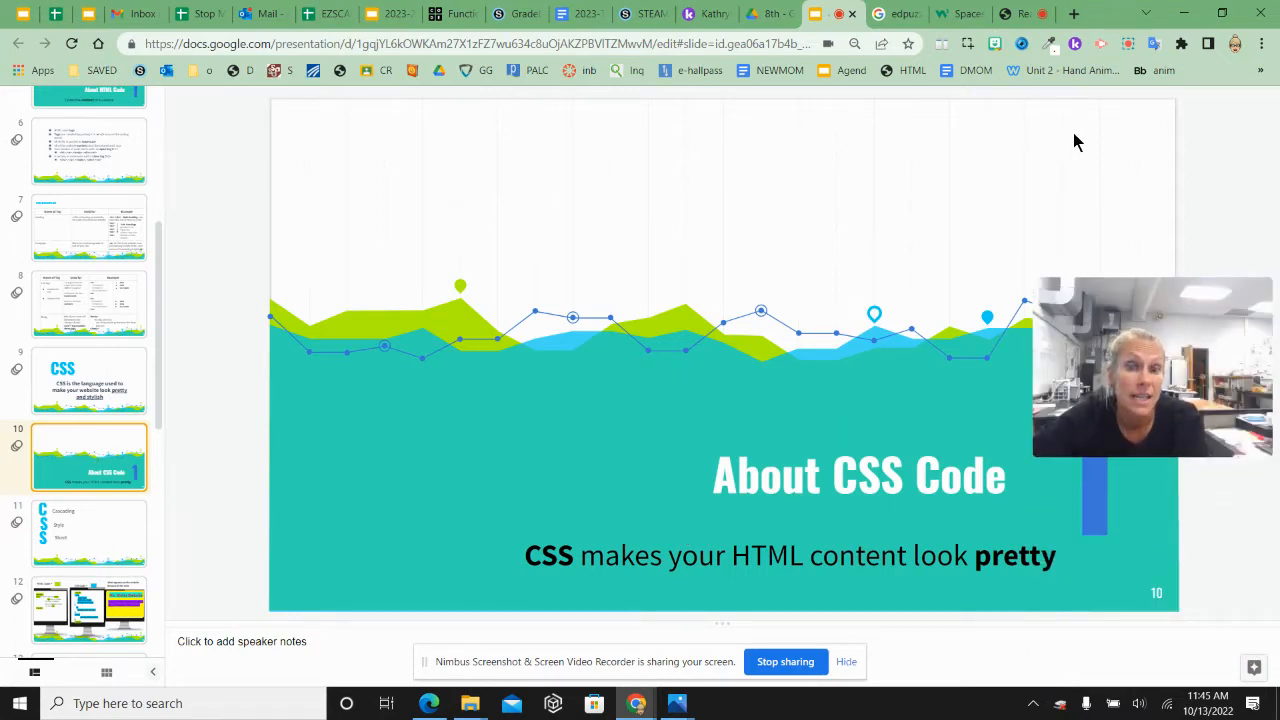
mouse_move(1072, 108)
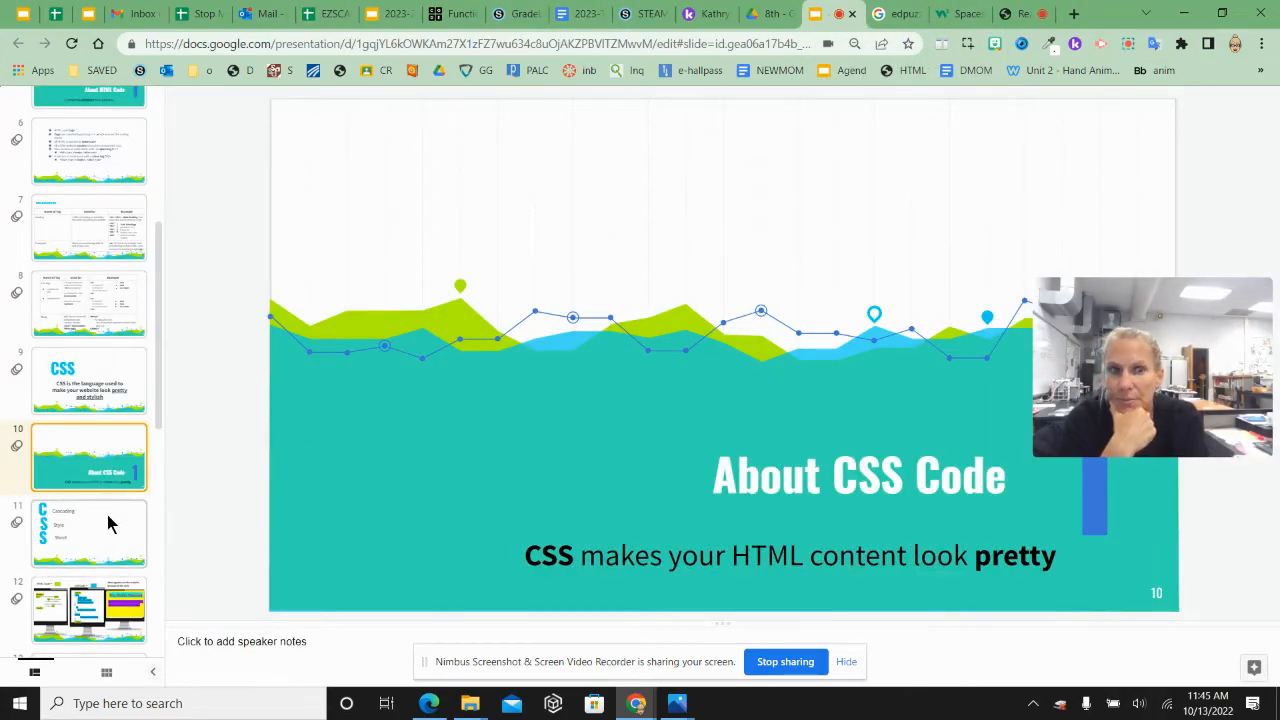
left_click(88, 532)
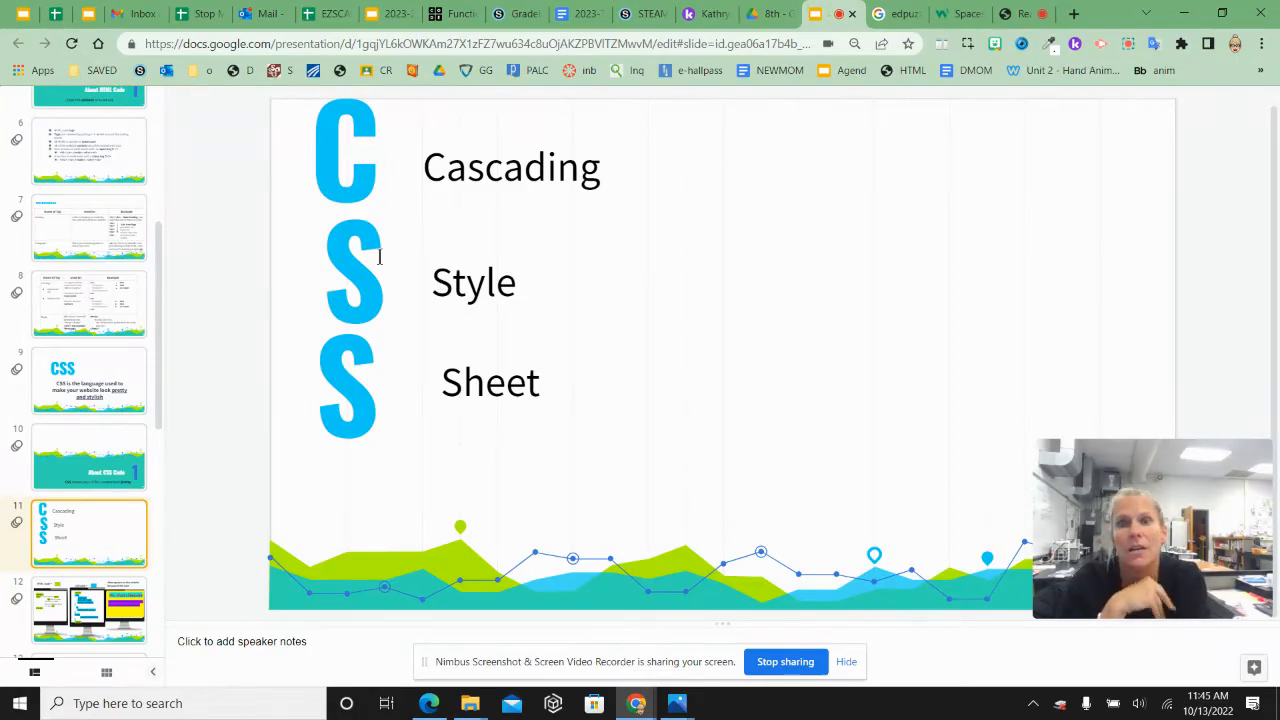
- Show the example slide comparing HTML code, CSS code and the styled website
left_click(88, 600)
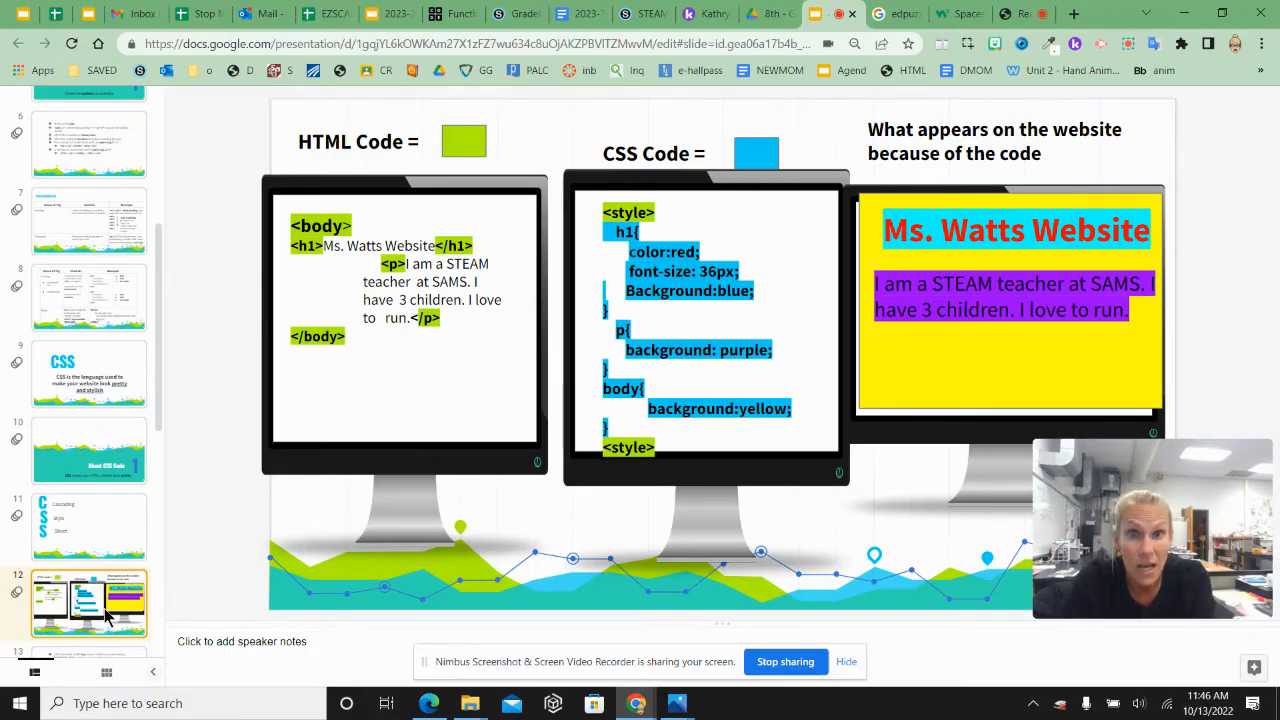
mouse_move(1016, 616)
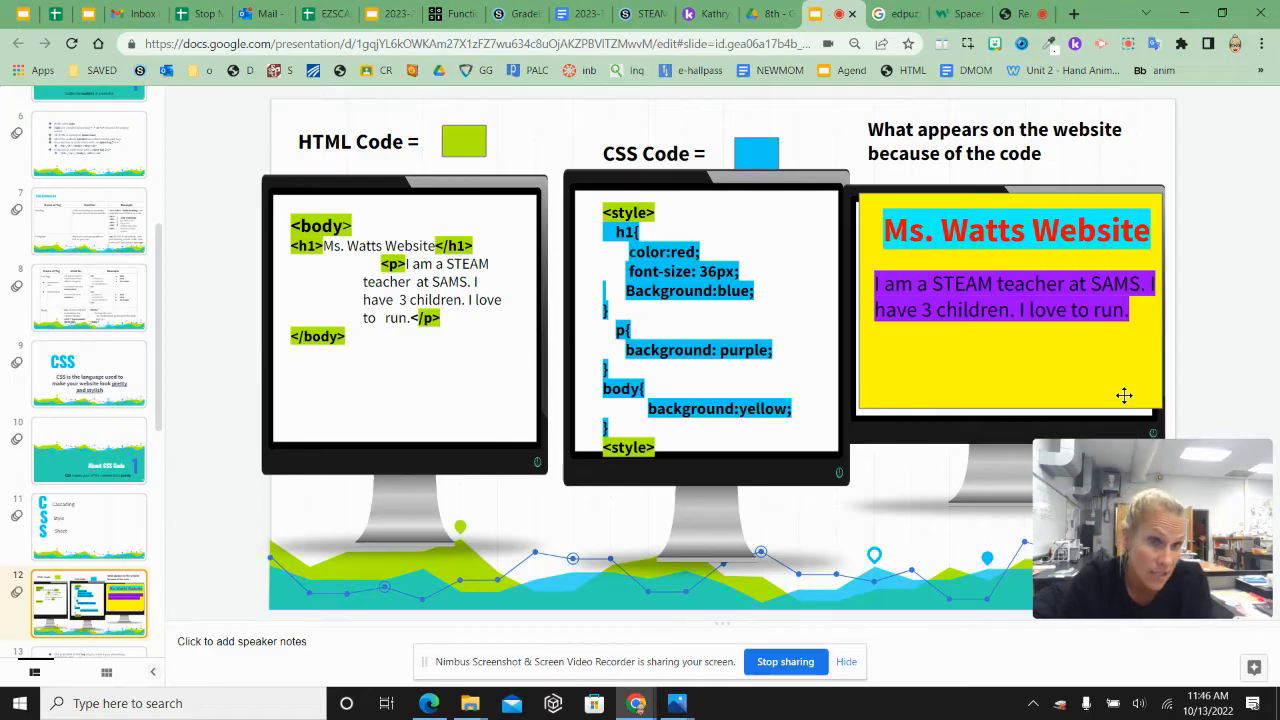
mouse_move(390, 630)
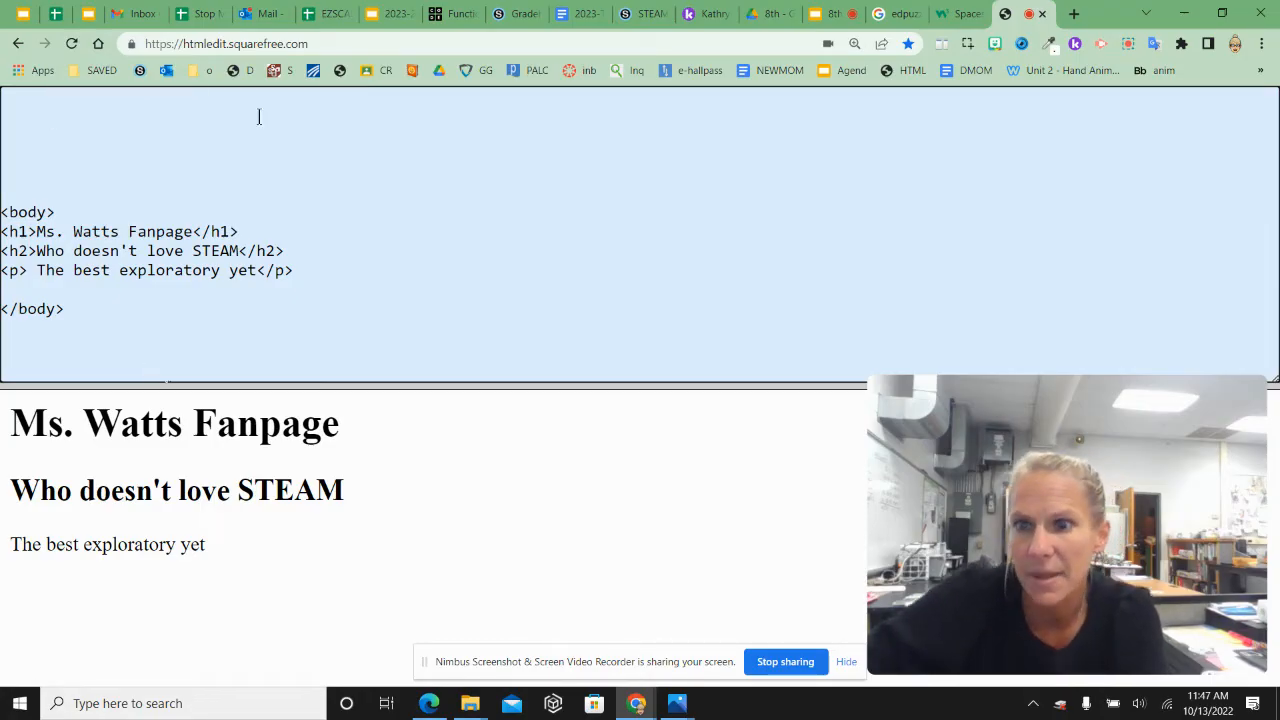
- Add a <style> block with an h1 rule color:red, turning the Ms. Watts Fanpage heading red
type("<sty")
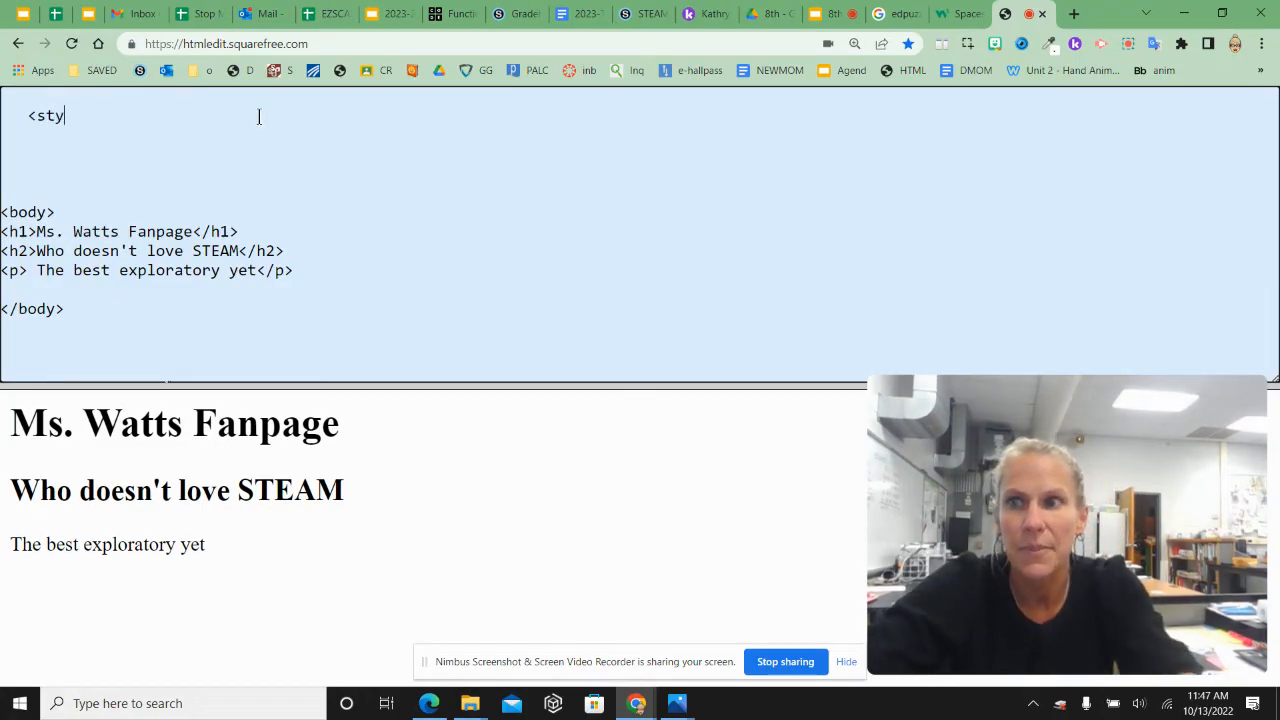
type("le>")
type("<")
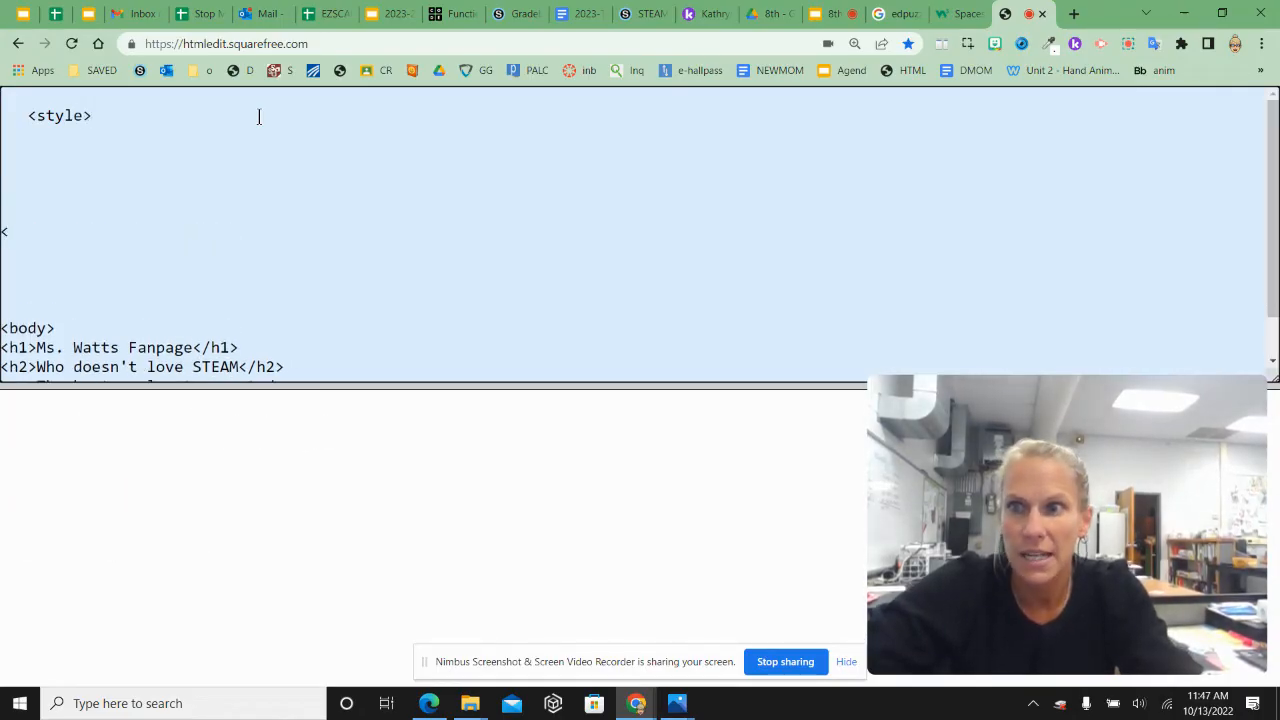
type("/style>")
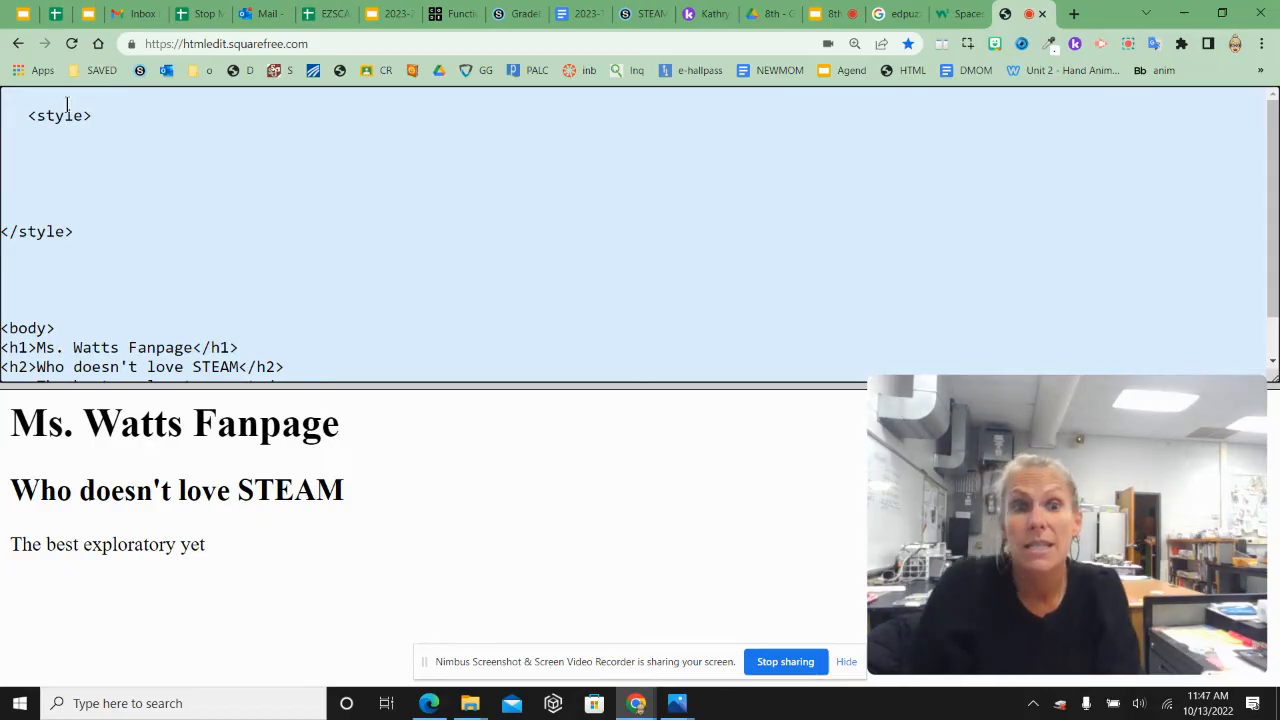
type("h1")
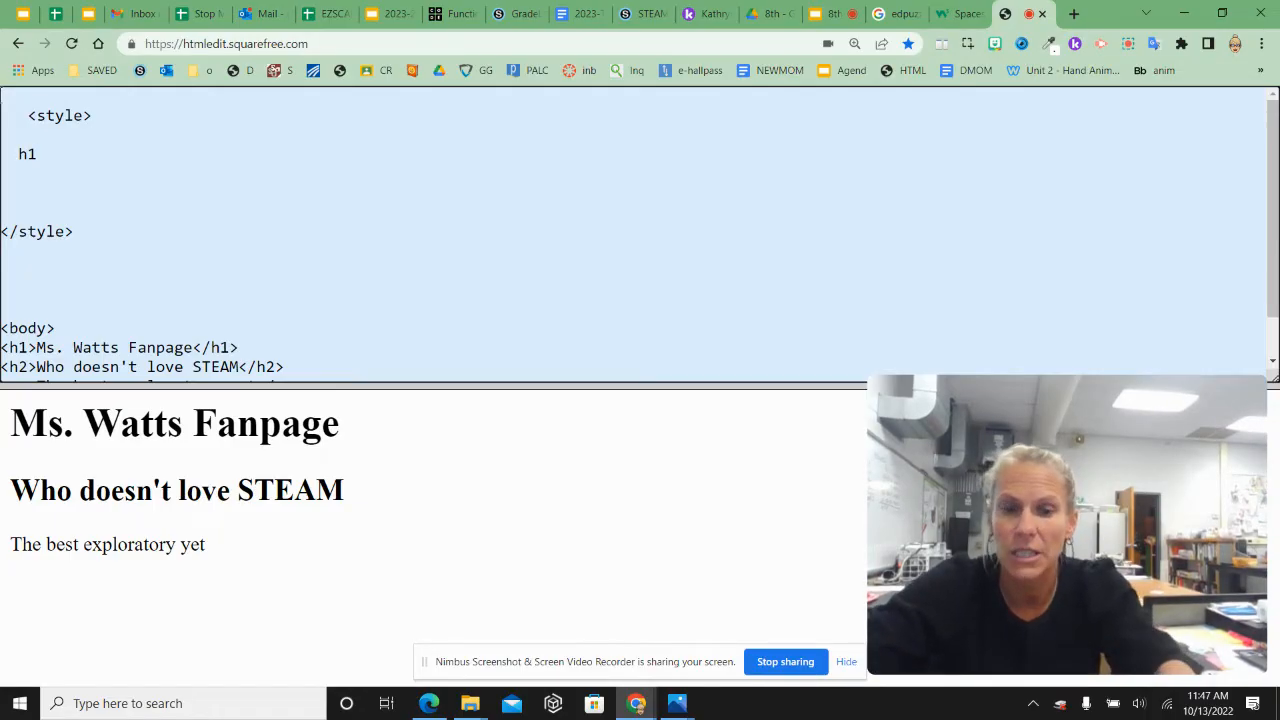
type("{")
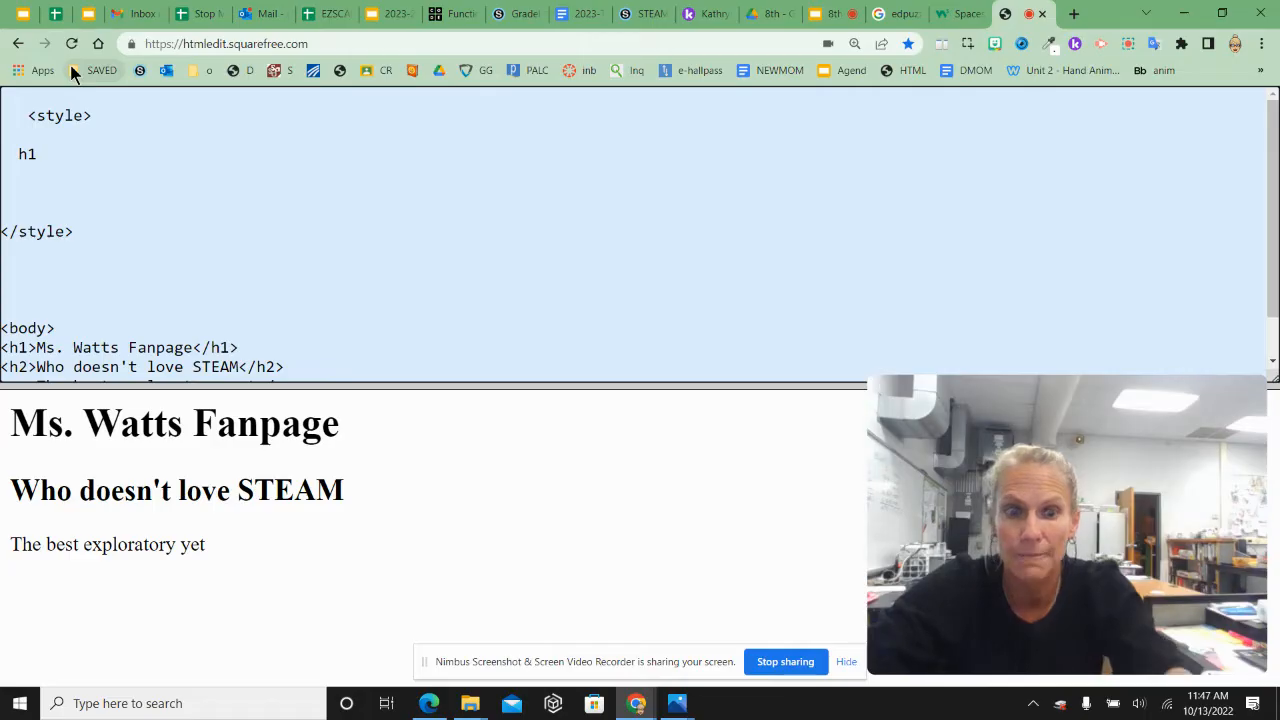
type("{")
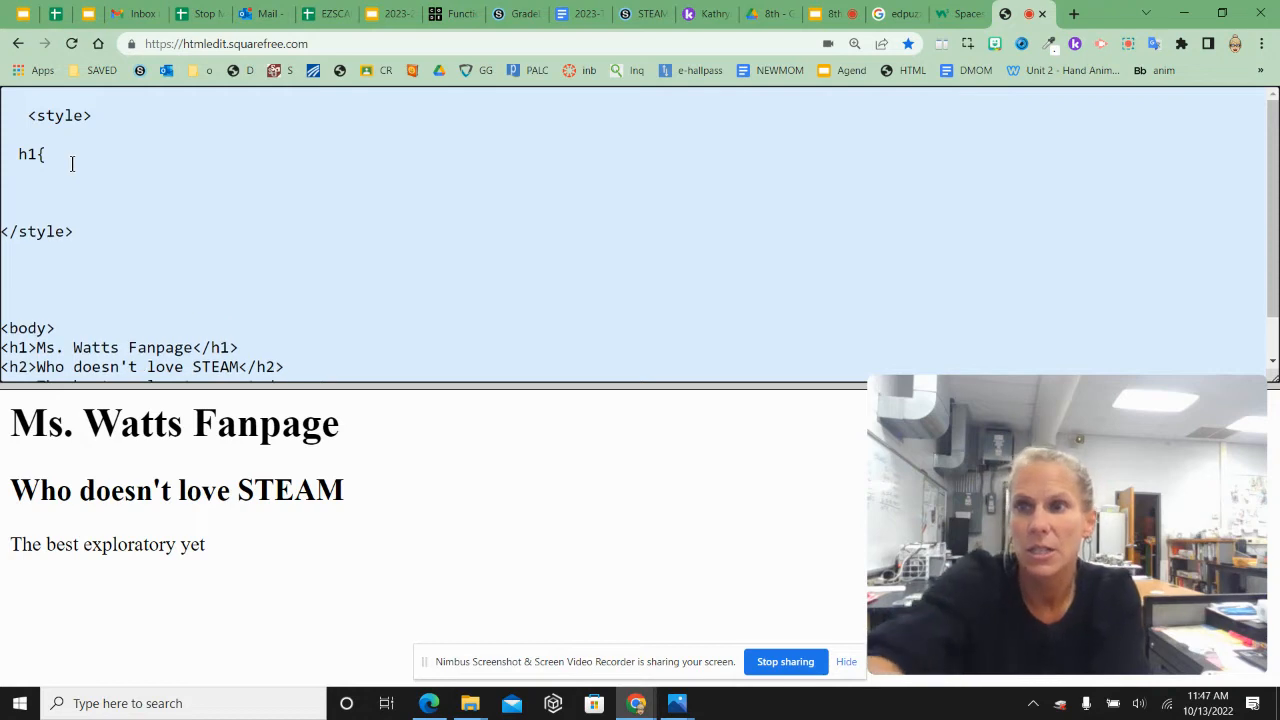
type("co")
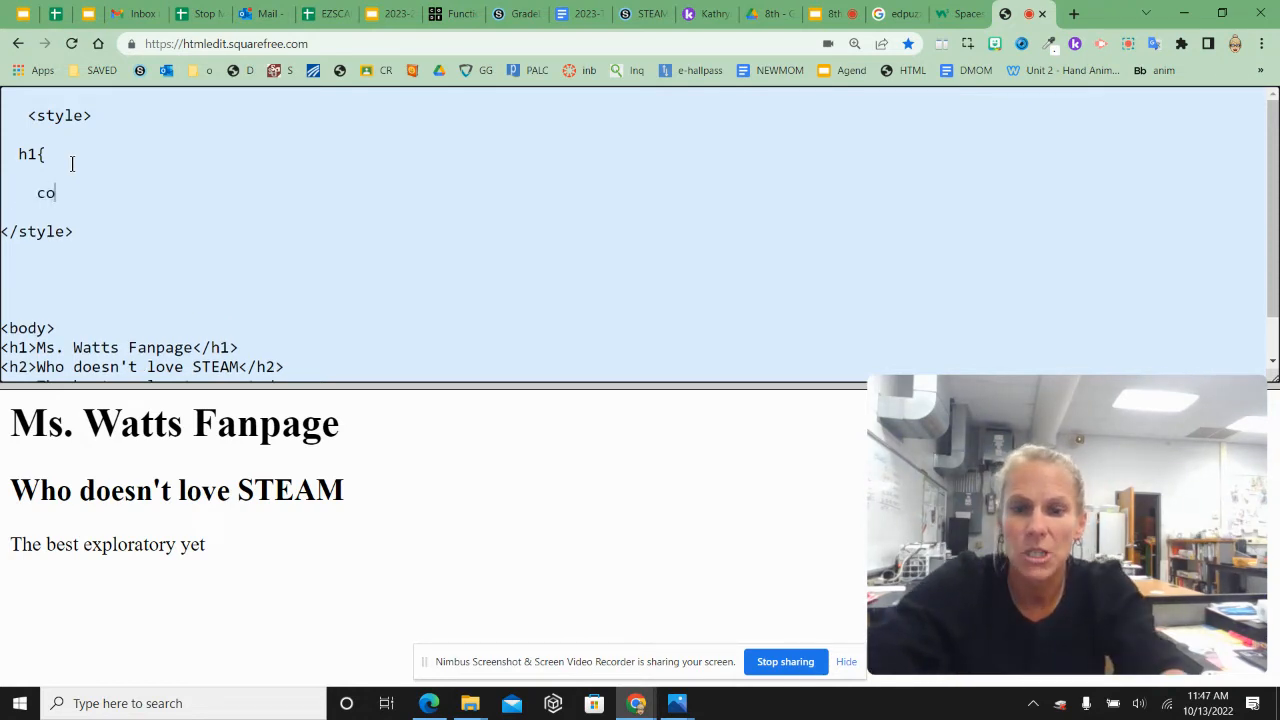
type("lor\"")
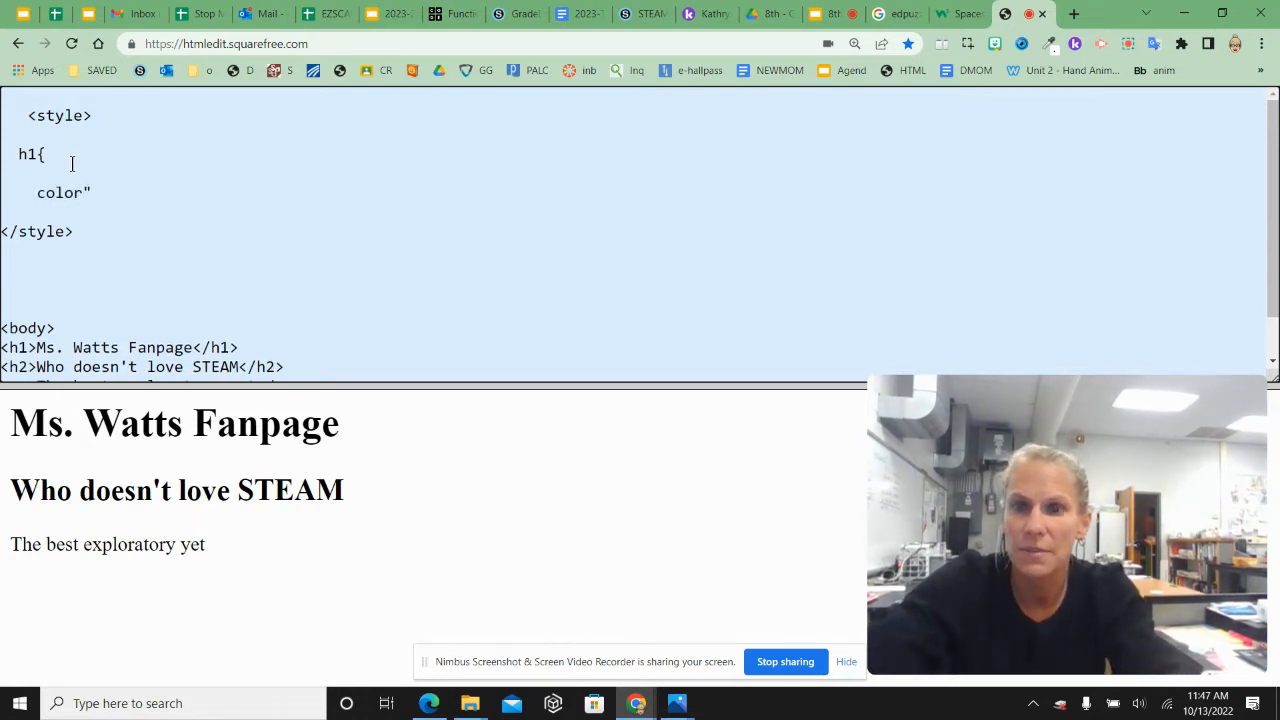
type(":red")
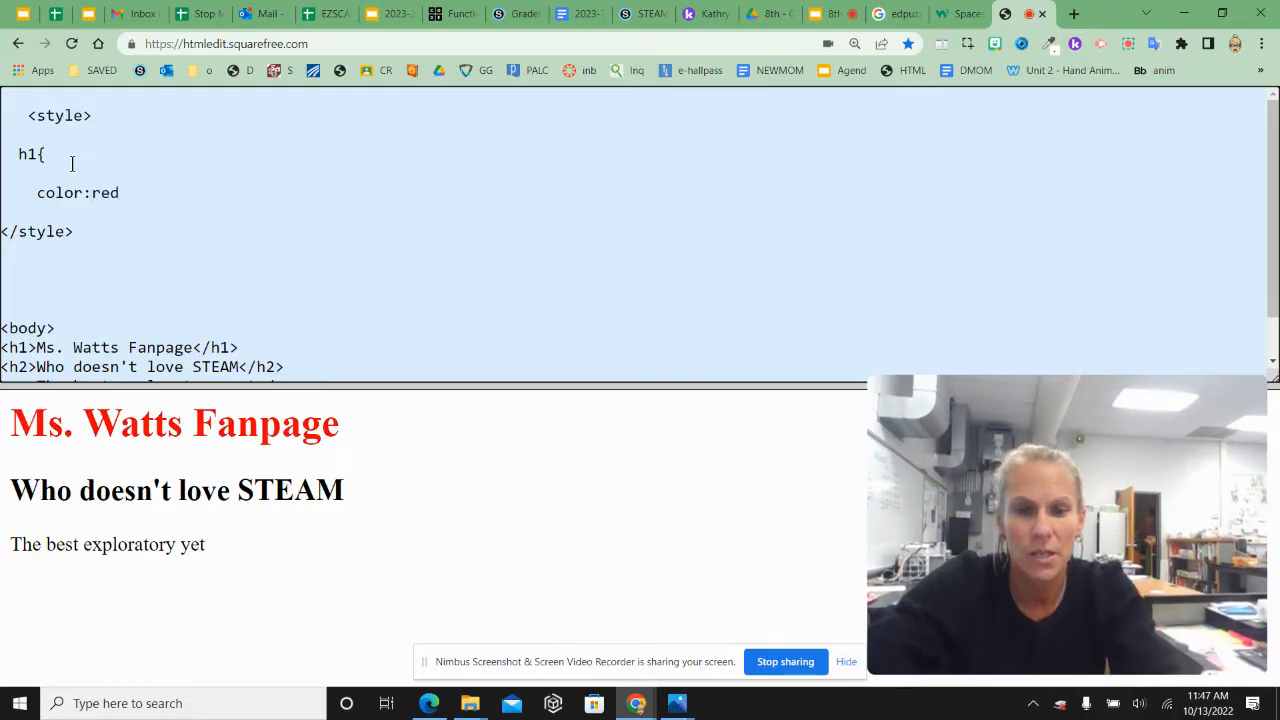
type(";")
type("}")
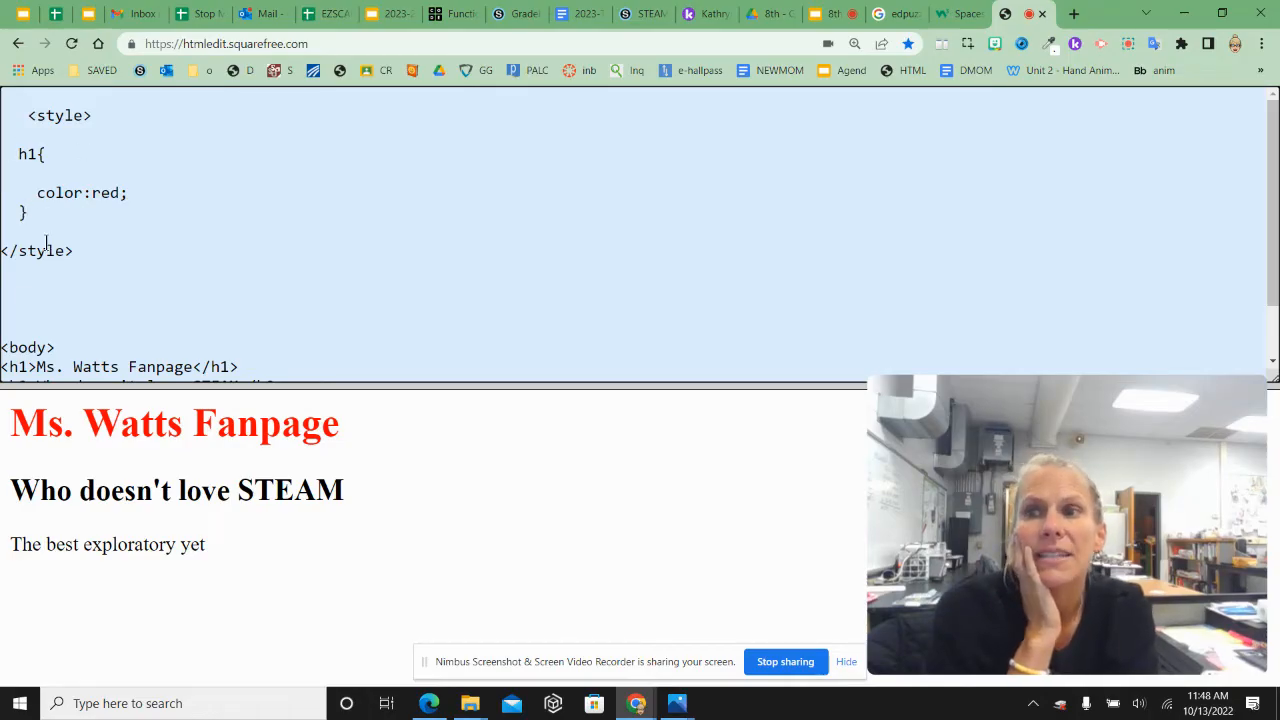
left_click_drag(18, 152, 28, 212)
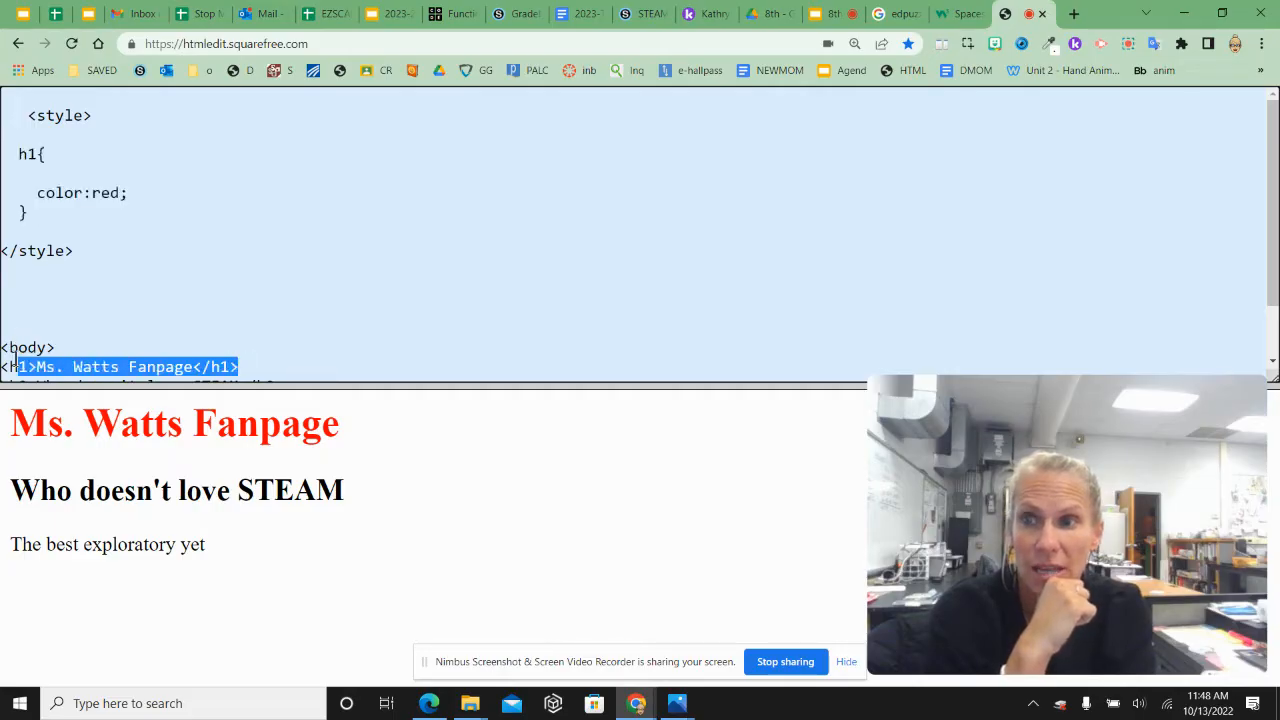
mouse_move(736, 320)
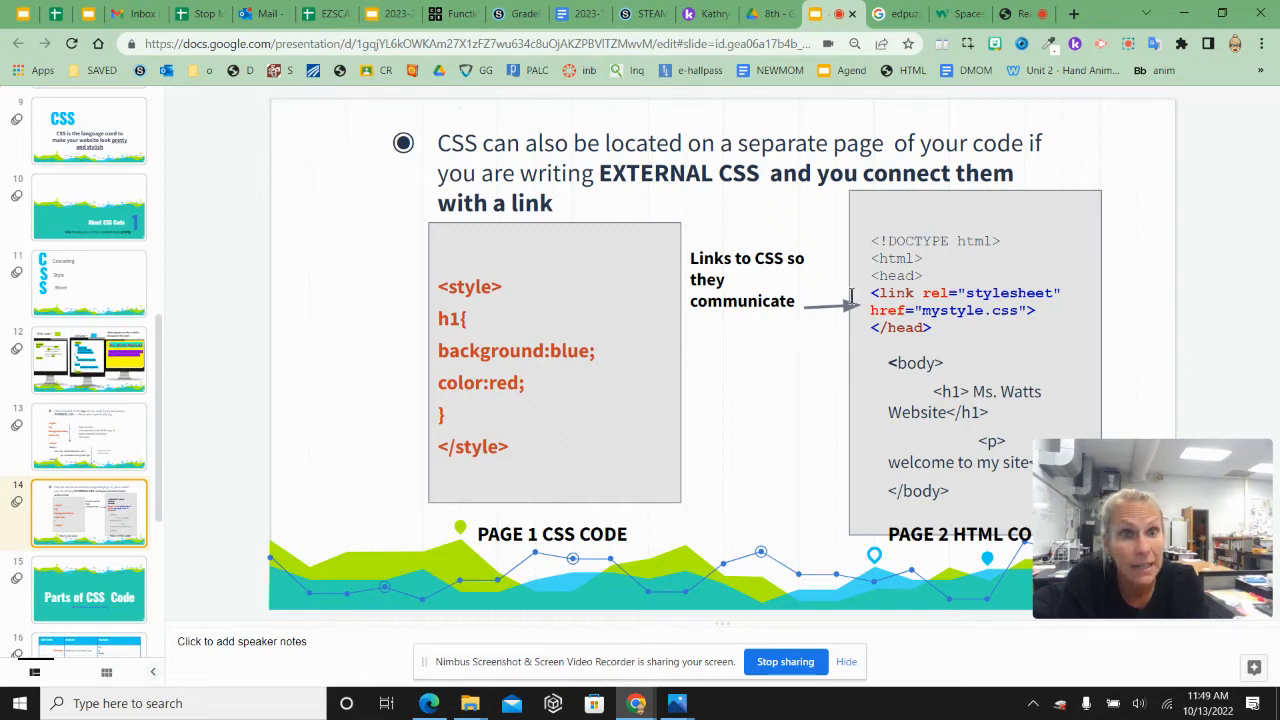
mouse_move(894, 486)
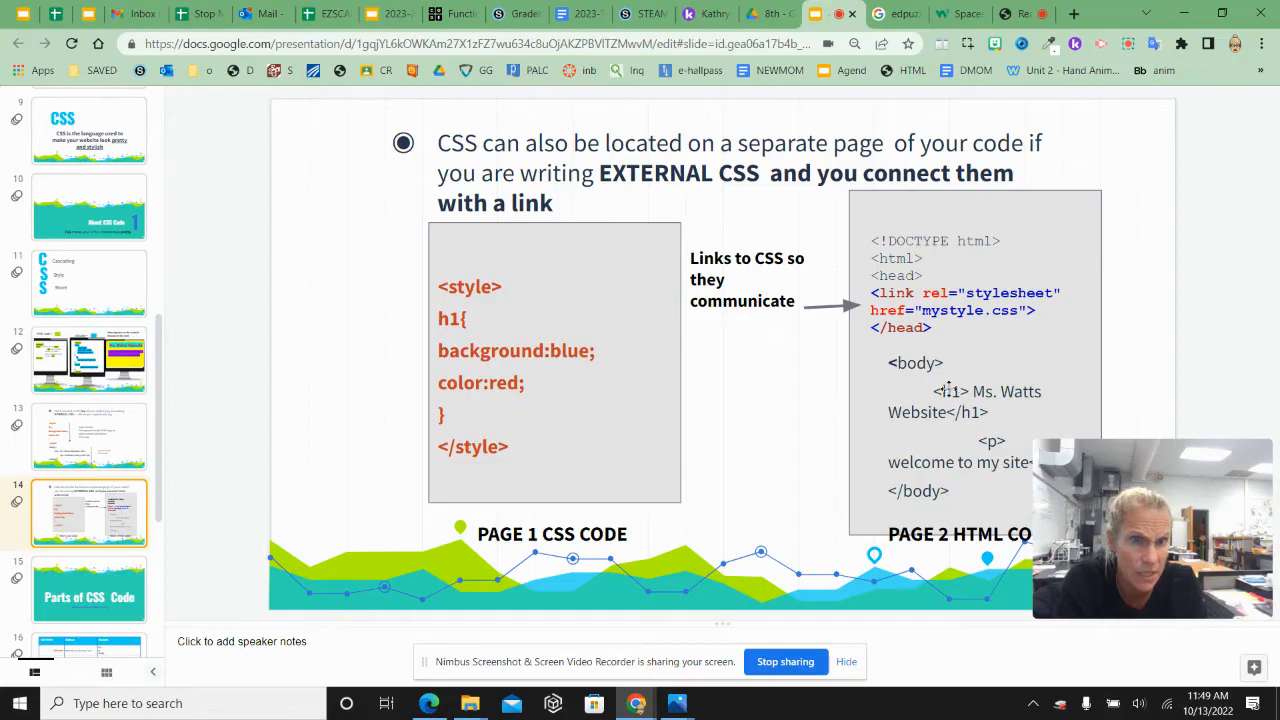
mouse_move(296, 422)
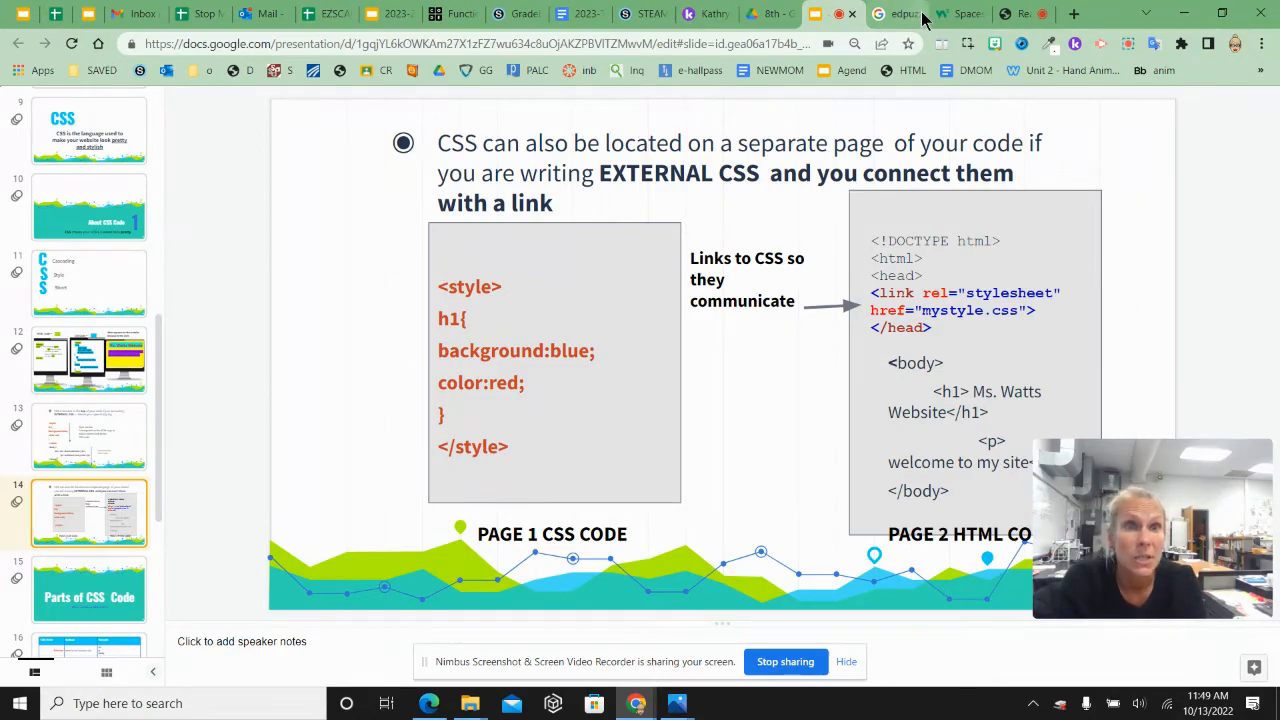
- Switch from the external CSS slide to the ktplace project in W3Schools Spaces
left_click(956, 12)
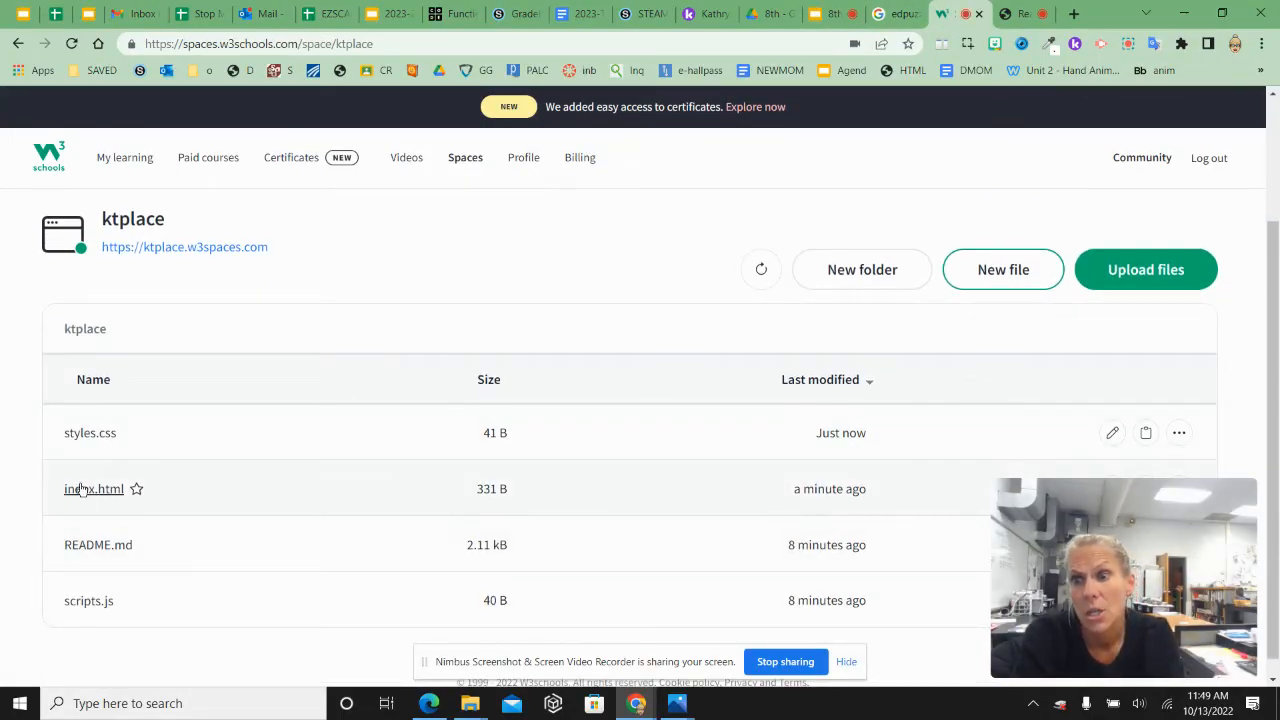
- Preview index.html, then open the empty styles.css stylesheet in the editor
left_click(94, 488)
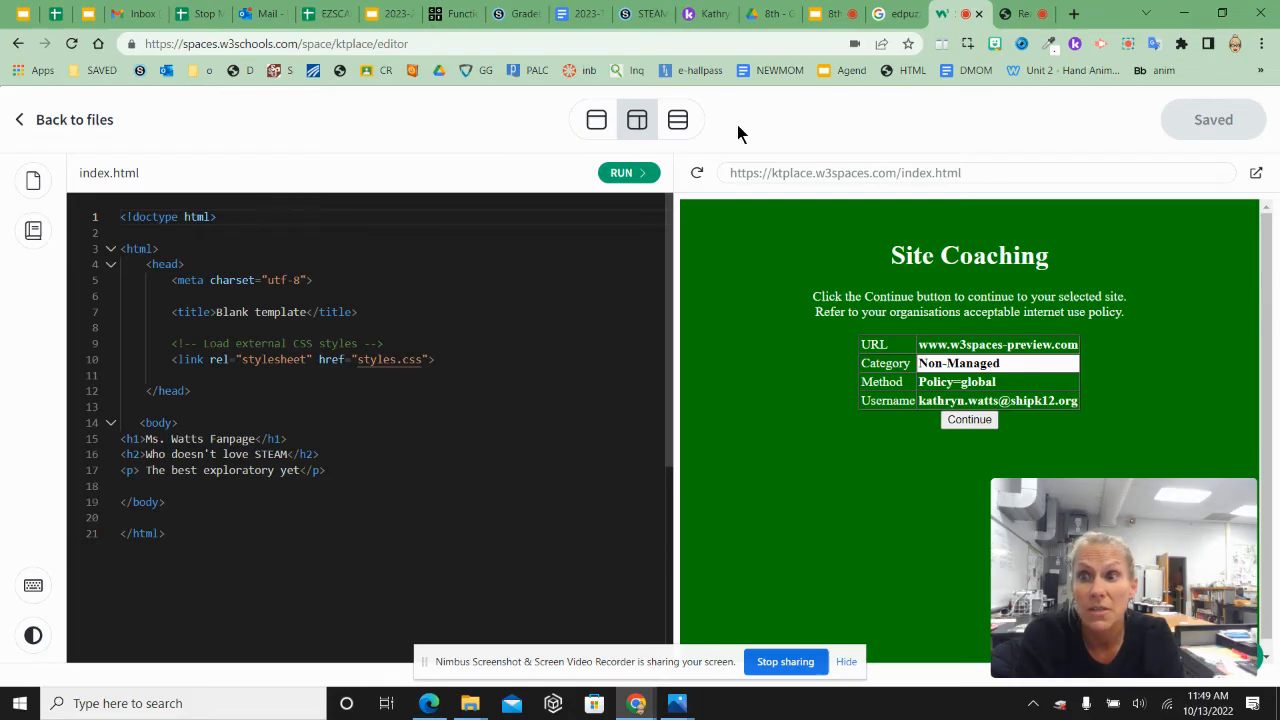
left_click(628, 172)
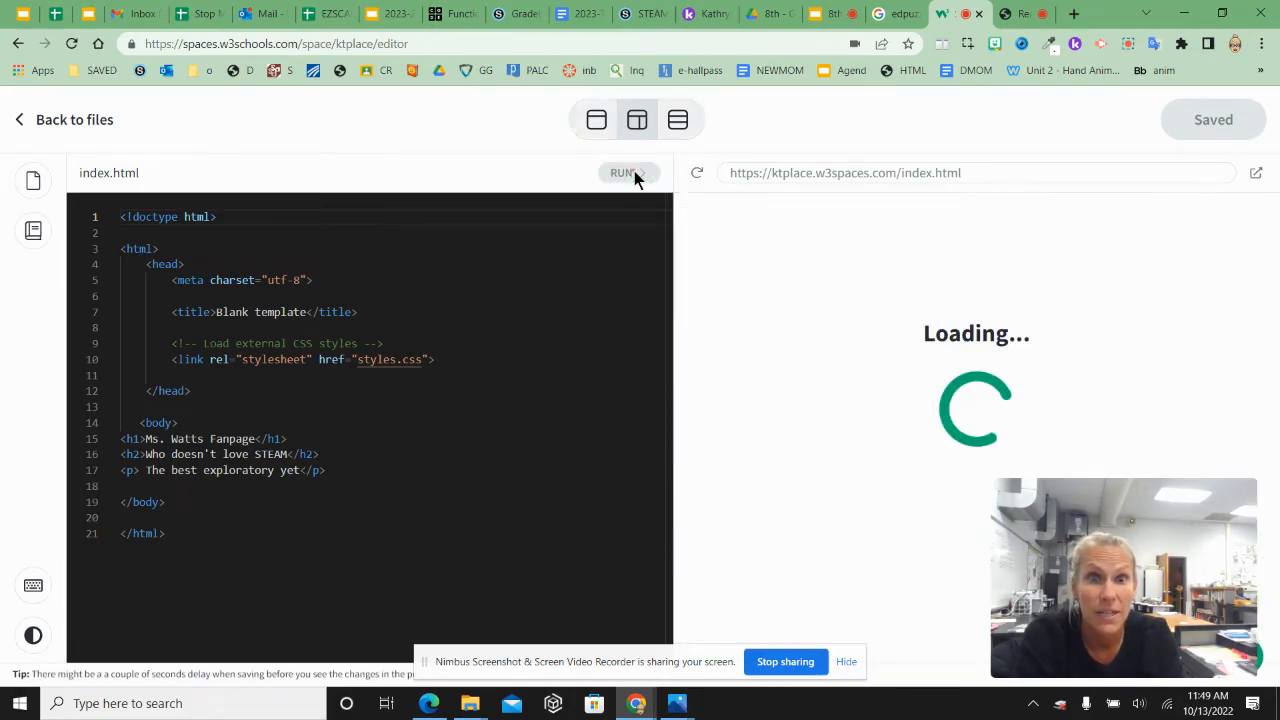
left_click(624, 172)
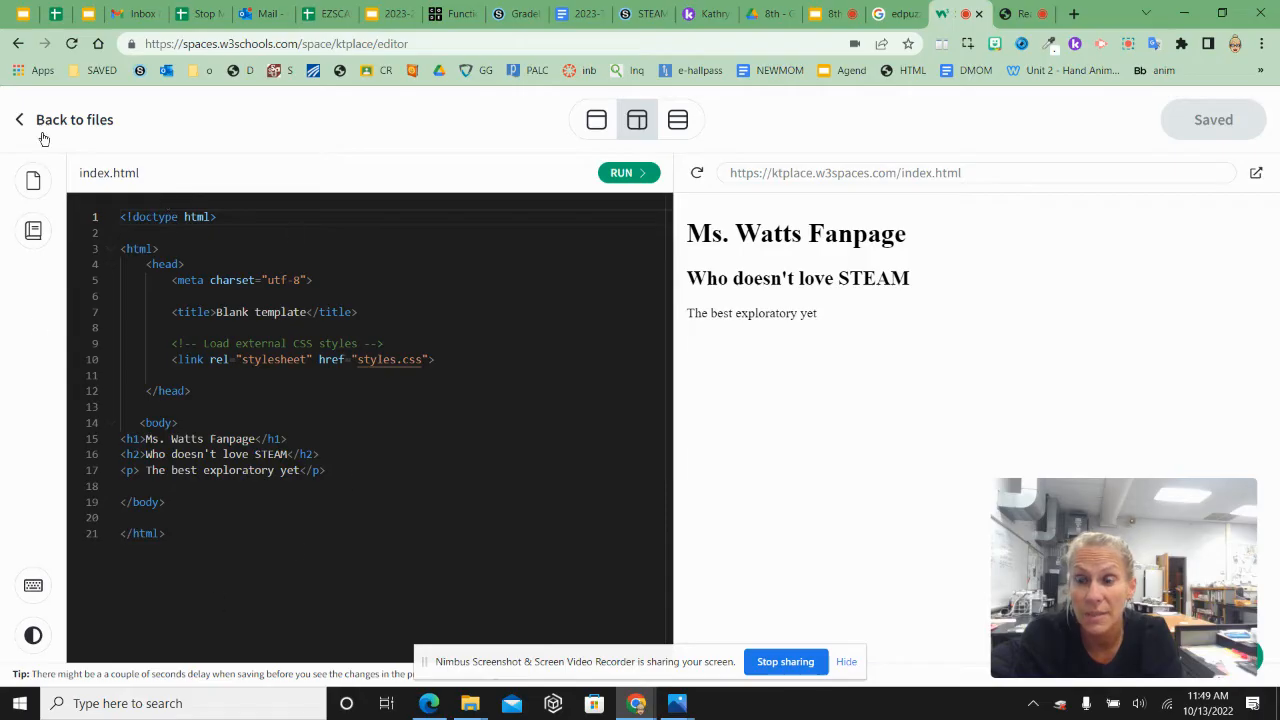
mouse_move(132, 162)
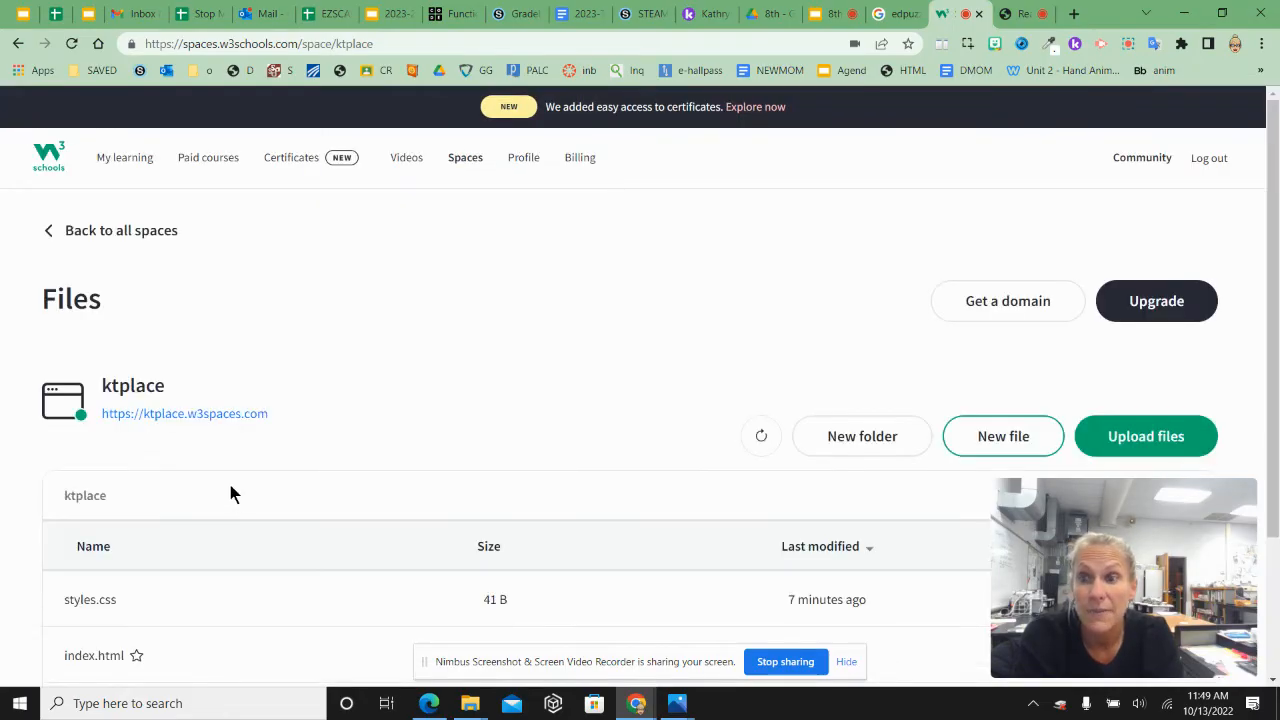
scroll("down", 3)
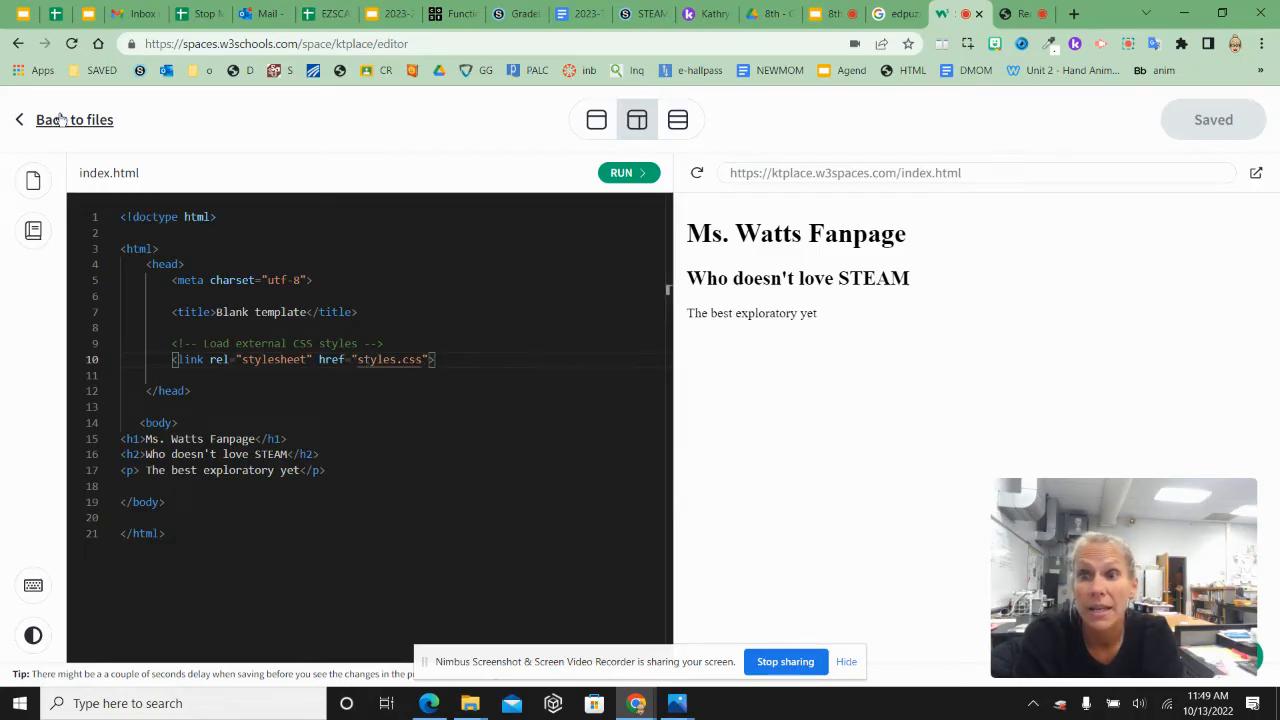
left_click(76, 120)
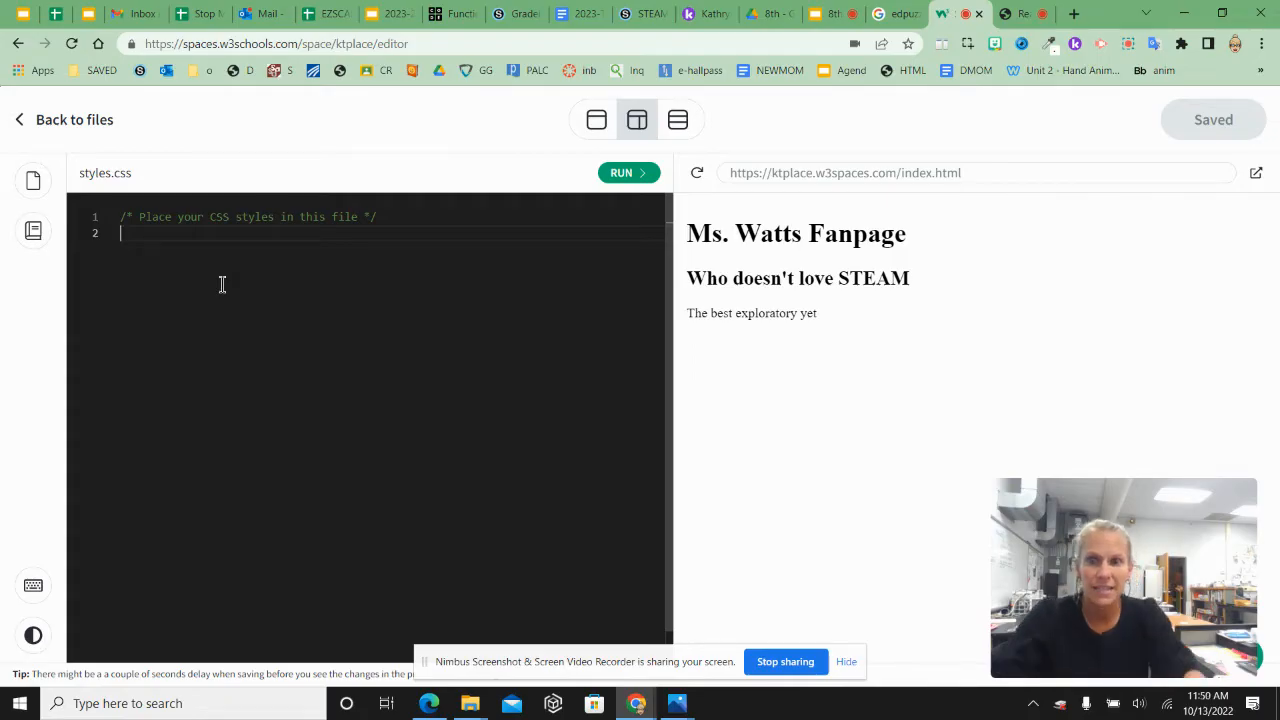
- Write an h1 rule with color: red in styles.css so the heading turns red
type("h2")
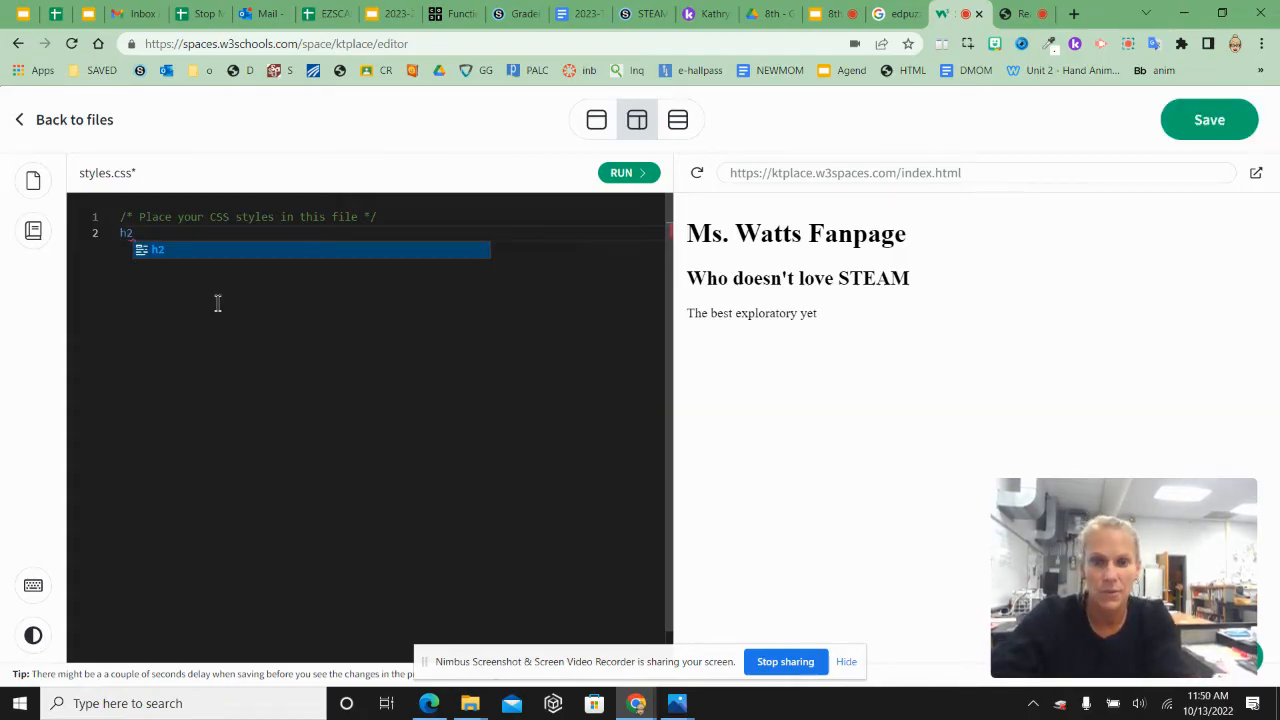
type("1")
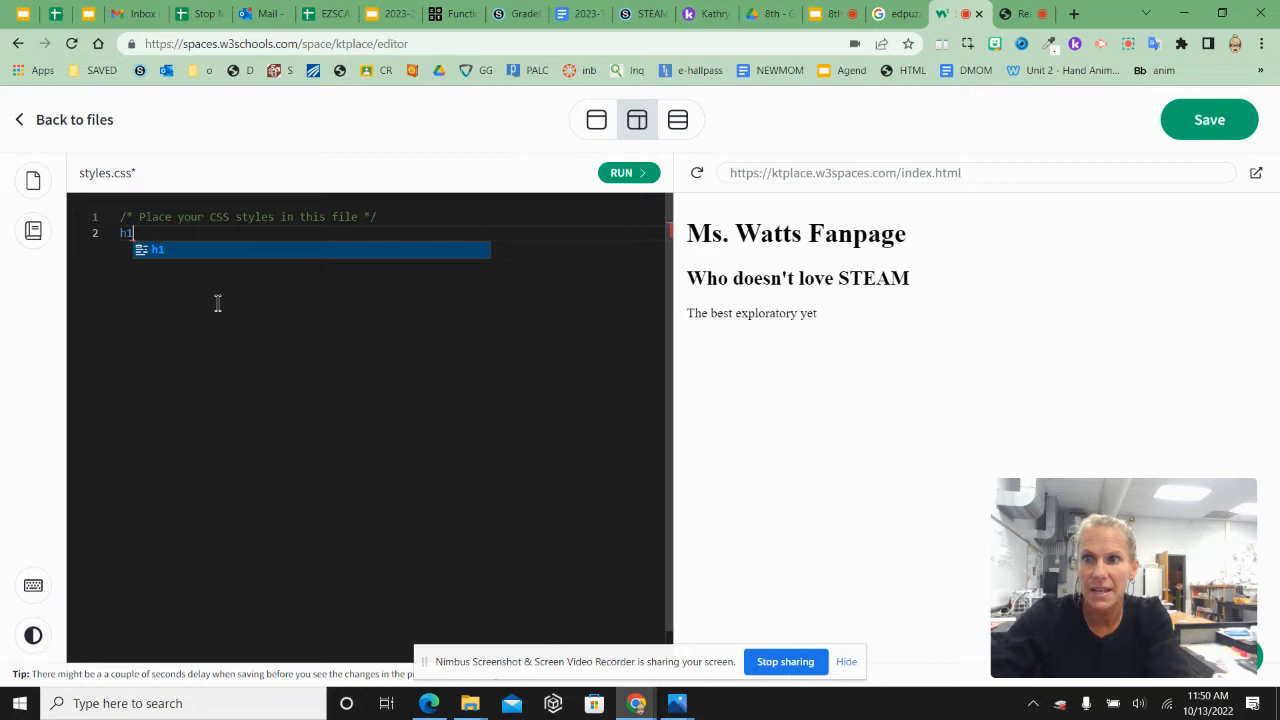
type("{")
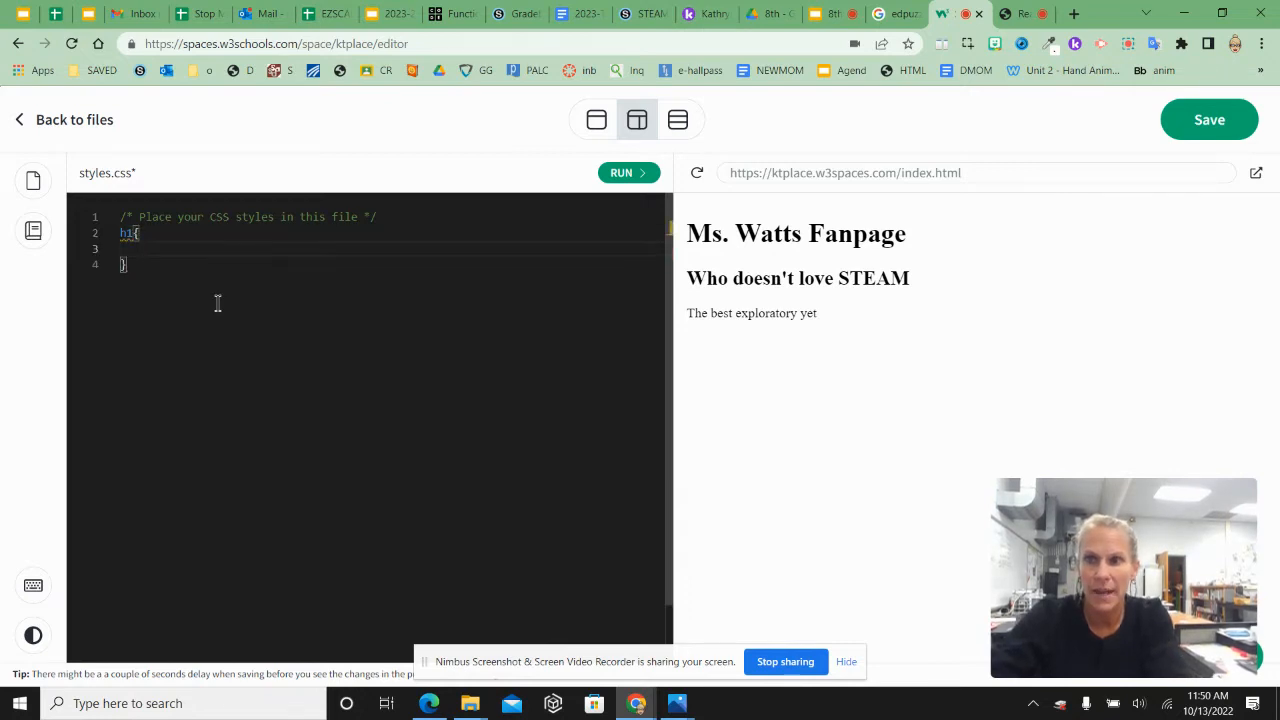
type("color:")
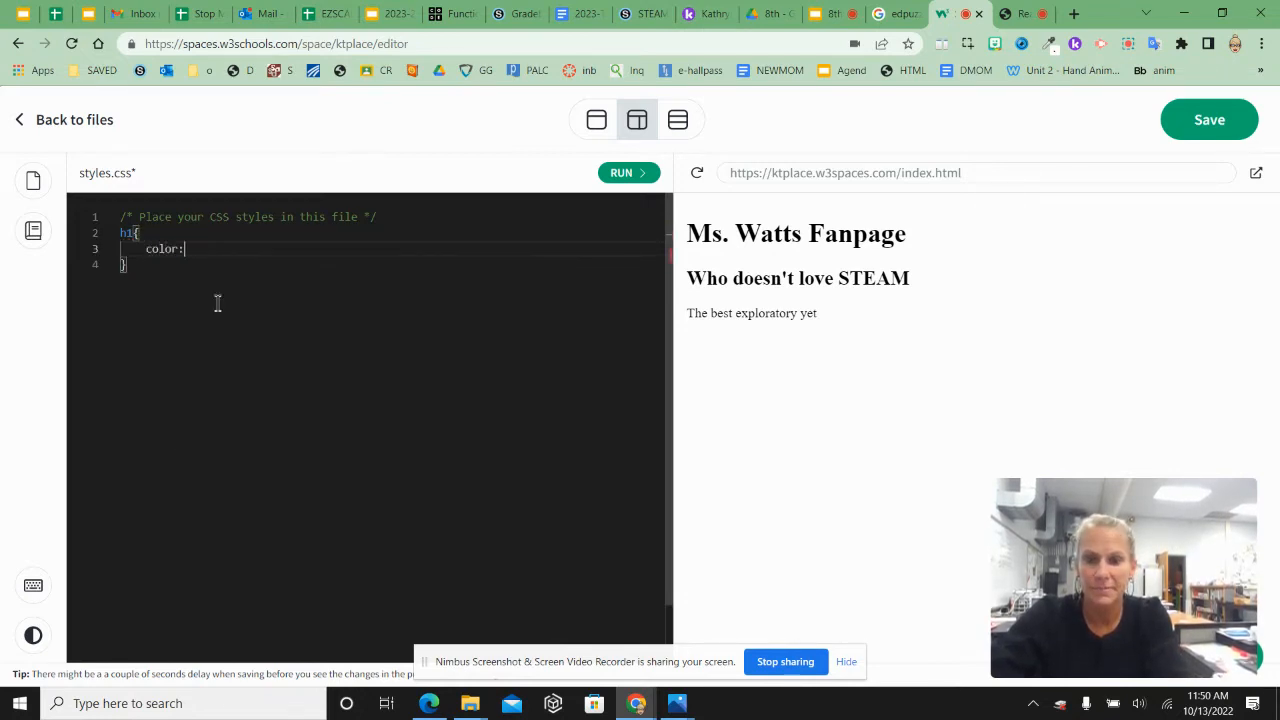
type("red;")
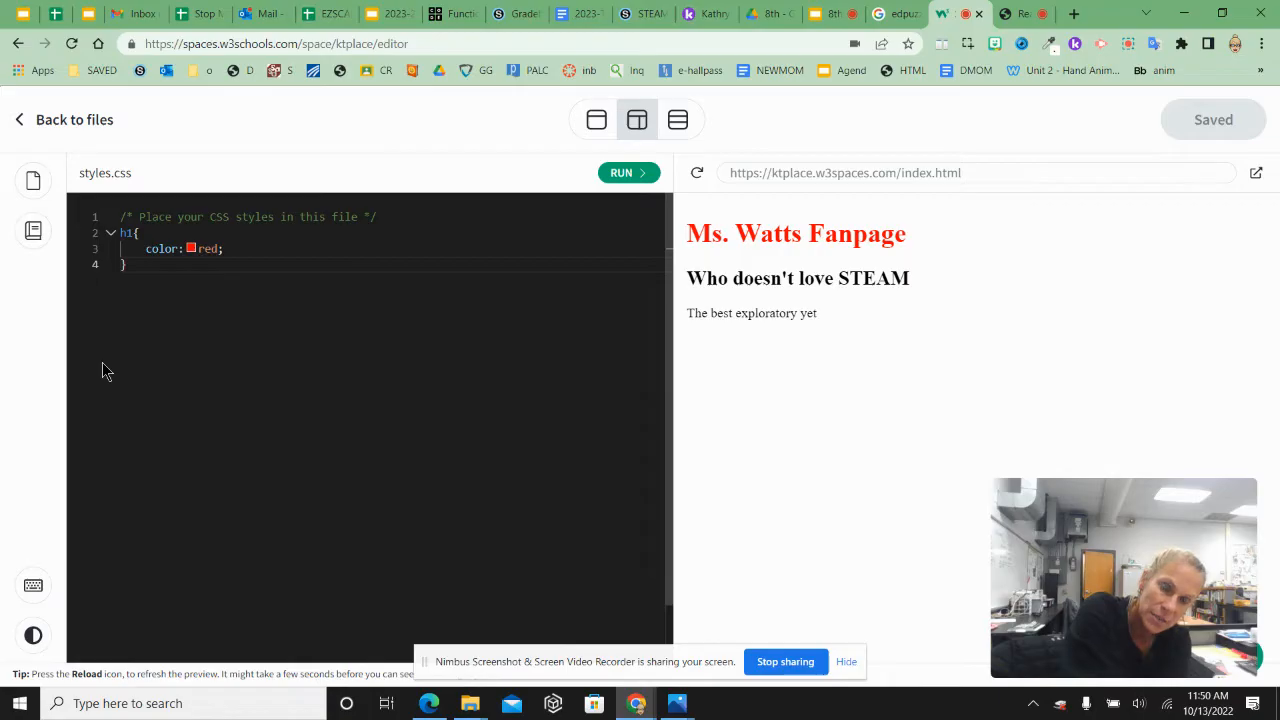
mouse_move(116, 358)
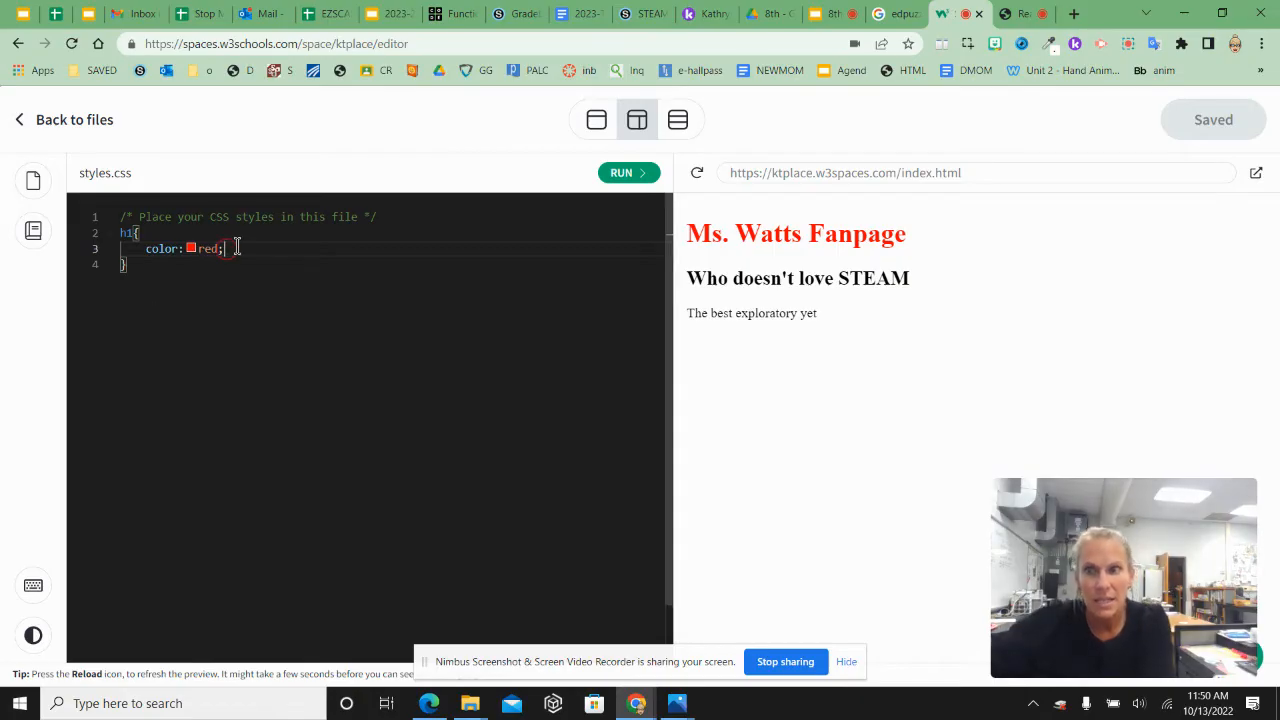
- Change the h1 colour value from red to blue and return to the external CSS slide
key("Backspace")
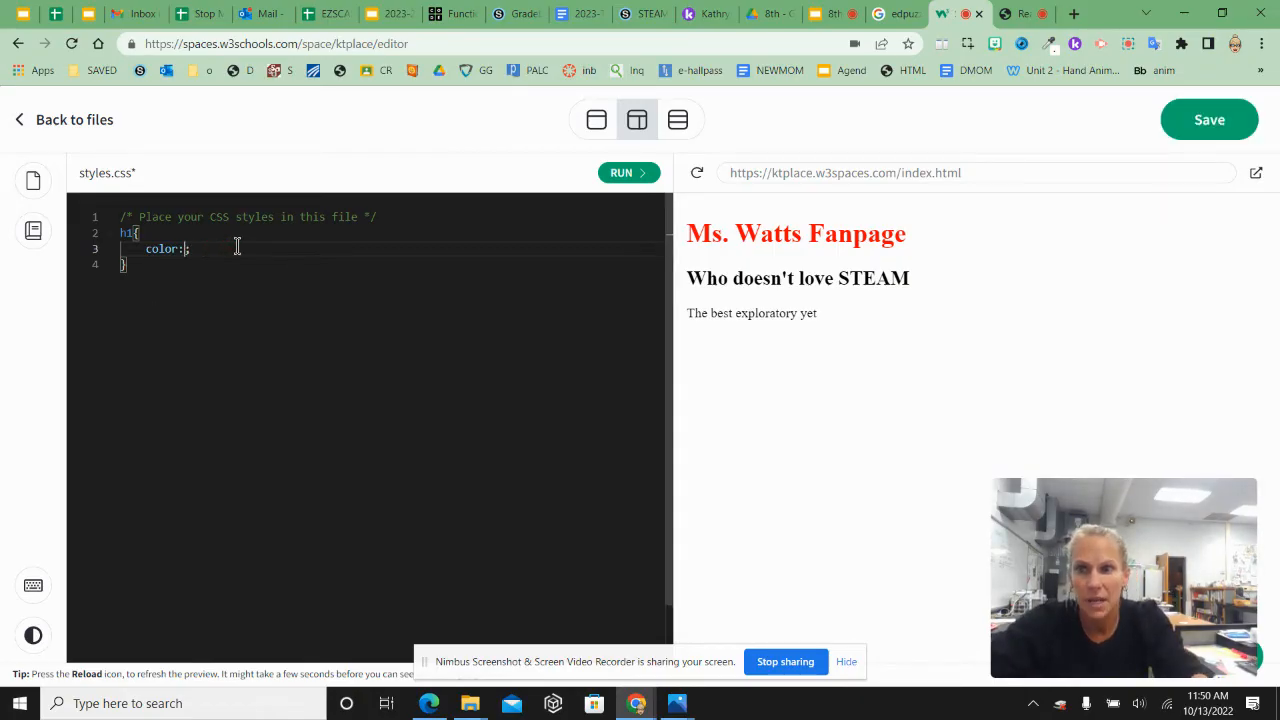
type("blue")
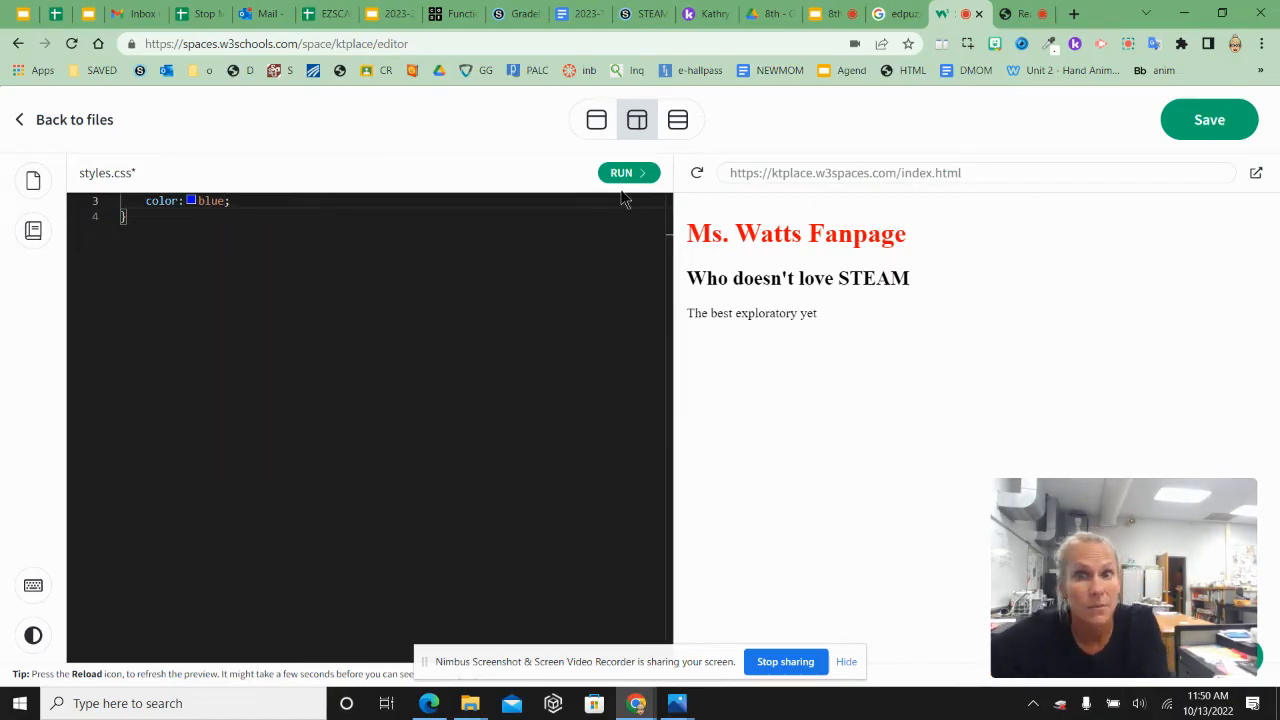
left_click(628, 172)
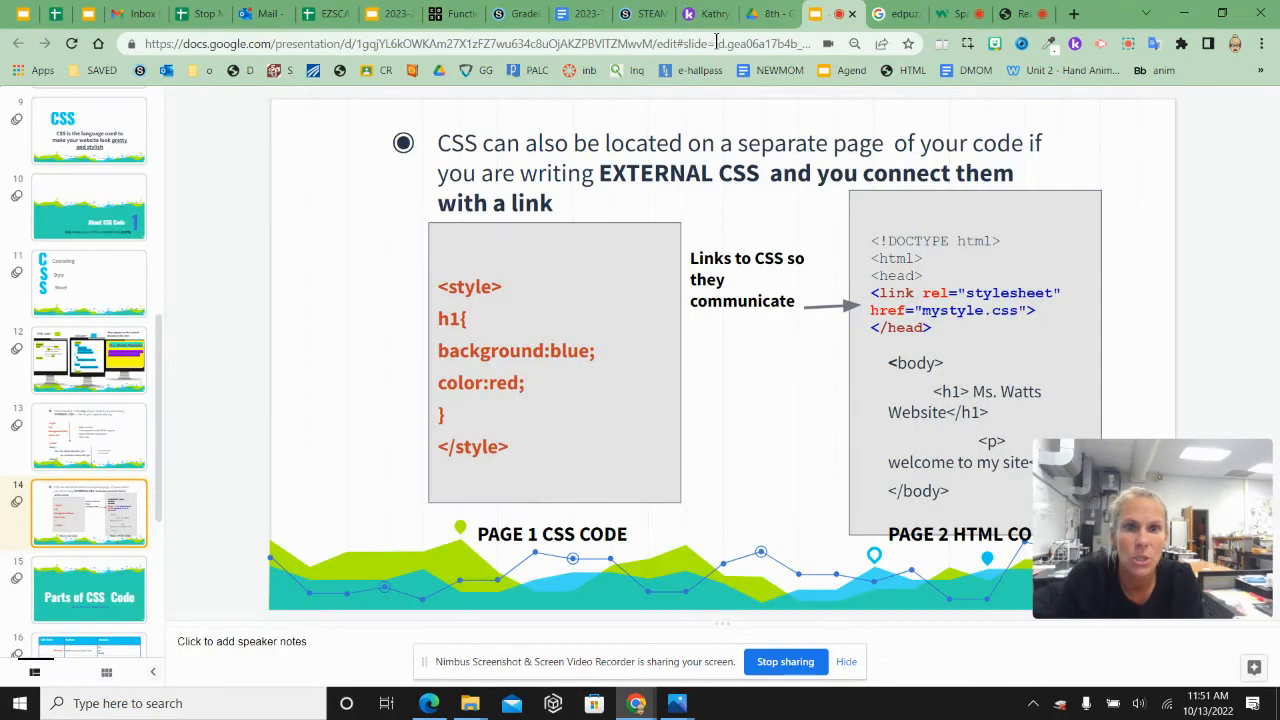
- Show the Parts of CSS Code title slide, then go back to the fan page stylesheet
scroll("down", 3)
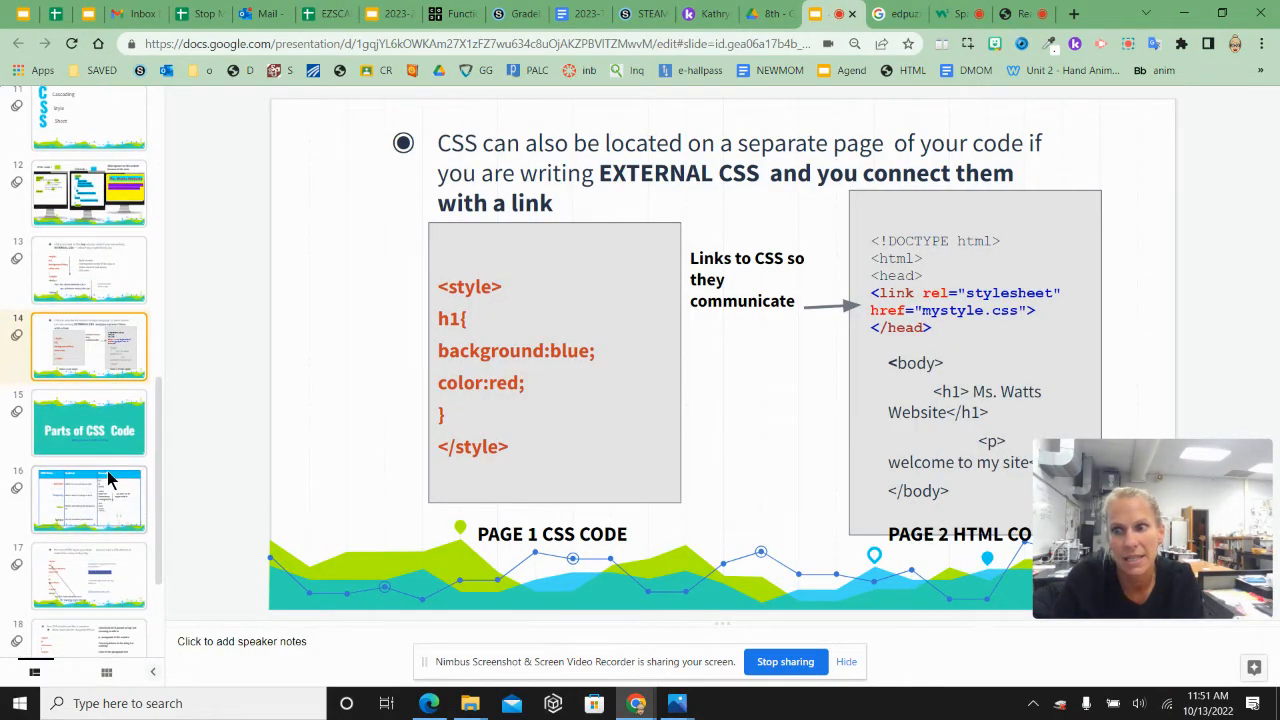
left_click(88, 422)
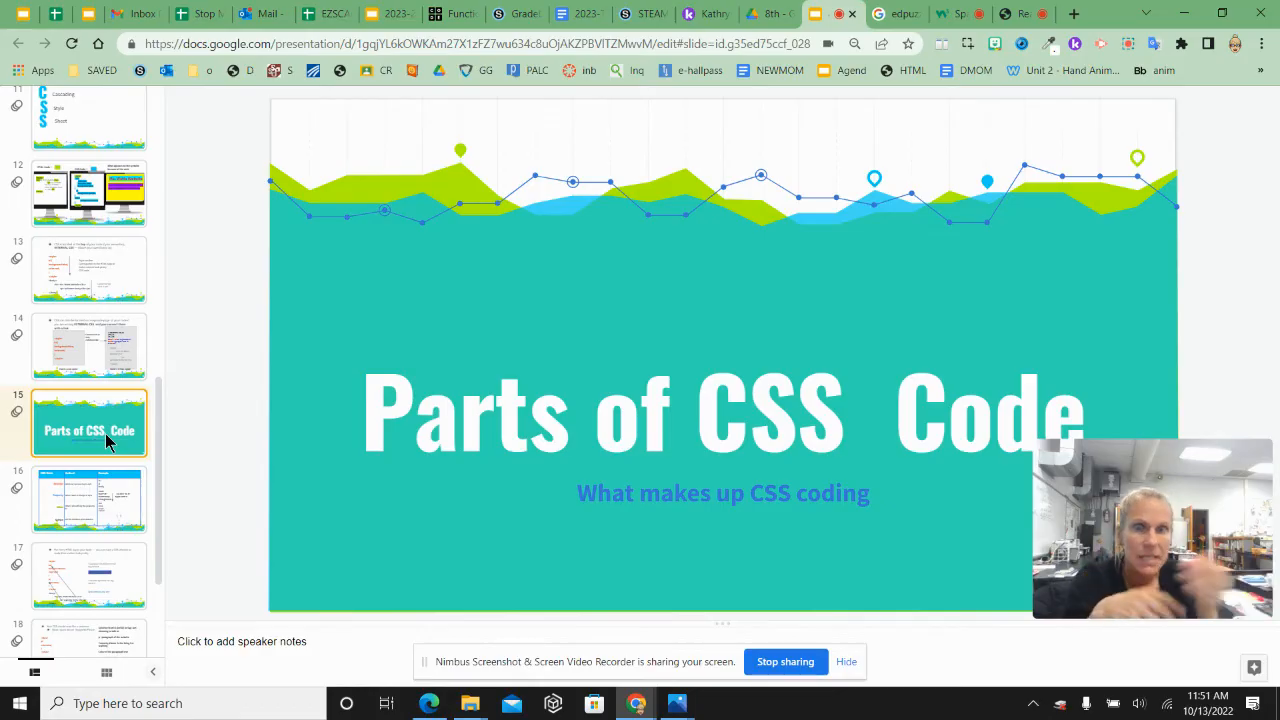
mouse_move(108, 444)
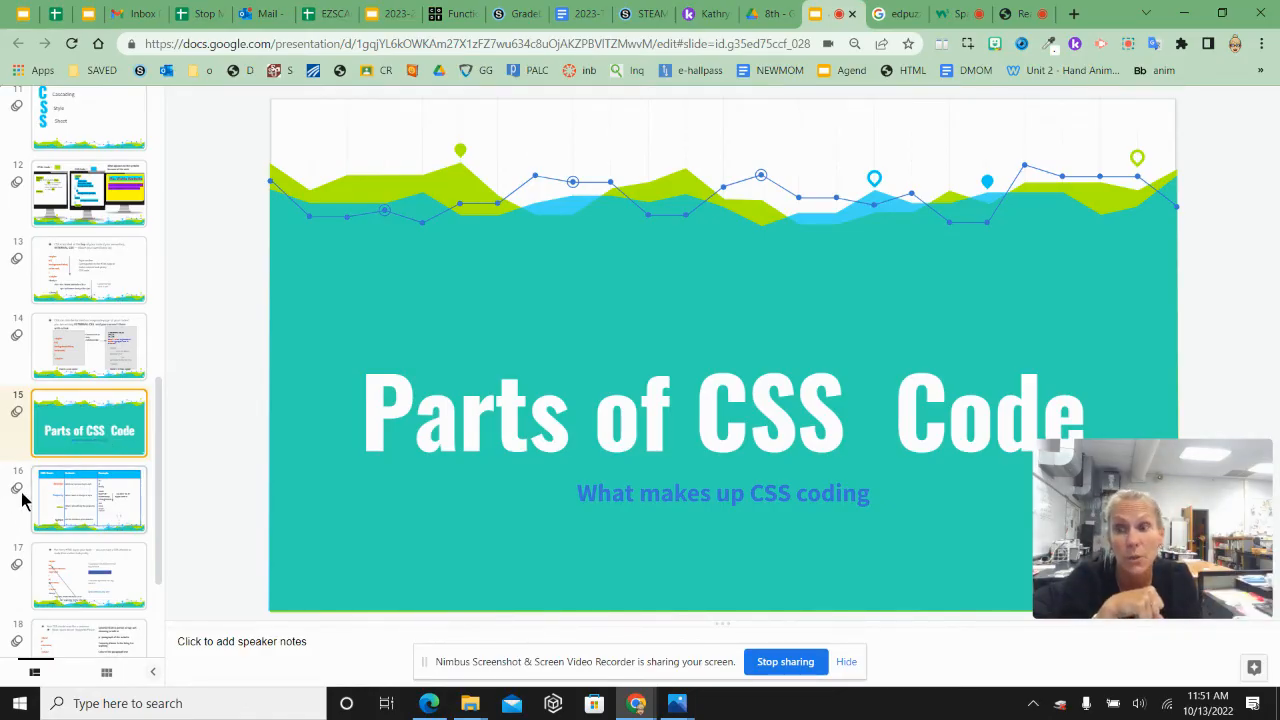
left_click(88, 498)
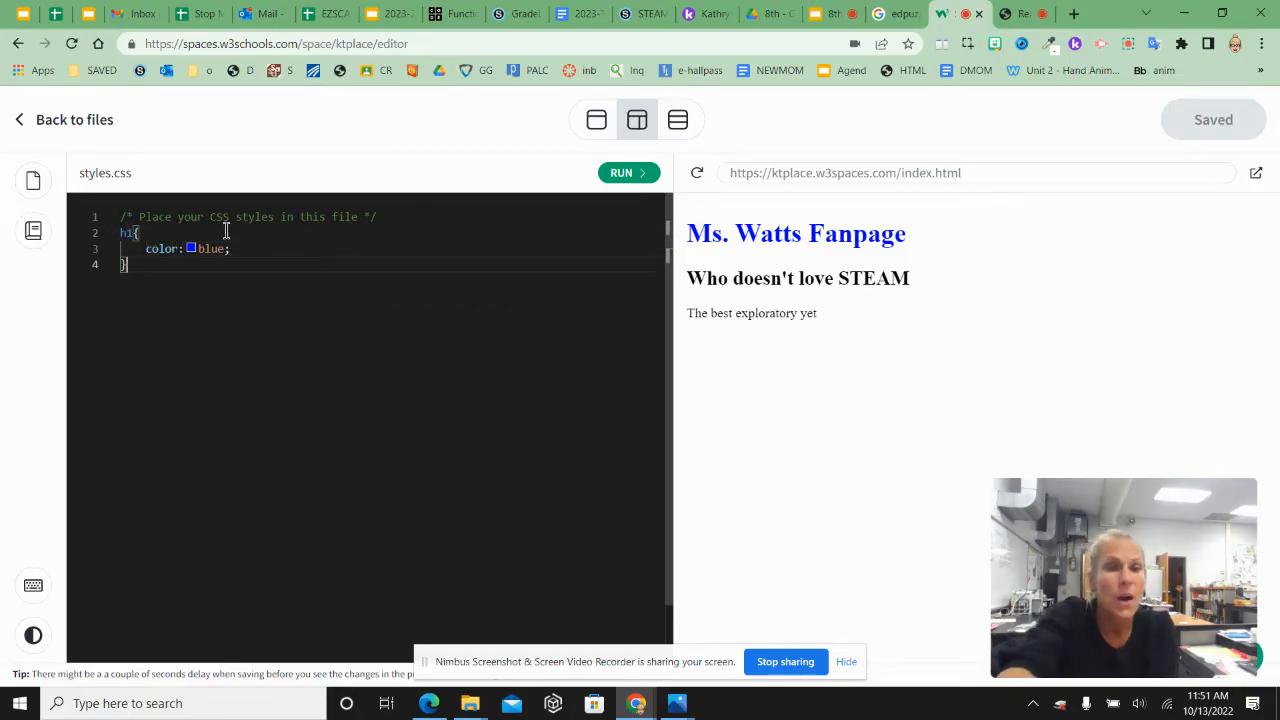
- Add an h2 rule with color: green, save and run so the STEAM subheading turns green
key("enter")
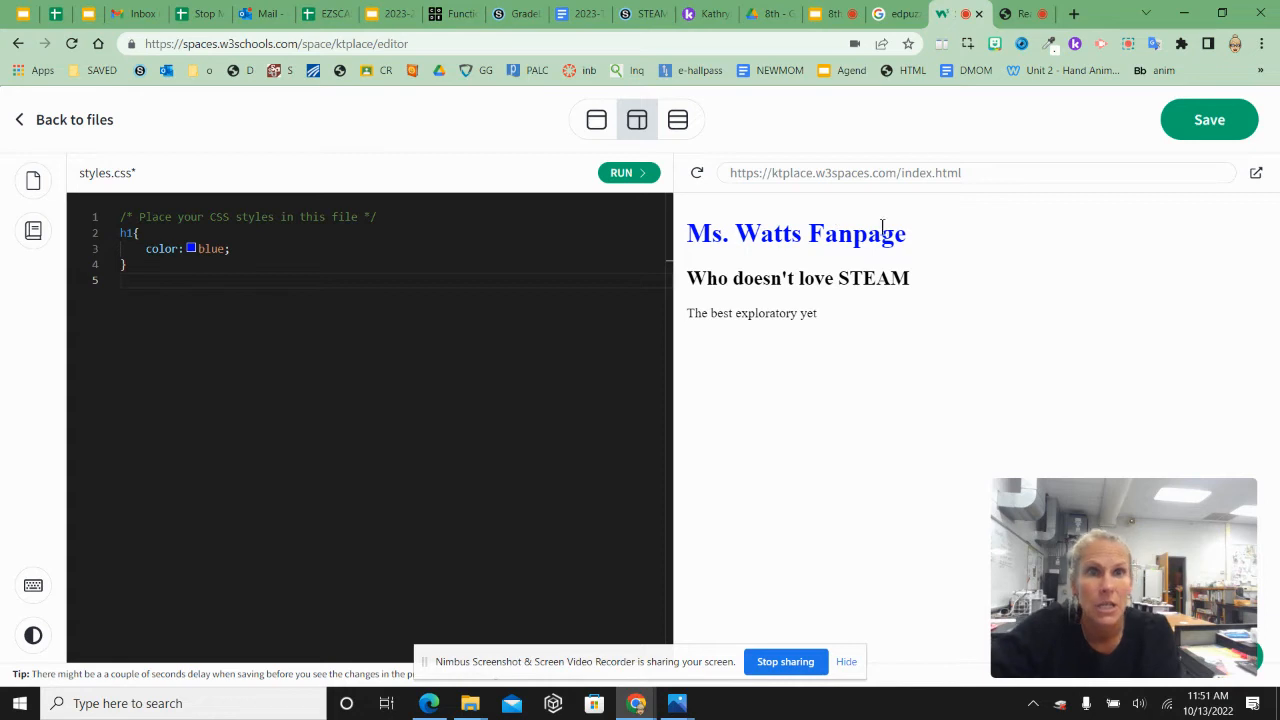
mouse_move(918, 312)
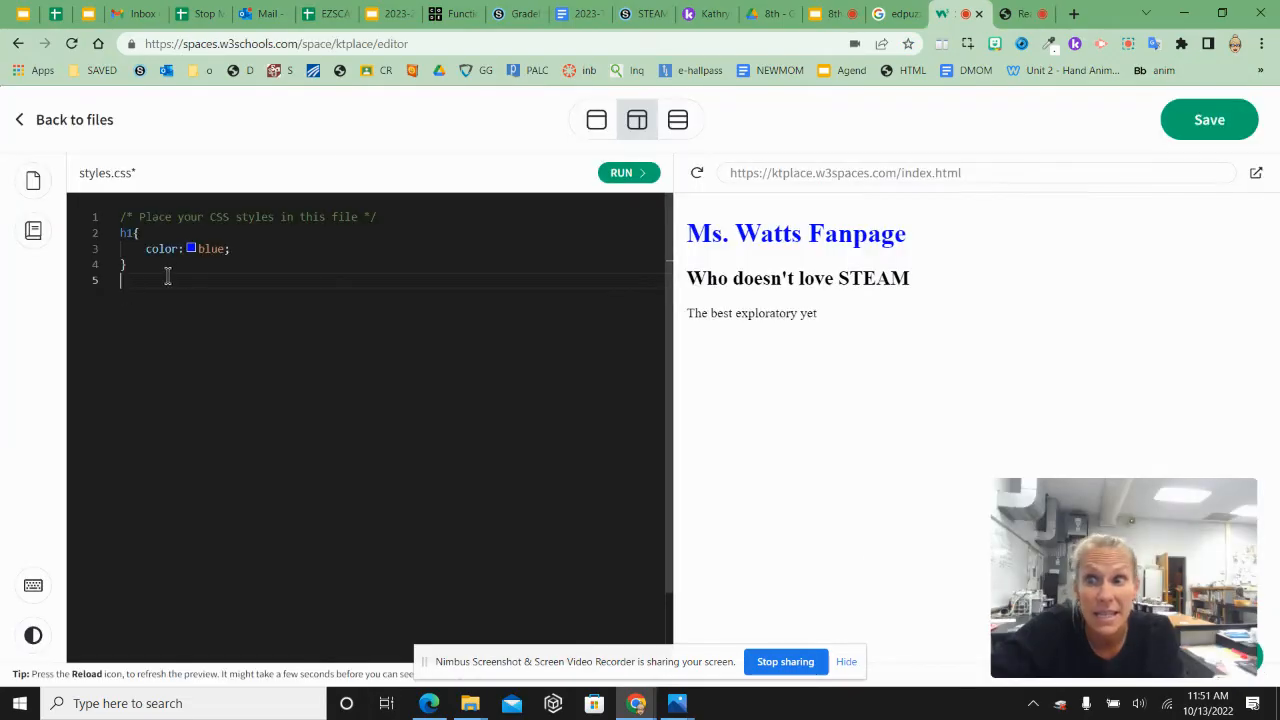
type("h2")
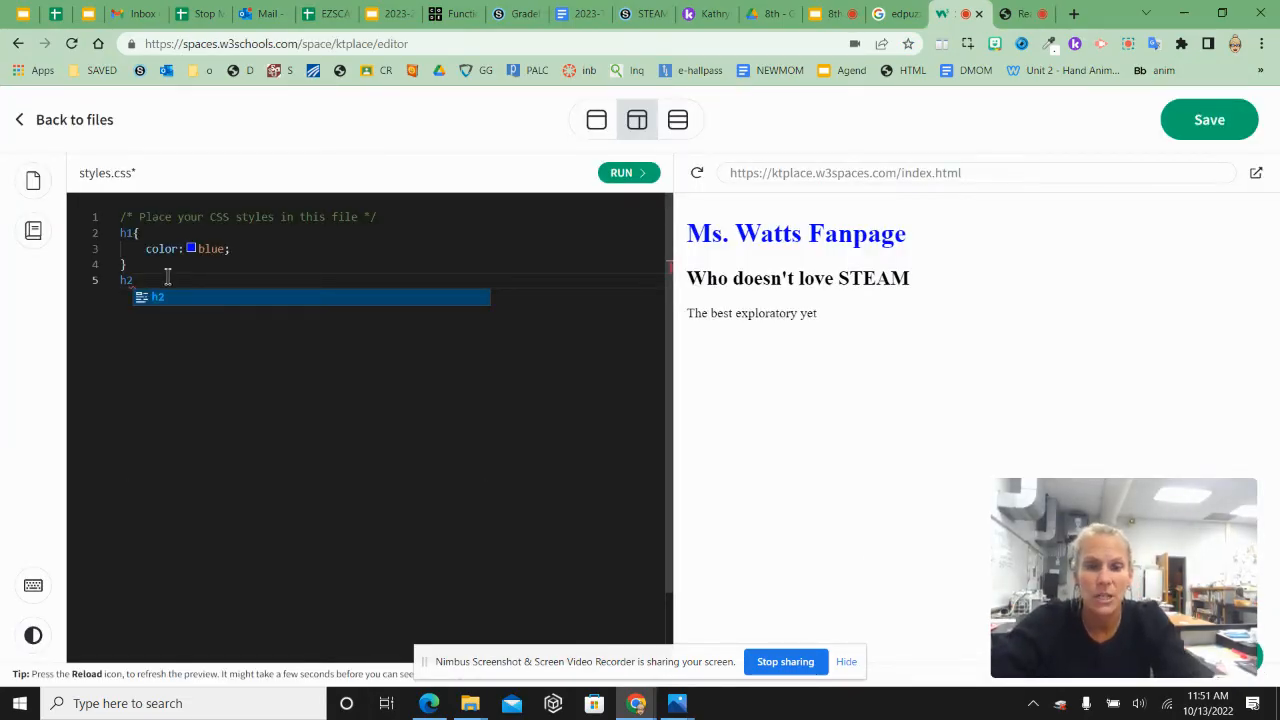
type("{")
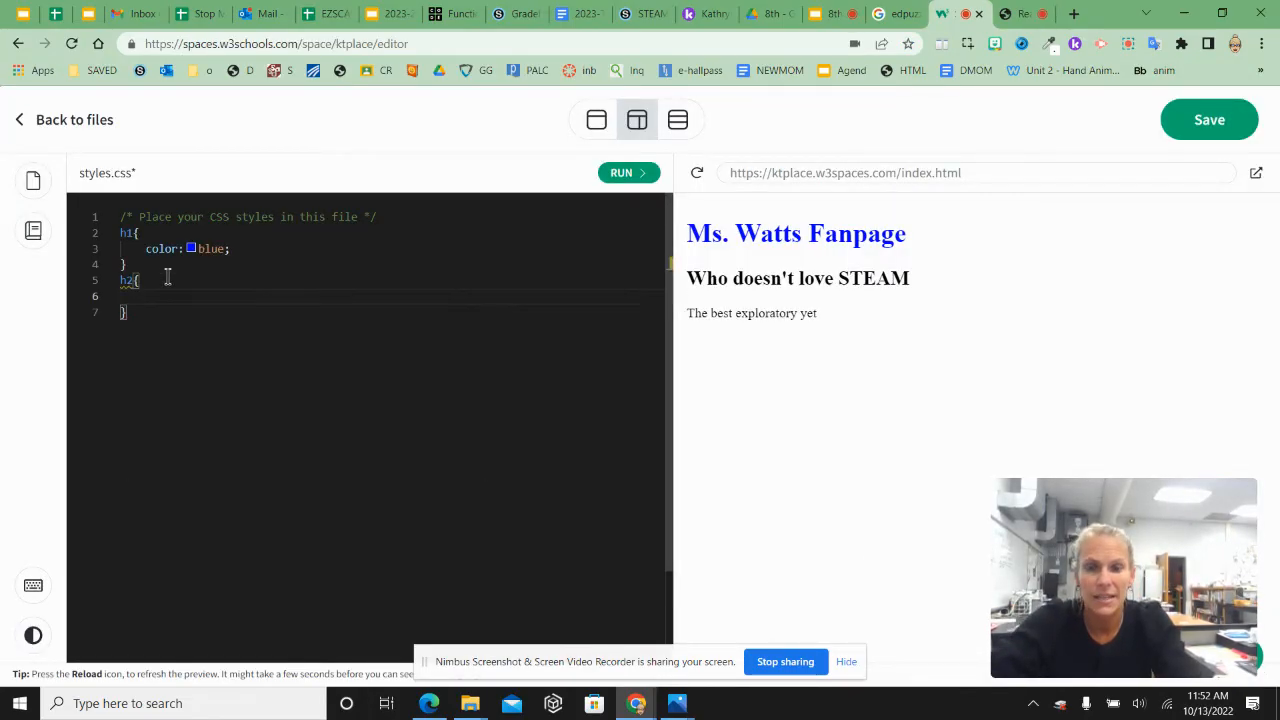
type("color: green;")
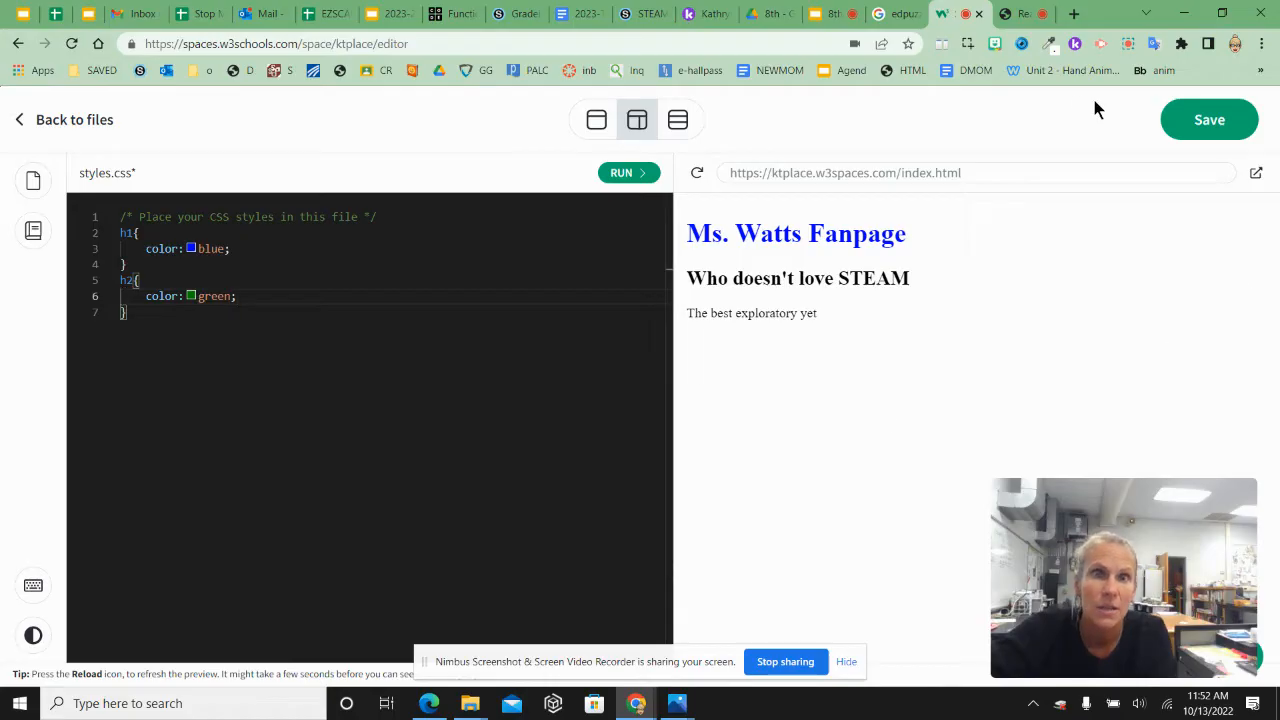
left_click(1208, 120)
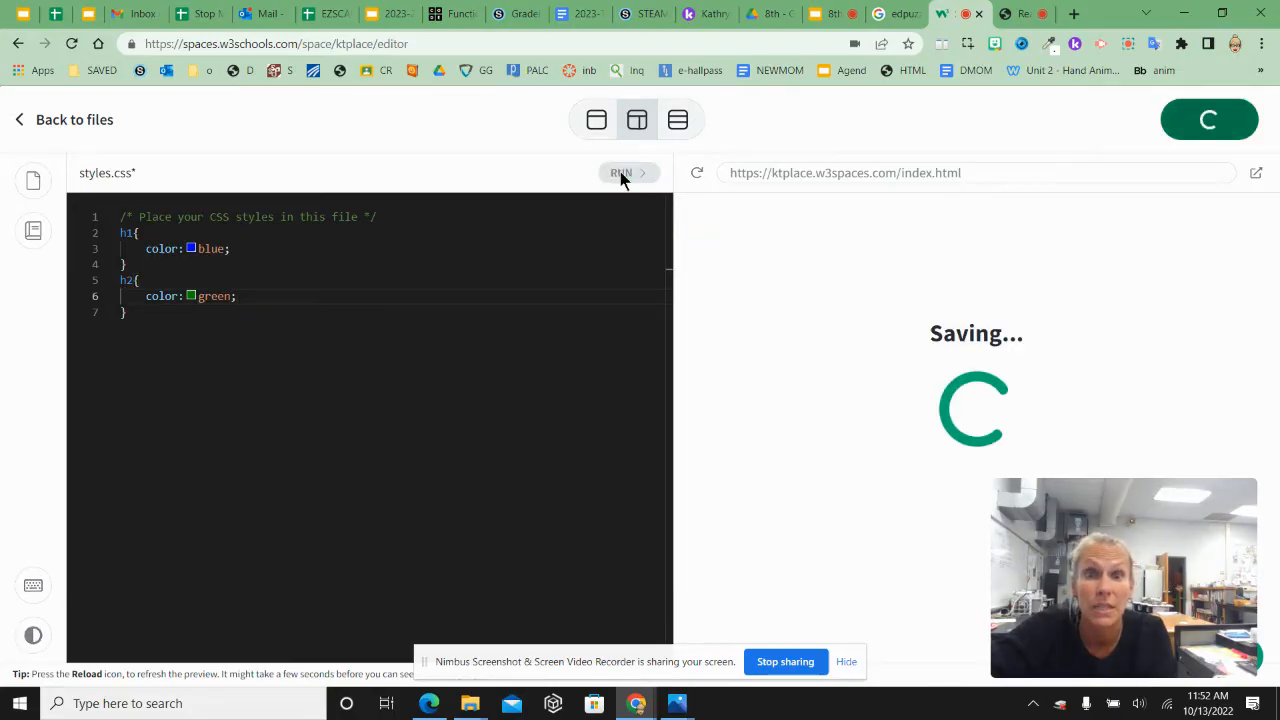
left_click(622, 172)
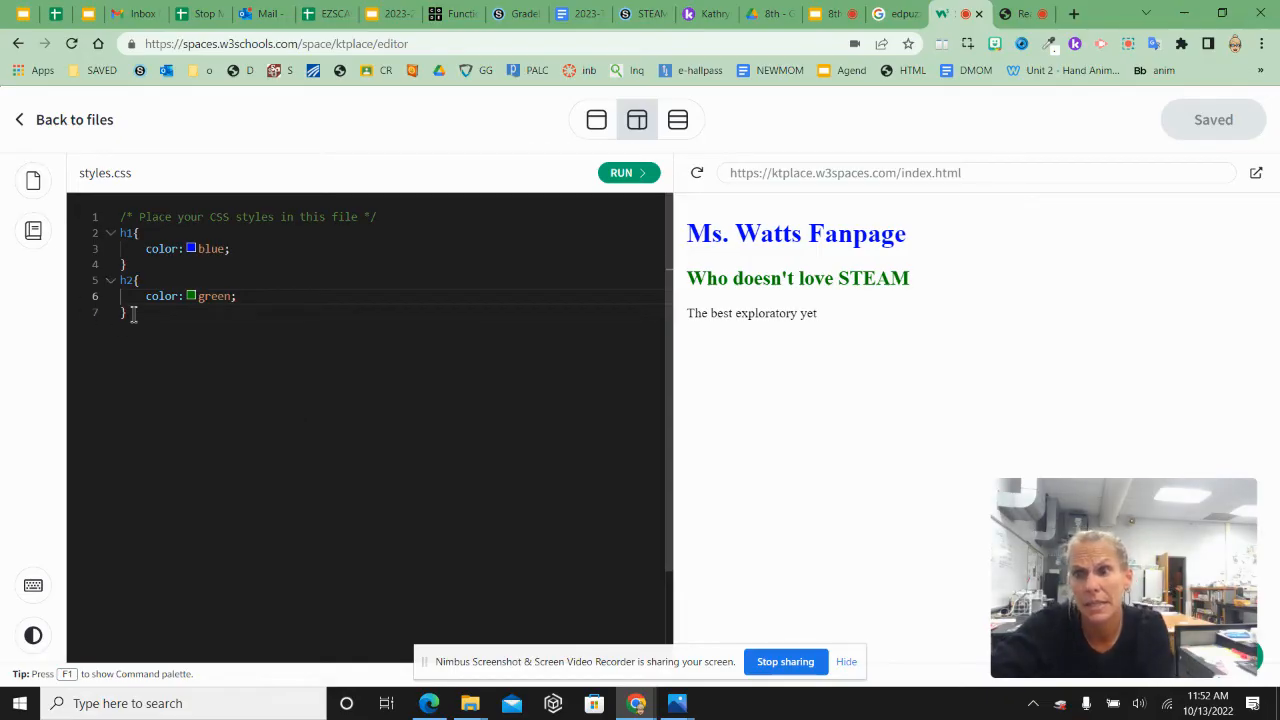
- Add a p rule with background: yellow, run it, then bring back the HTML Edit page
type("p")
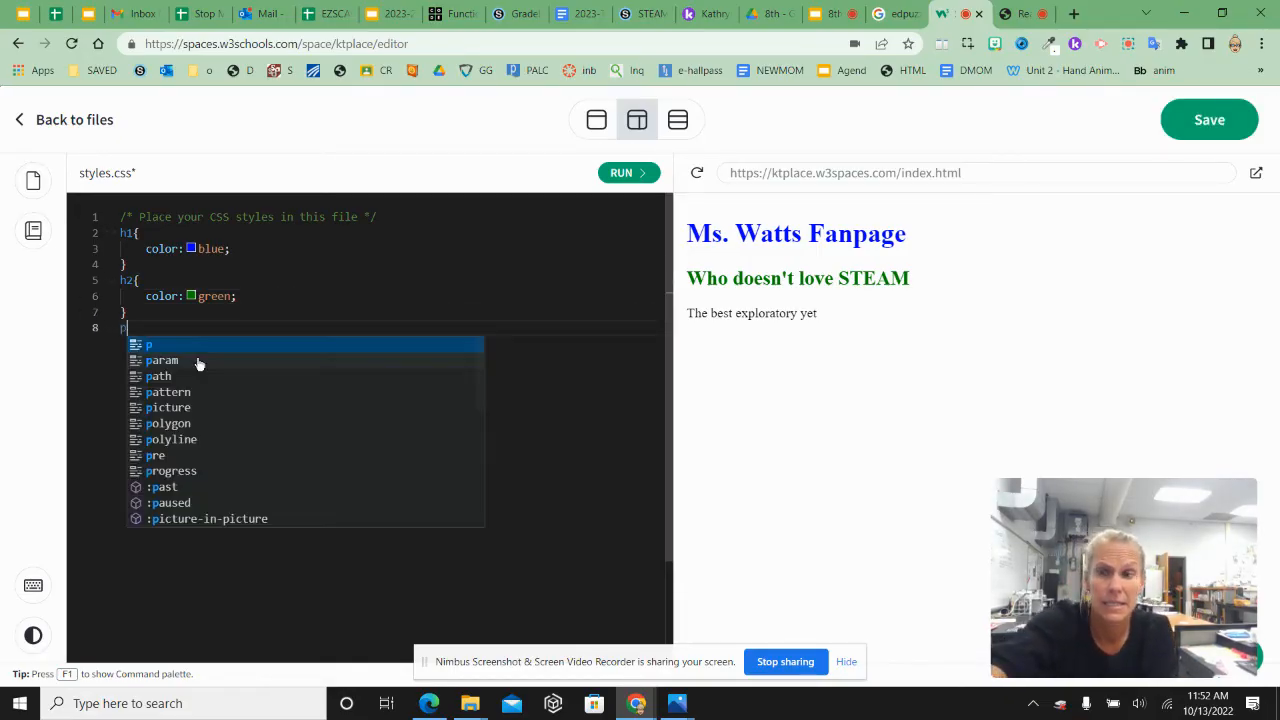
type("{")
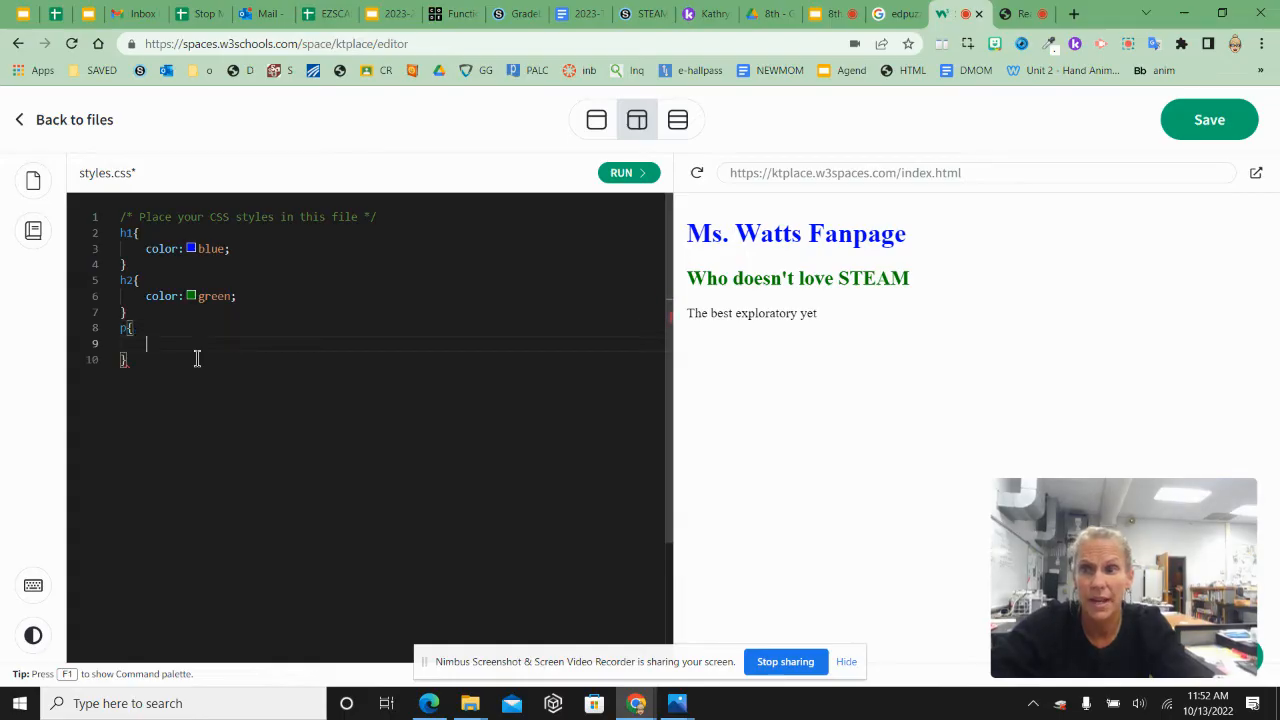
type("background: ;")
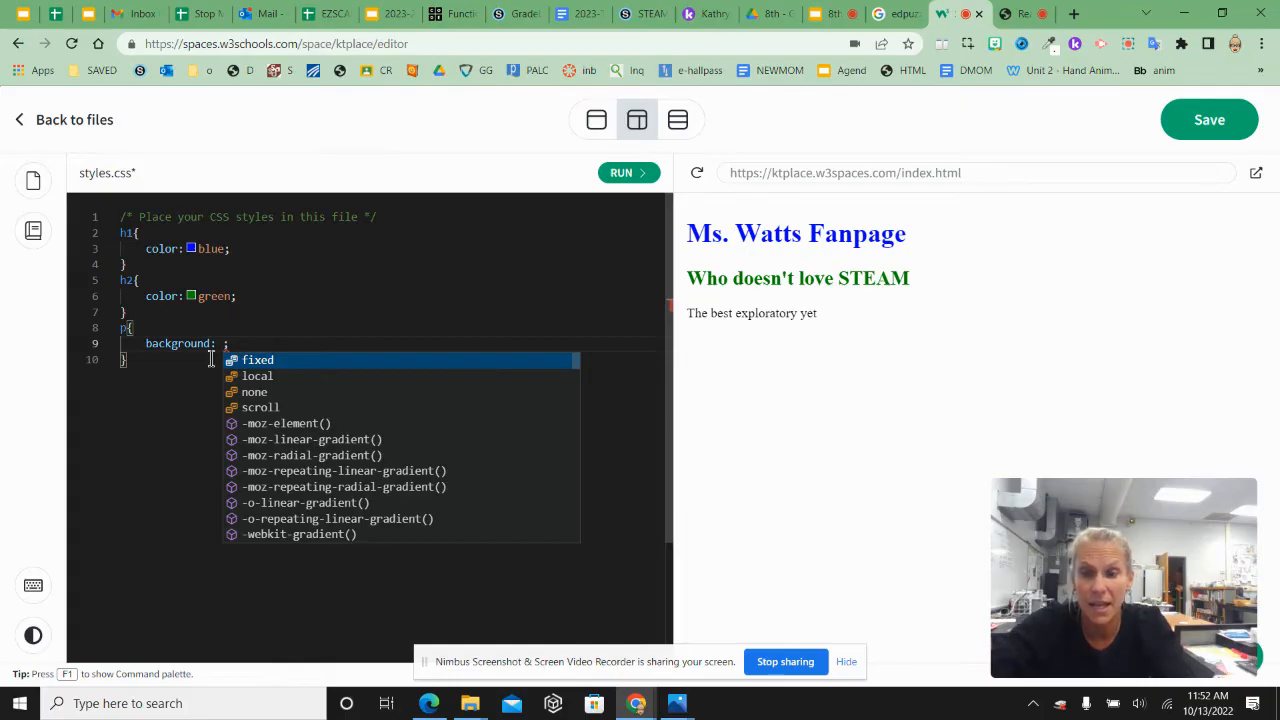
type("yellow")
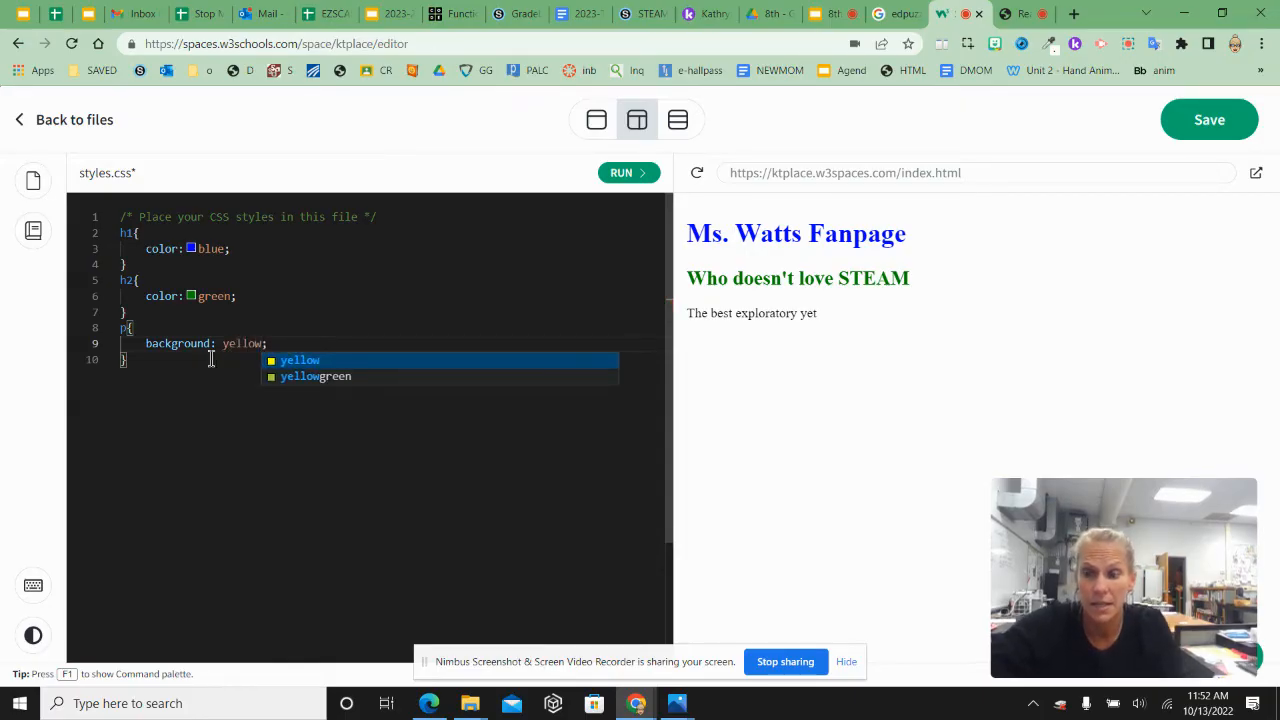
left_click(622, 172)
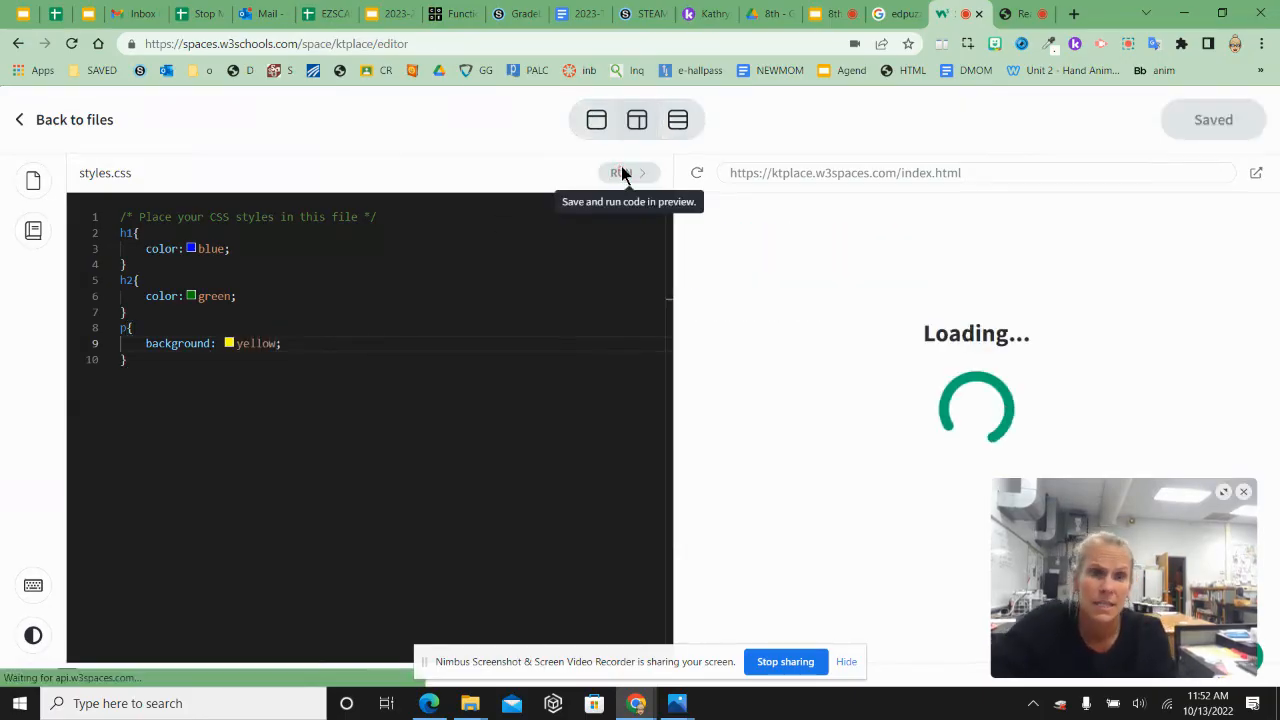
left_click(628, 172)
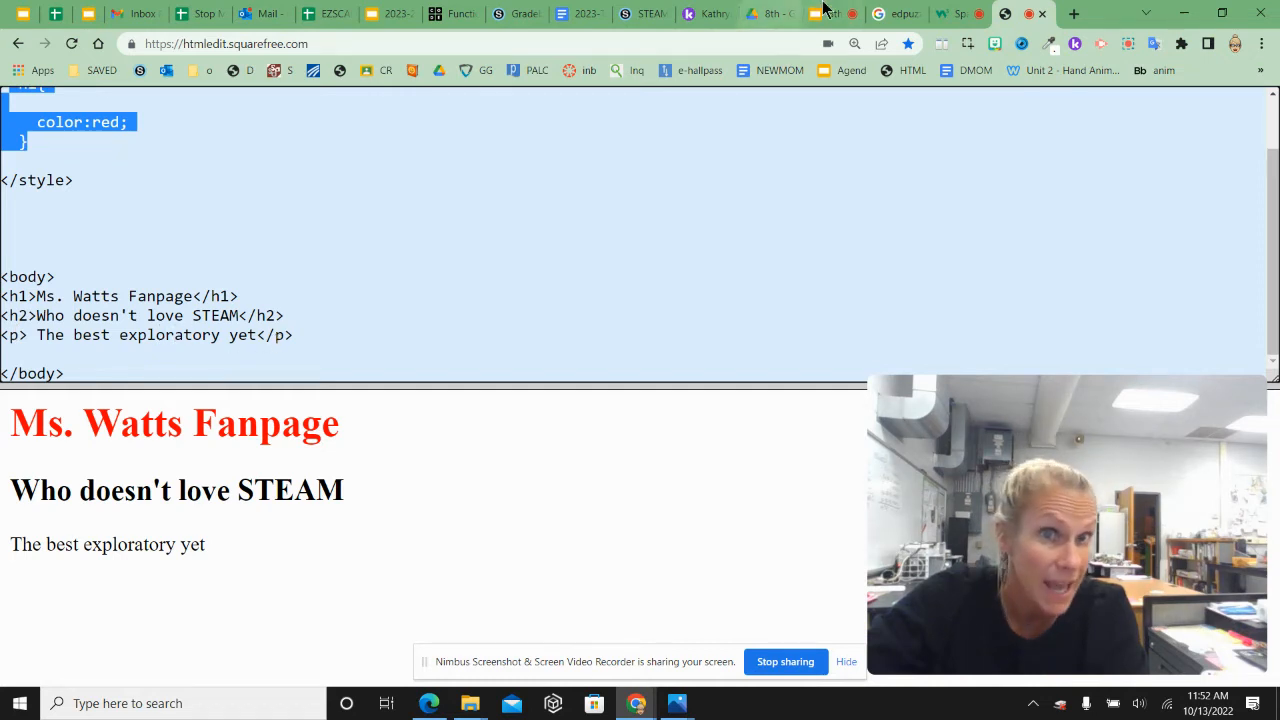
mouse_move(960, 14)
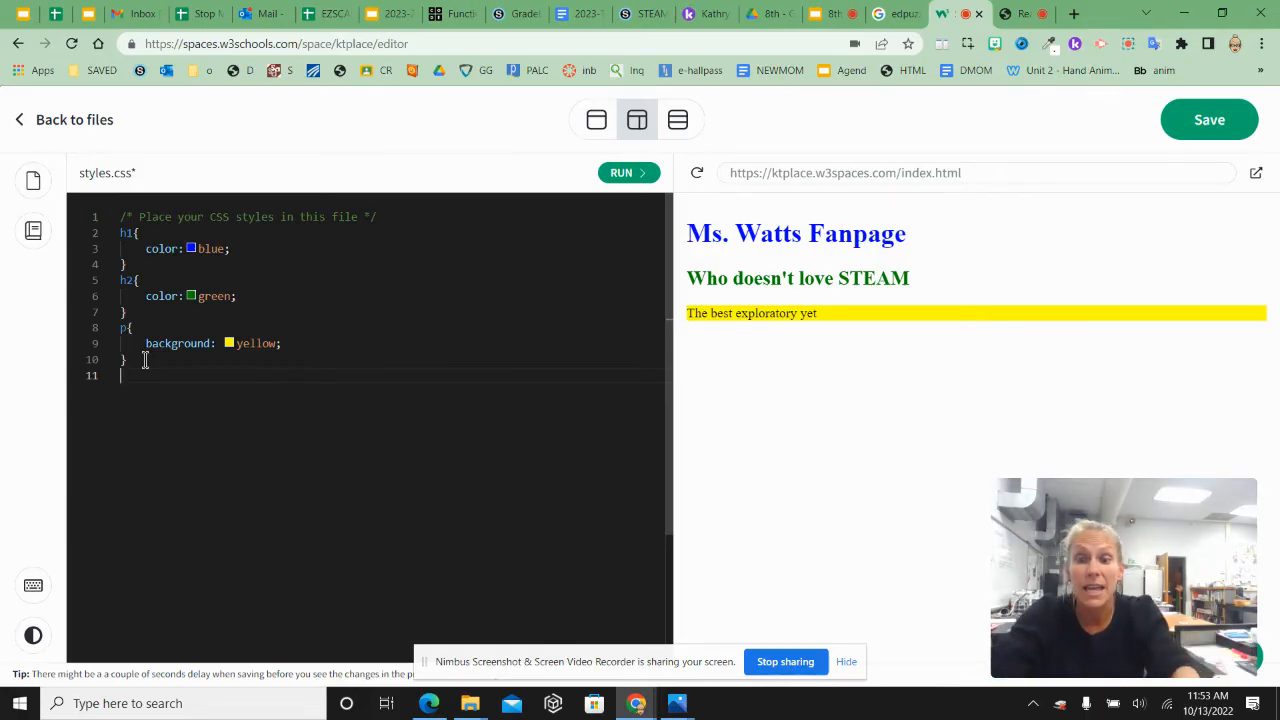
- Add a body rule with background: pink; and run to turn the fan page preview pink
type("body{}")
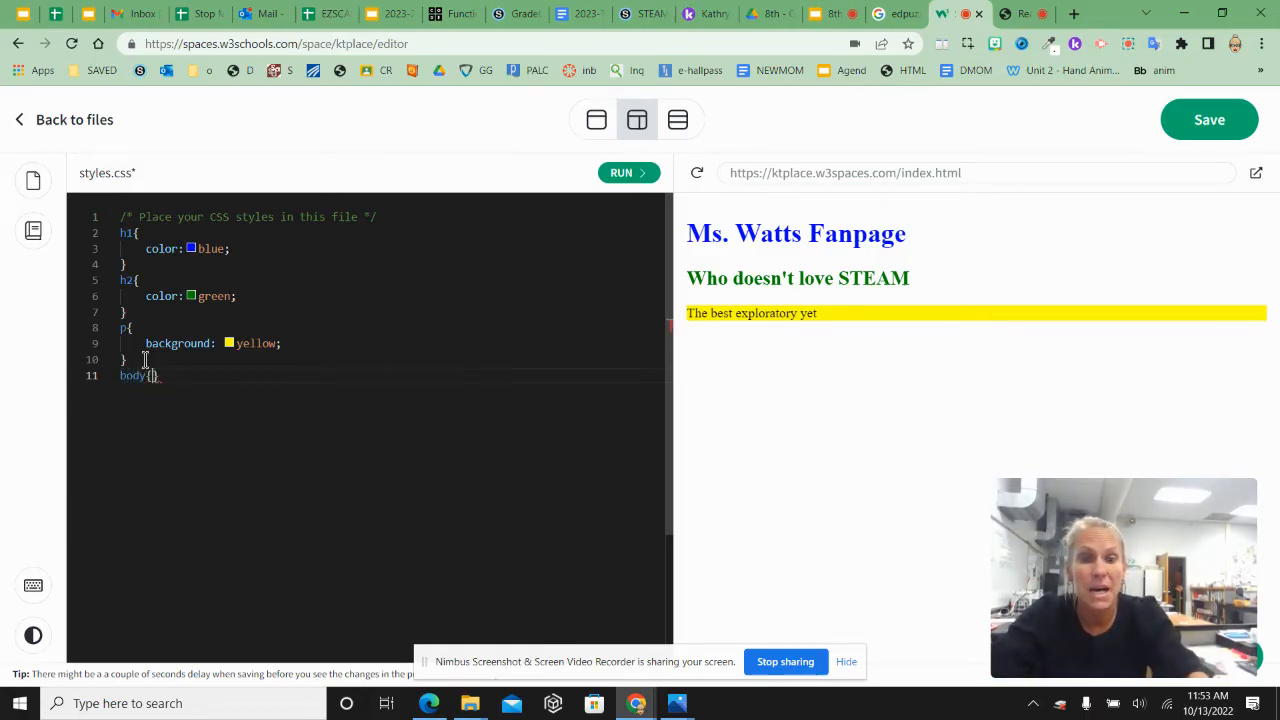
key("enter")
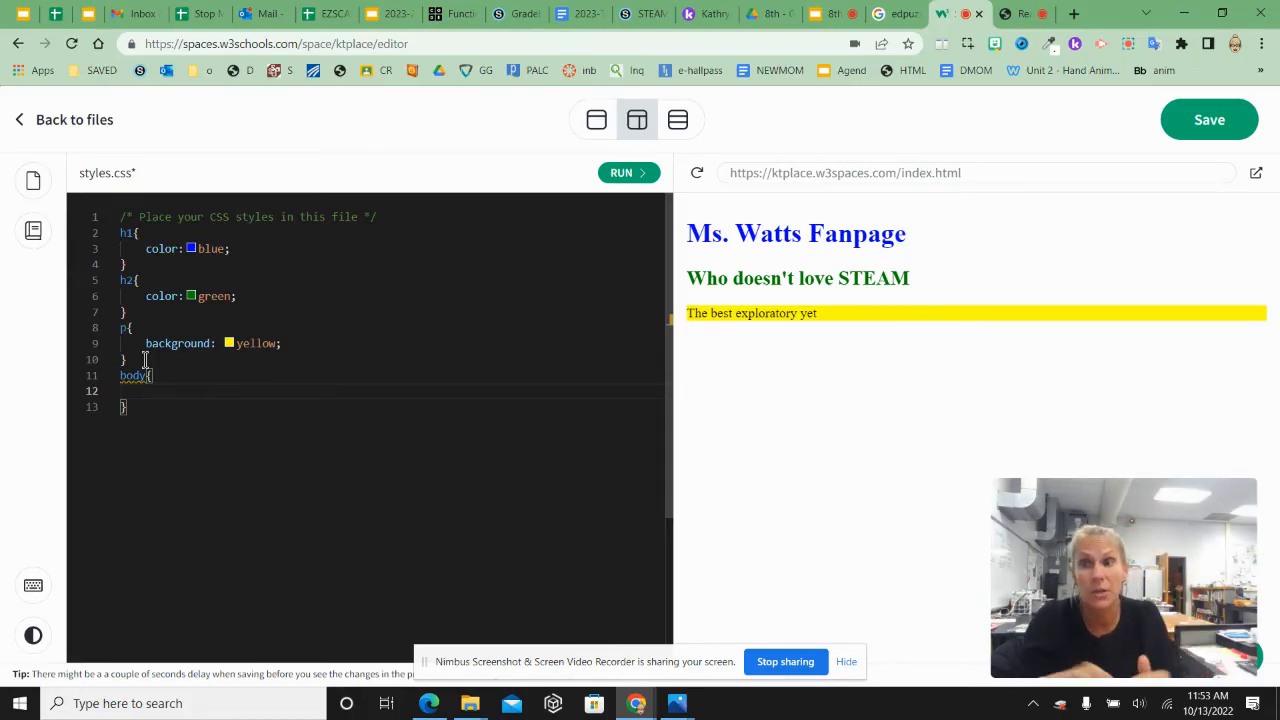
type("background: pink;")
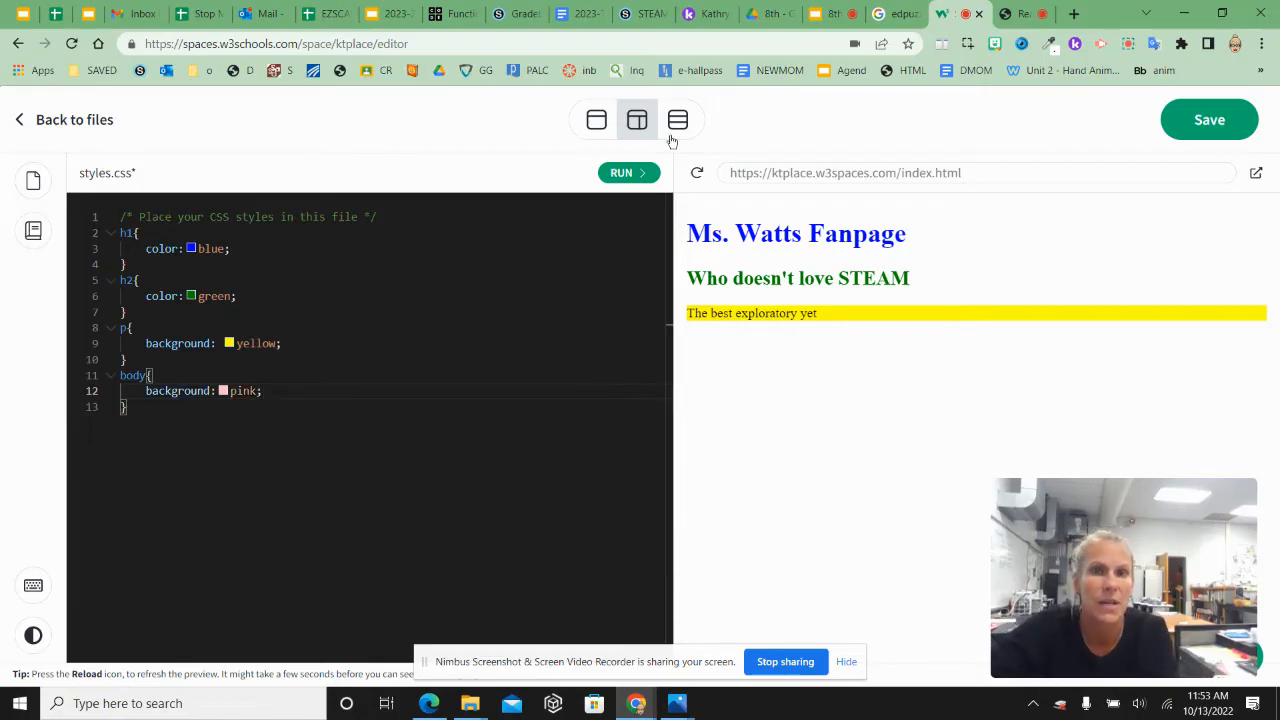
left_click(620, 172)
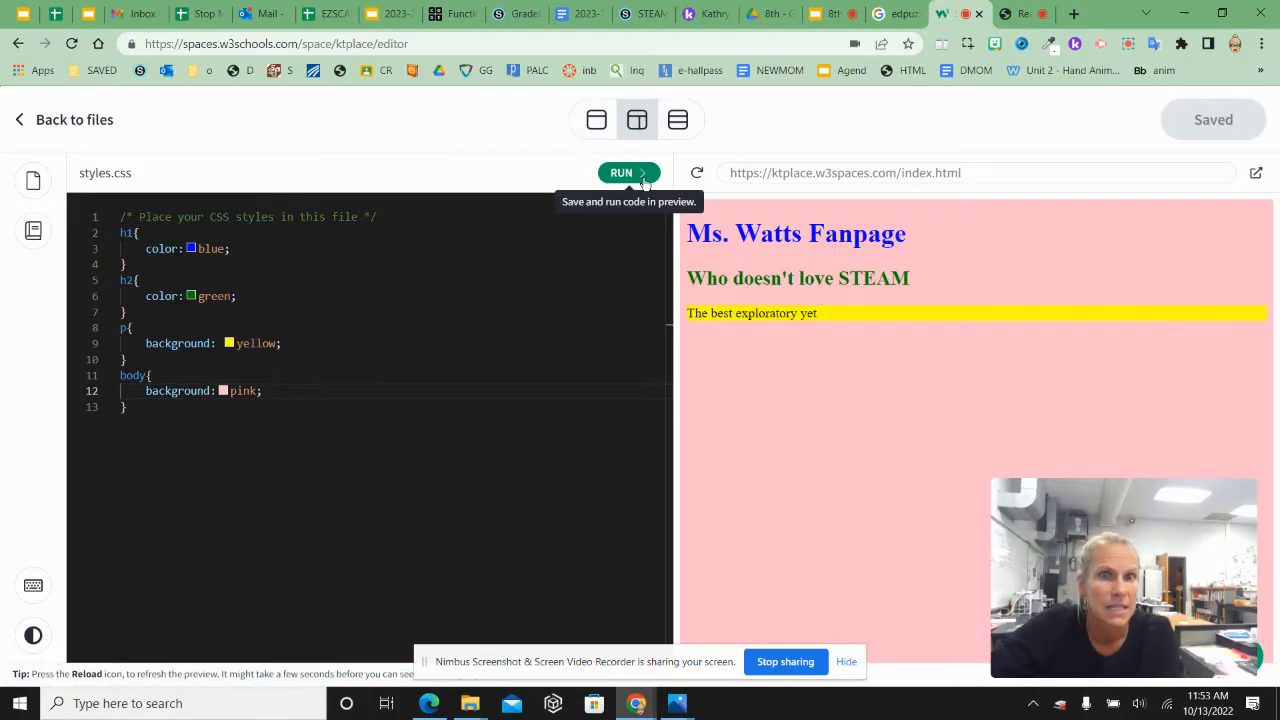
mouse_move(658, 500)
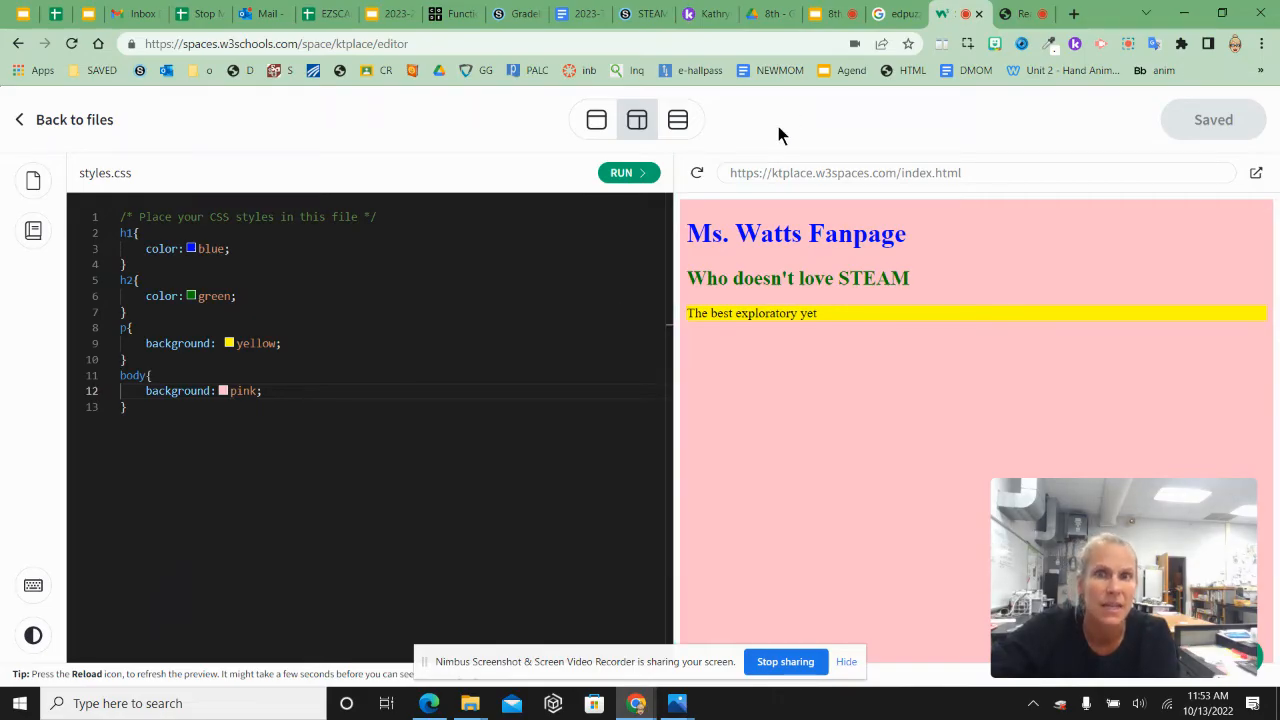
mouse_move(996, 28)
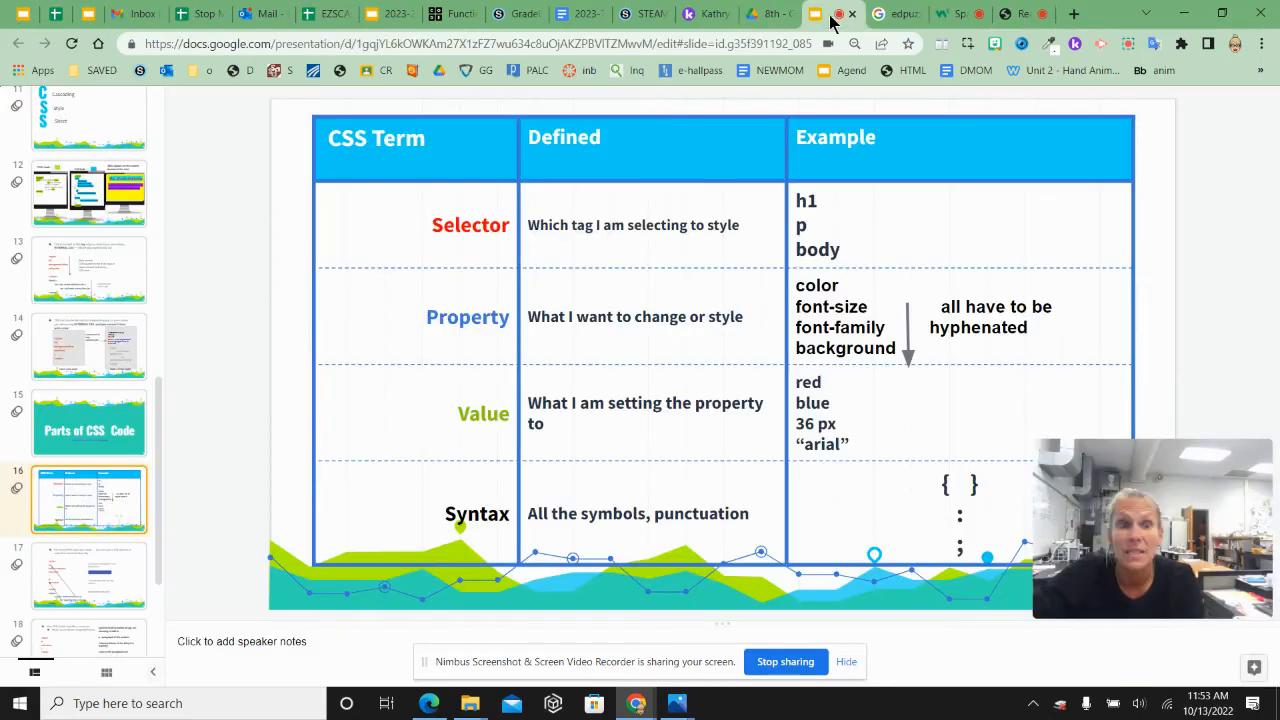
left_click(956, 12)
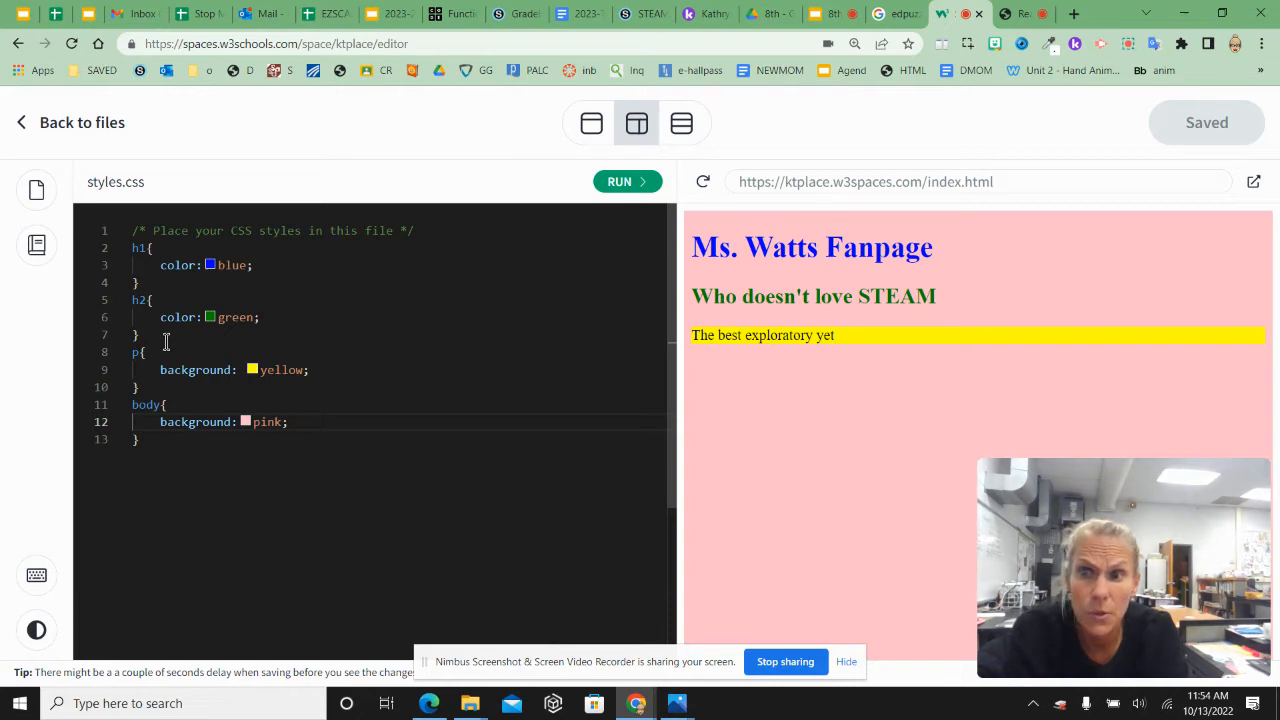
mouse_move(178, 264)
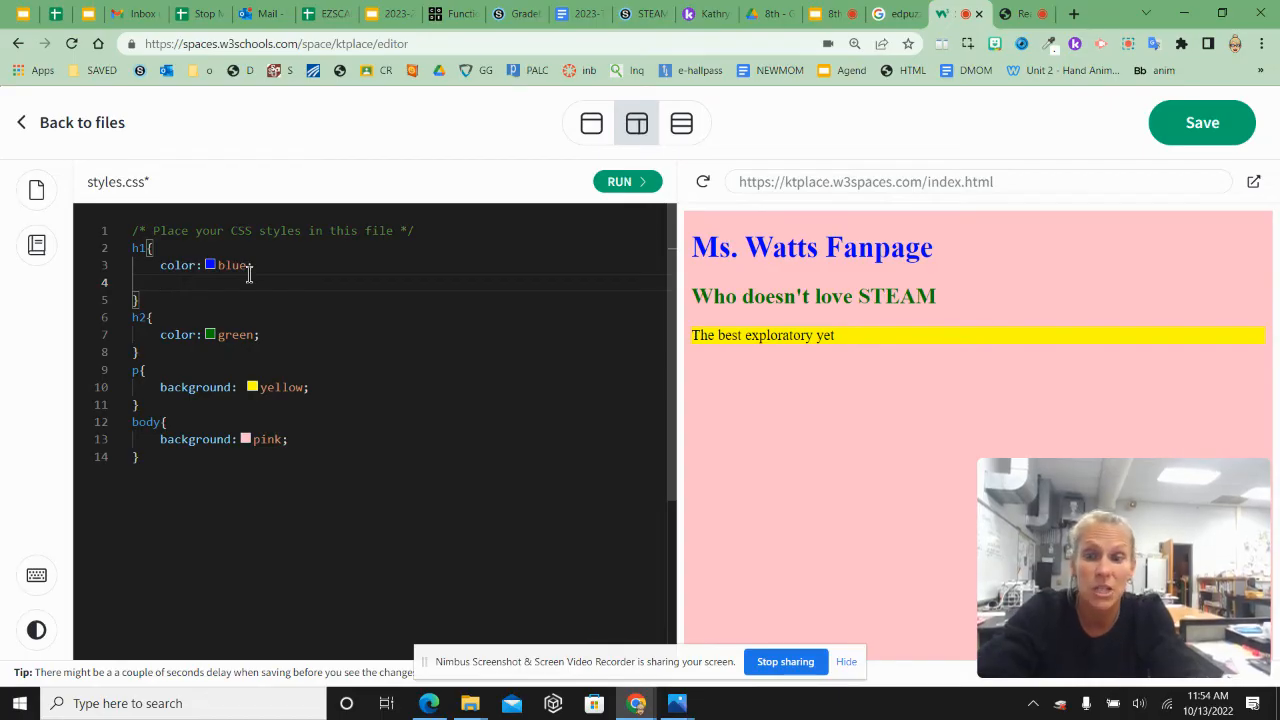
- Add font-size: 100px; inside the h1 rule in styles.css
type("font-size: 1;")
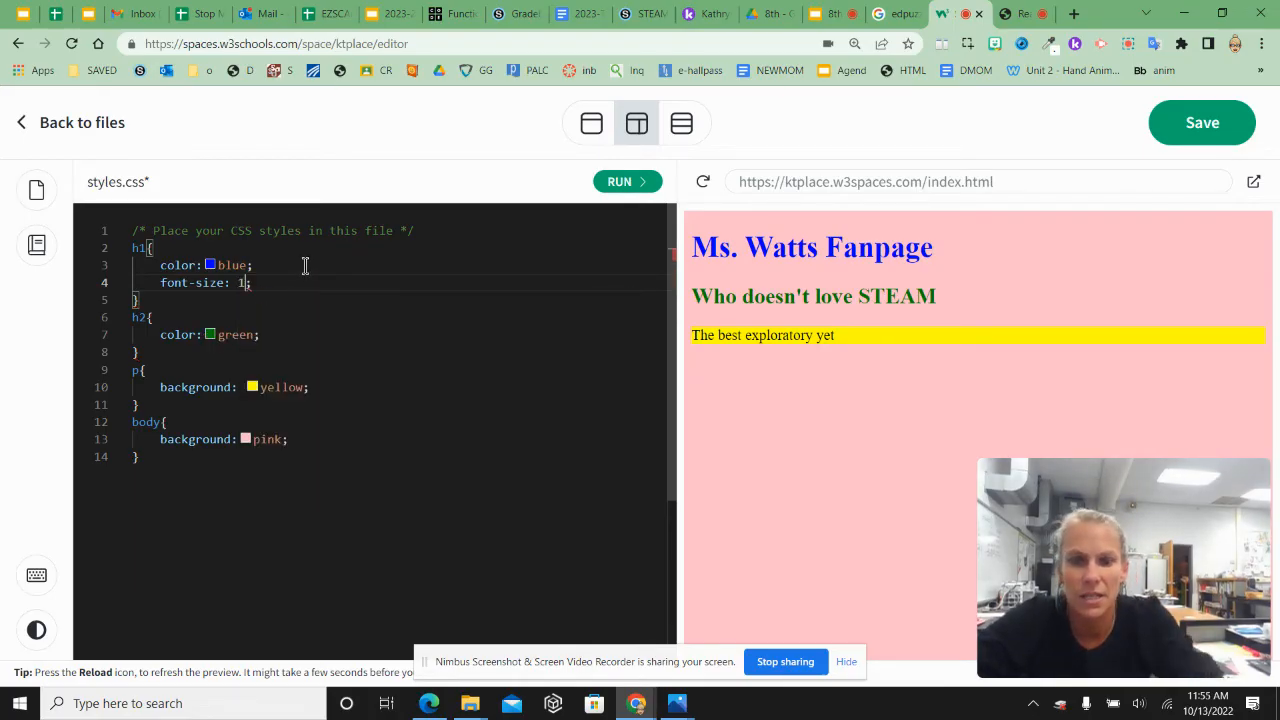
type("00px")
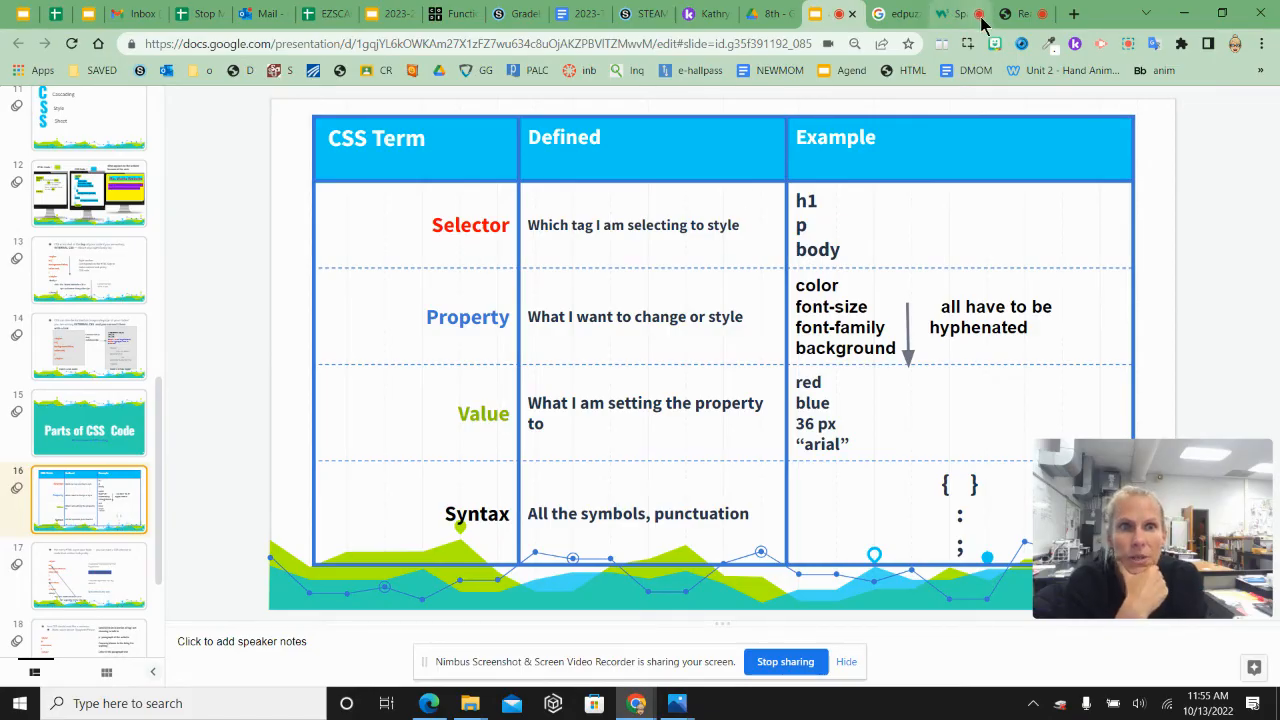
mouse_move(1014, 14)
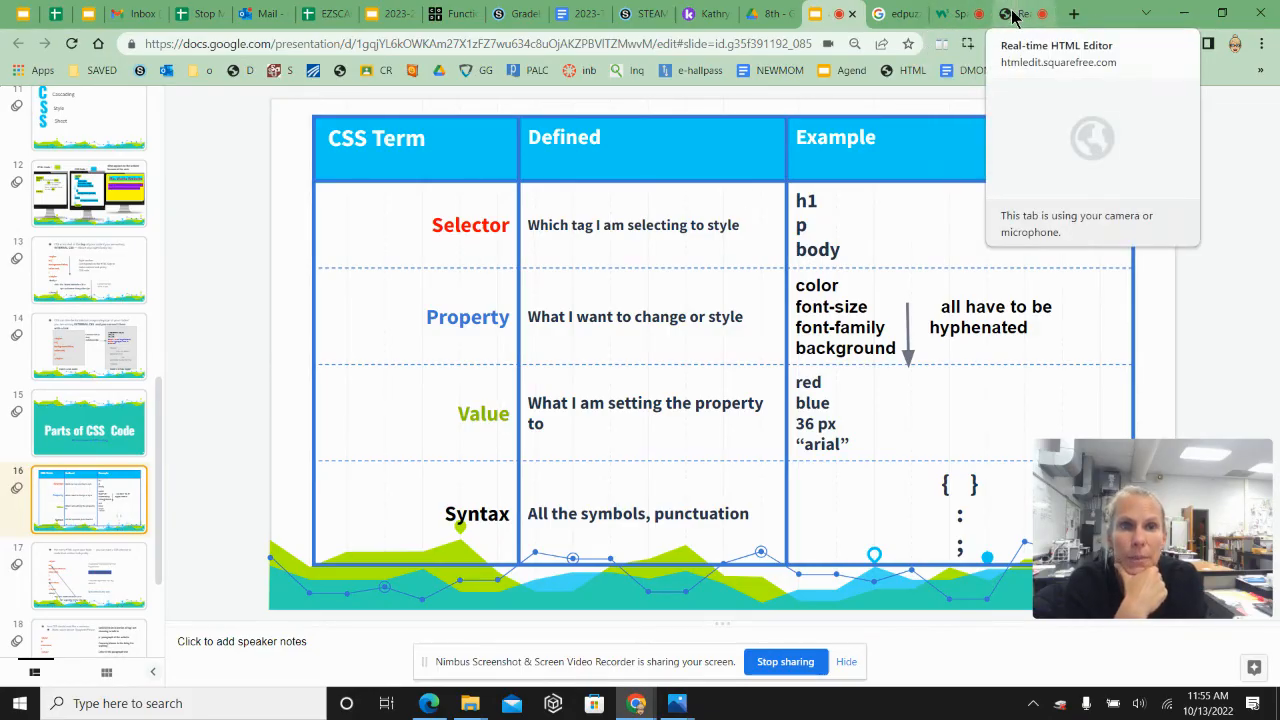
- Return to the Spaces editor and position the cursor after the h1 font-size declaration
left_click(960, 12)
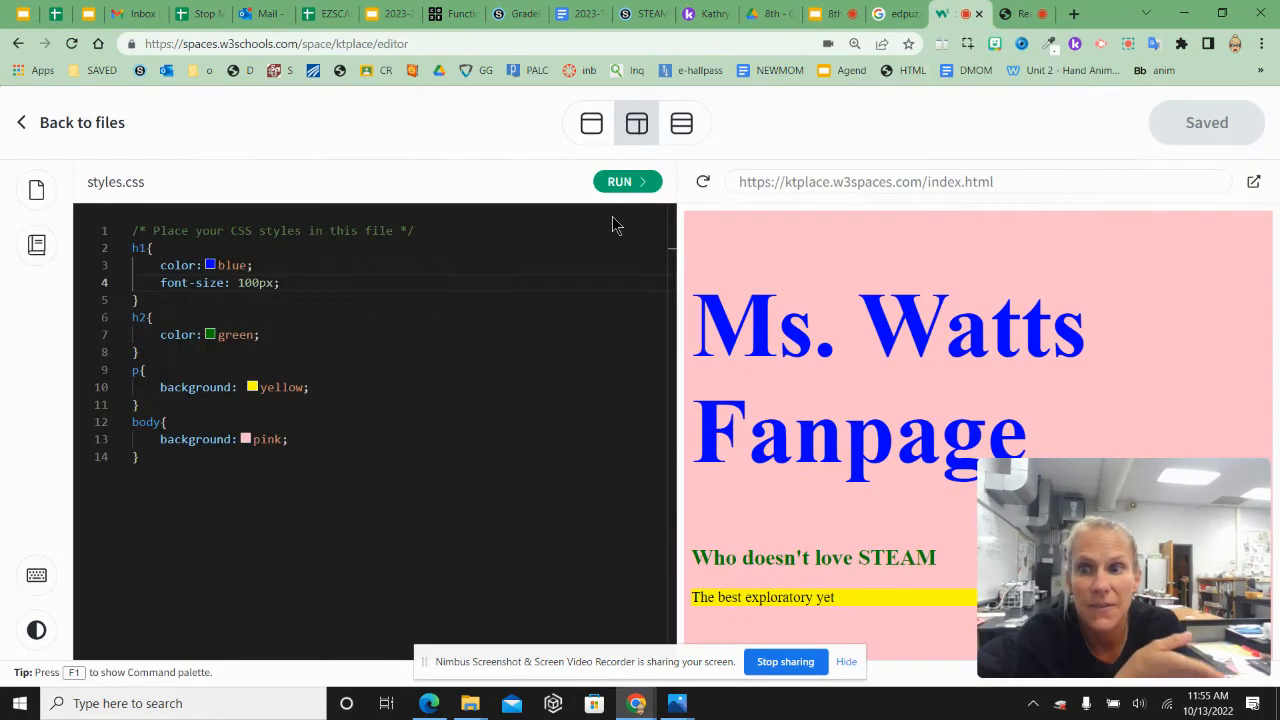
left_click(210, 264)
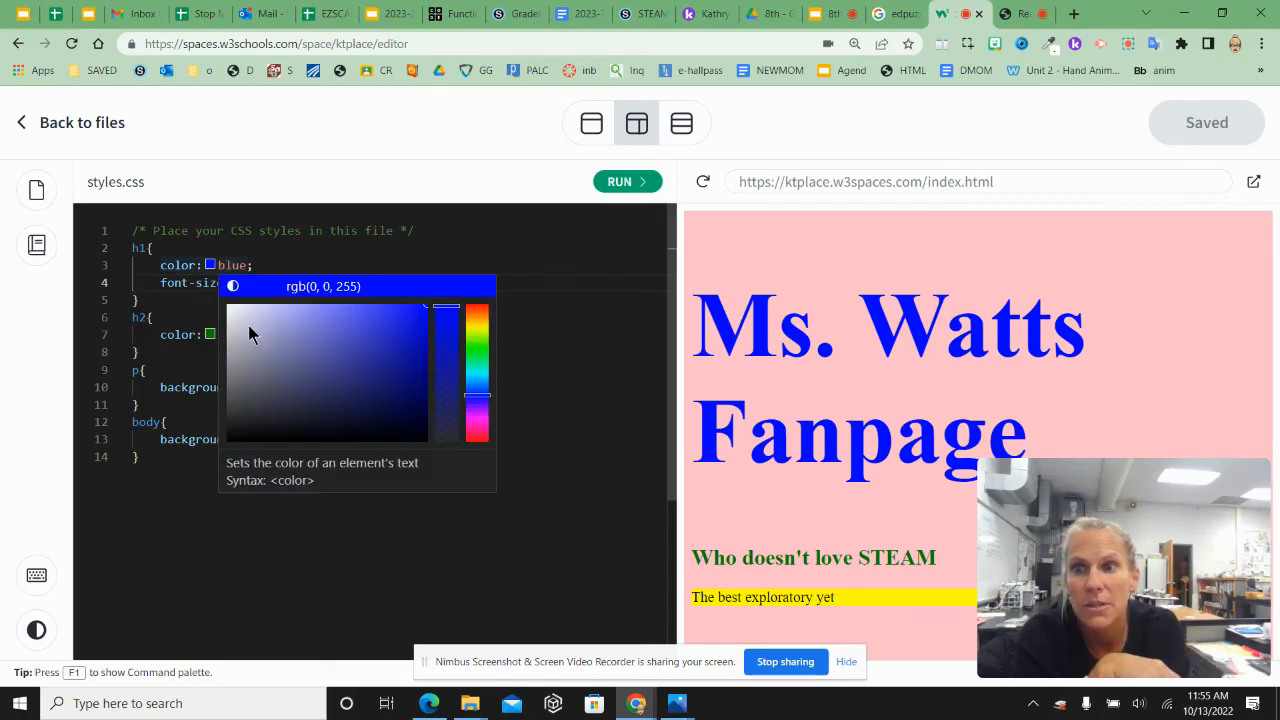
left_click(224, 248)
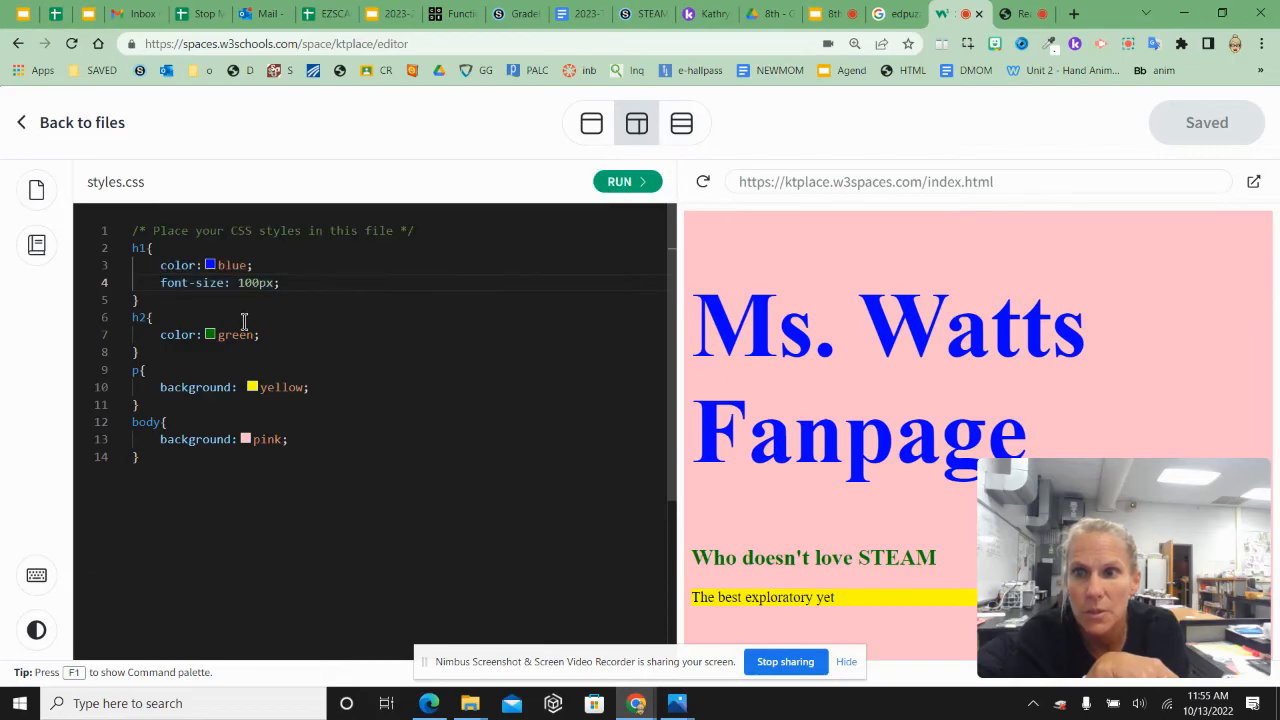
left_click(210, 264)
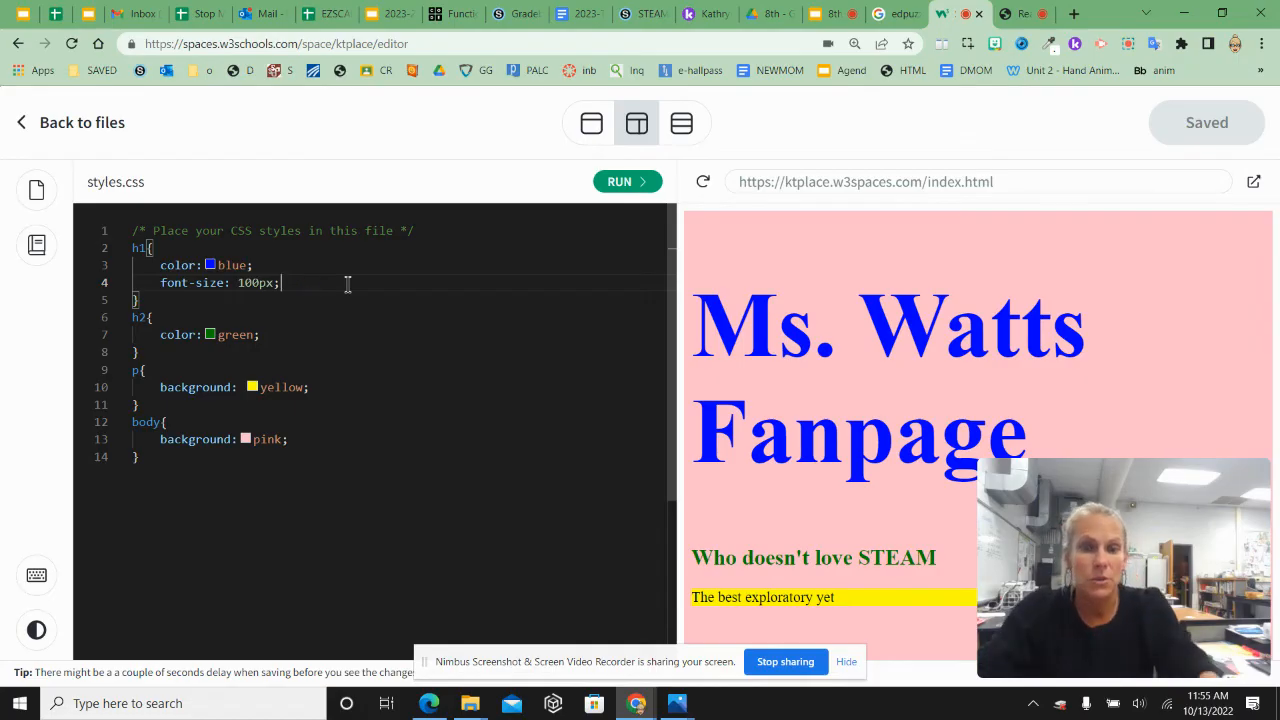
- Add a font-family Lucida Sans declaration to h1 and run to refresh the preview
type("font")
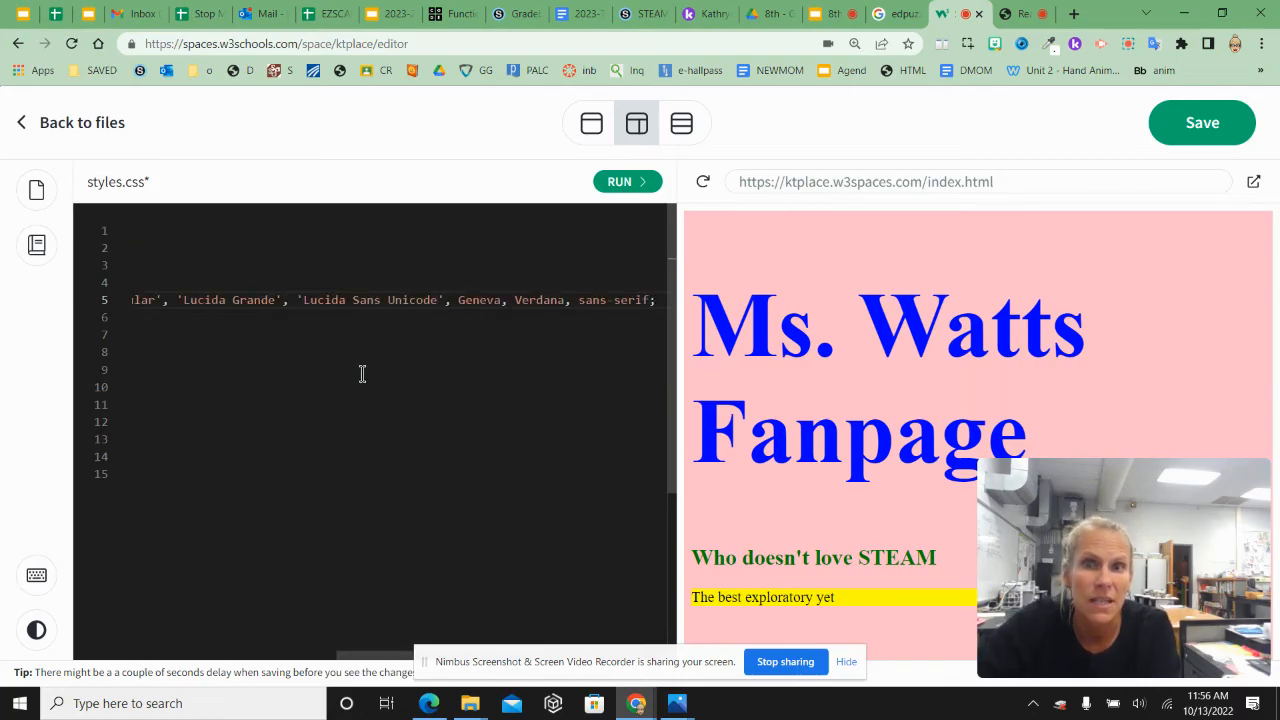
left_click(620, 180)
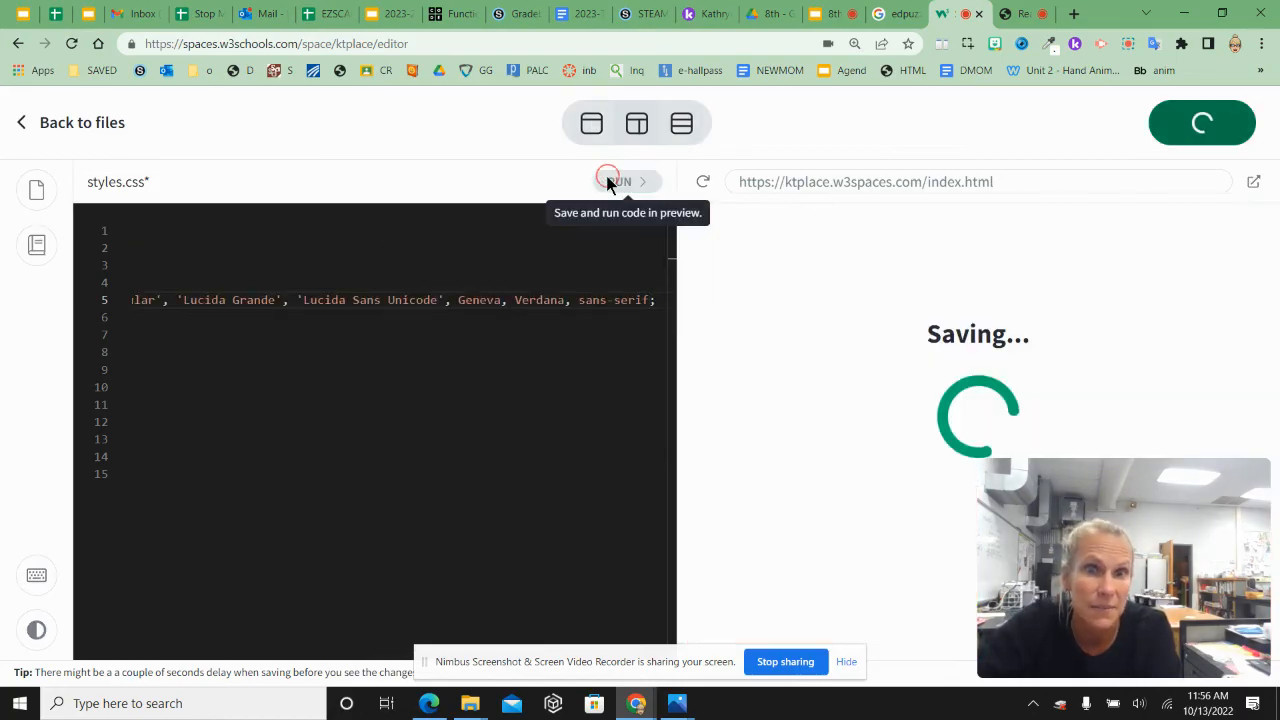
left_click(620, 180)
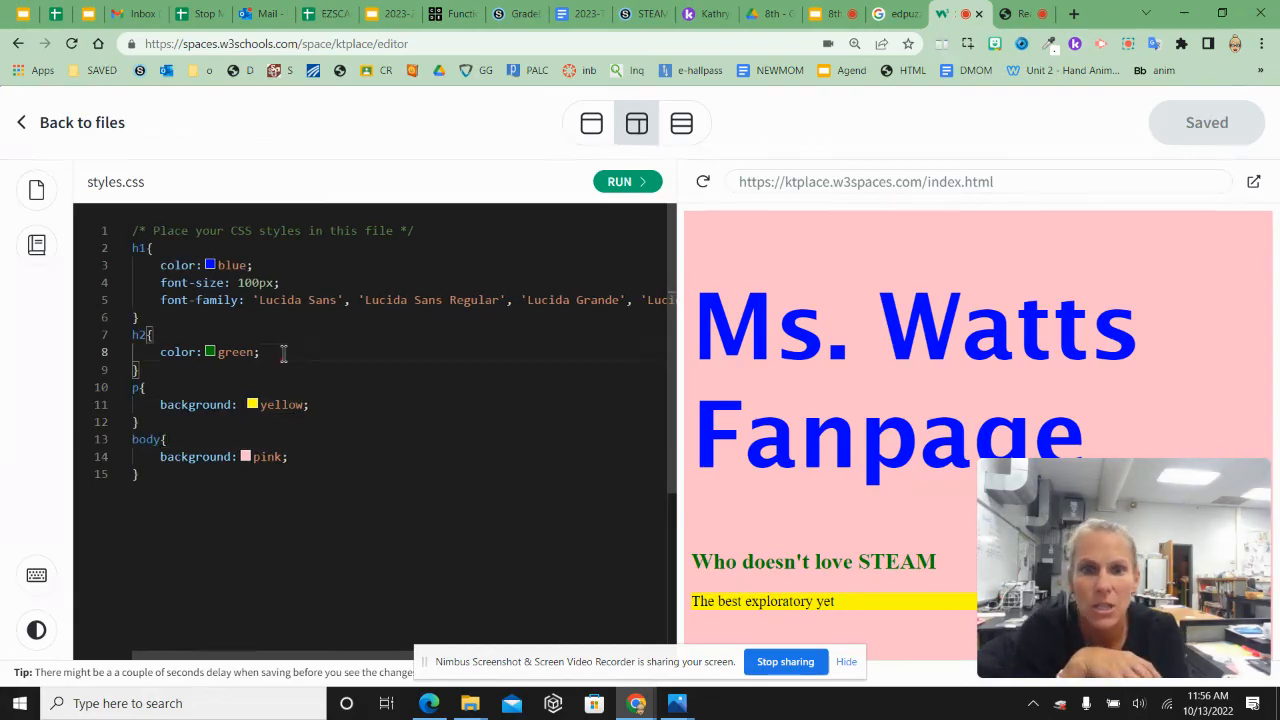
- Add border: 2px solid black; inside the h2 rule to outline the STEAM subheading
key("enter")
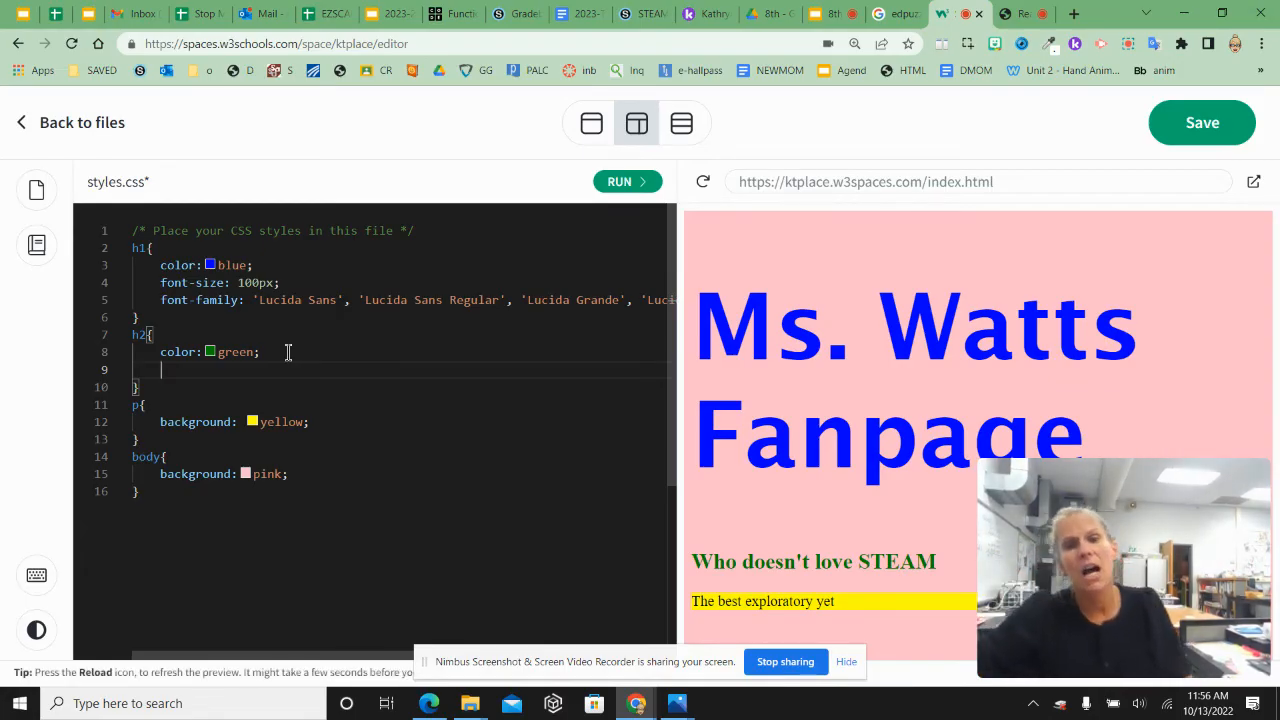
type("bod")
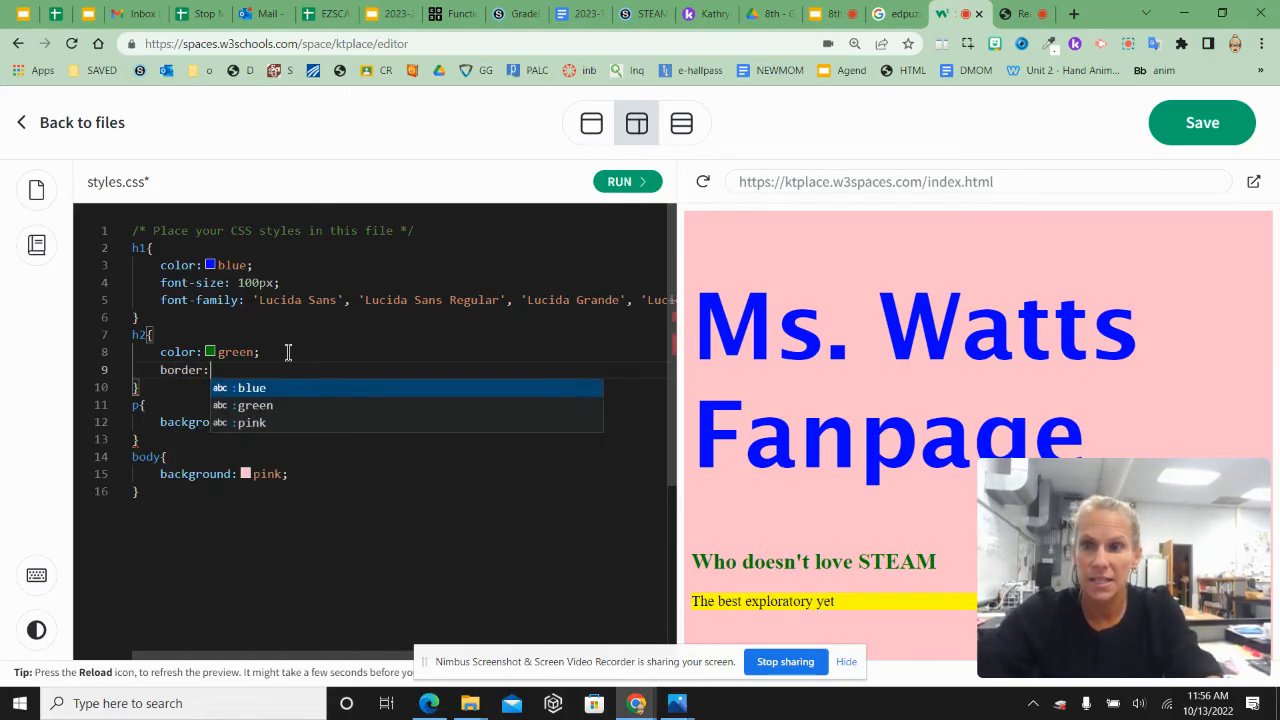
type("2px")
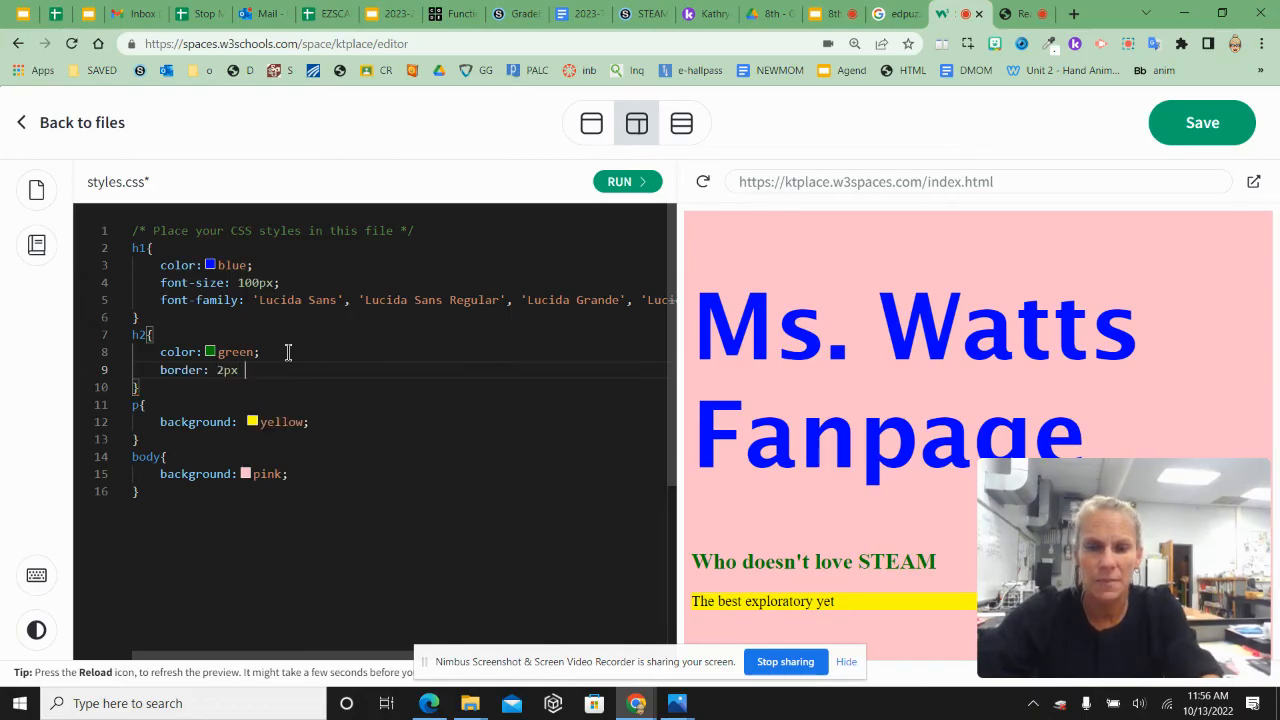
type("solid")
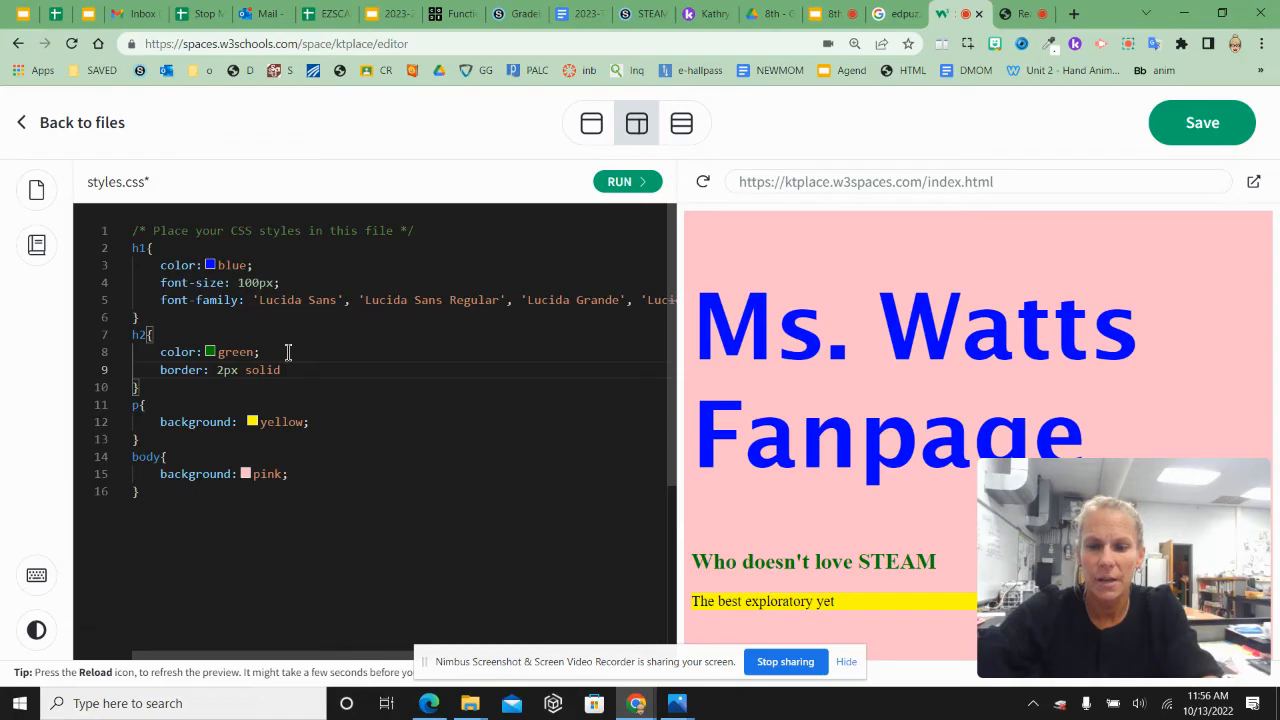
type("black;")
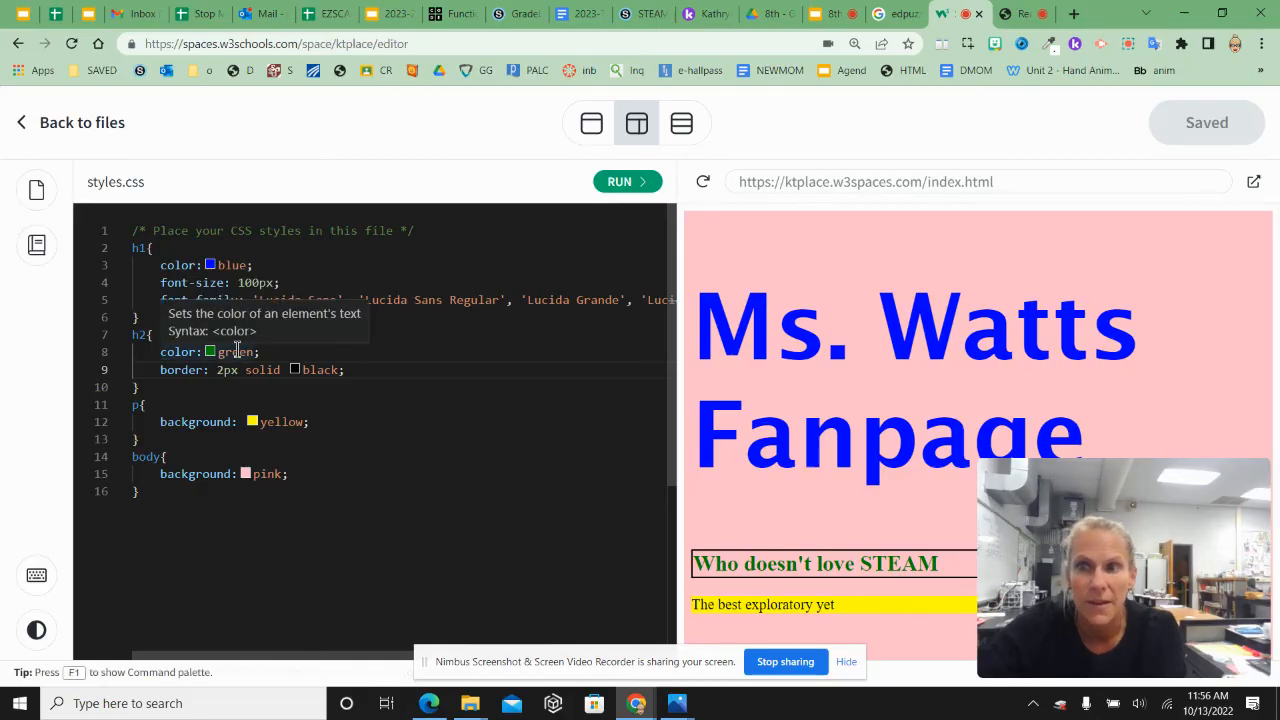
mouse_move(184, 282)
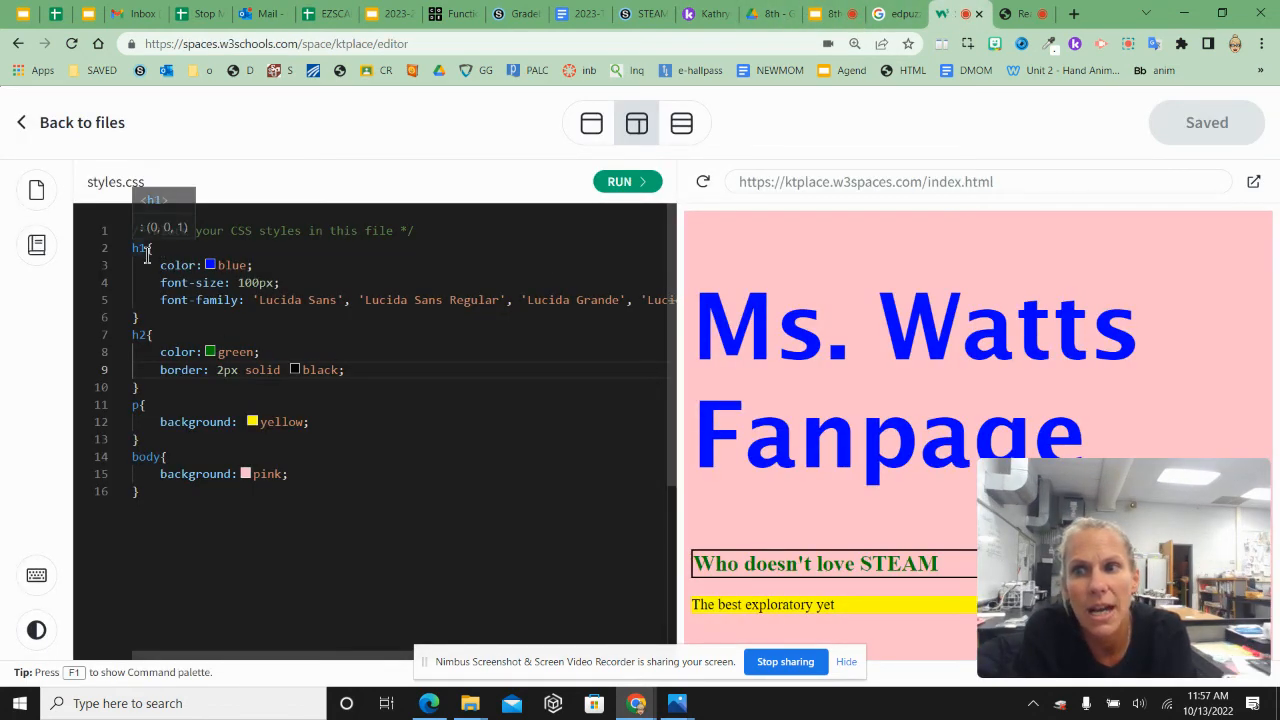
mouse_move(210, 282)
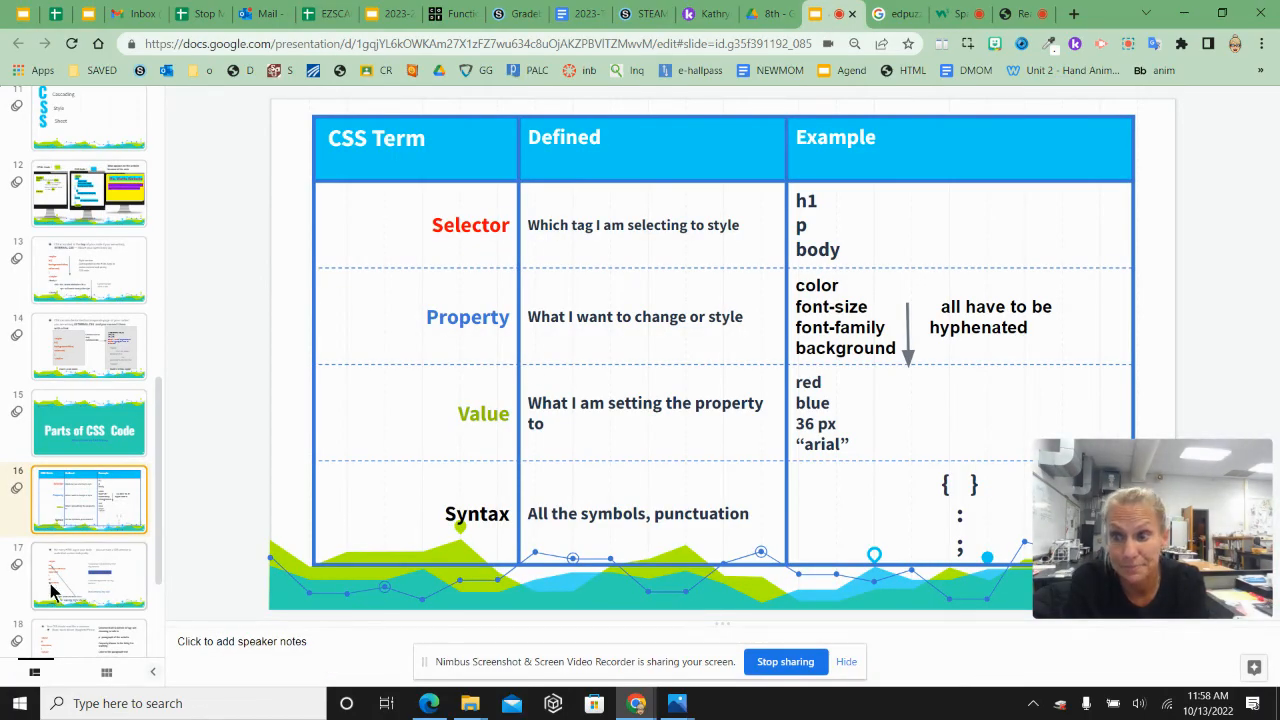
- Show slide 17 pairing each HTML tag with its own CSS selector
left_click(88, 576)
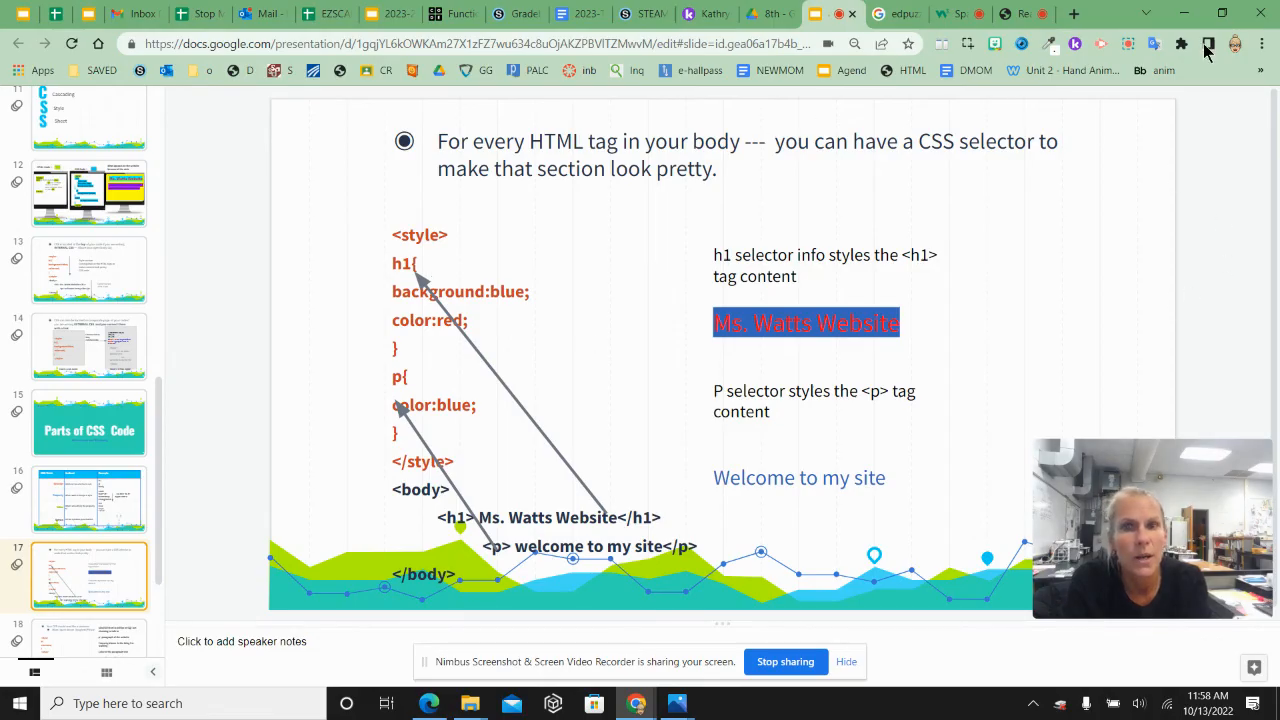
left_click(420, 264)
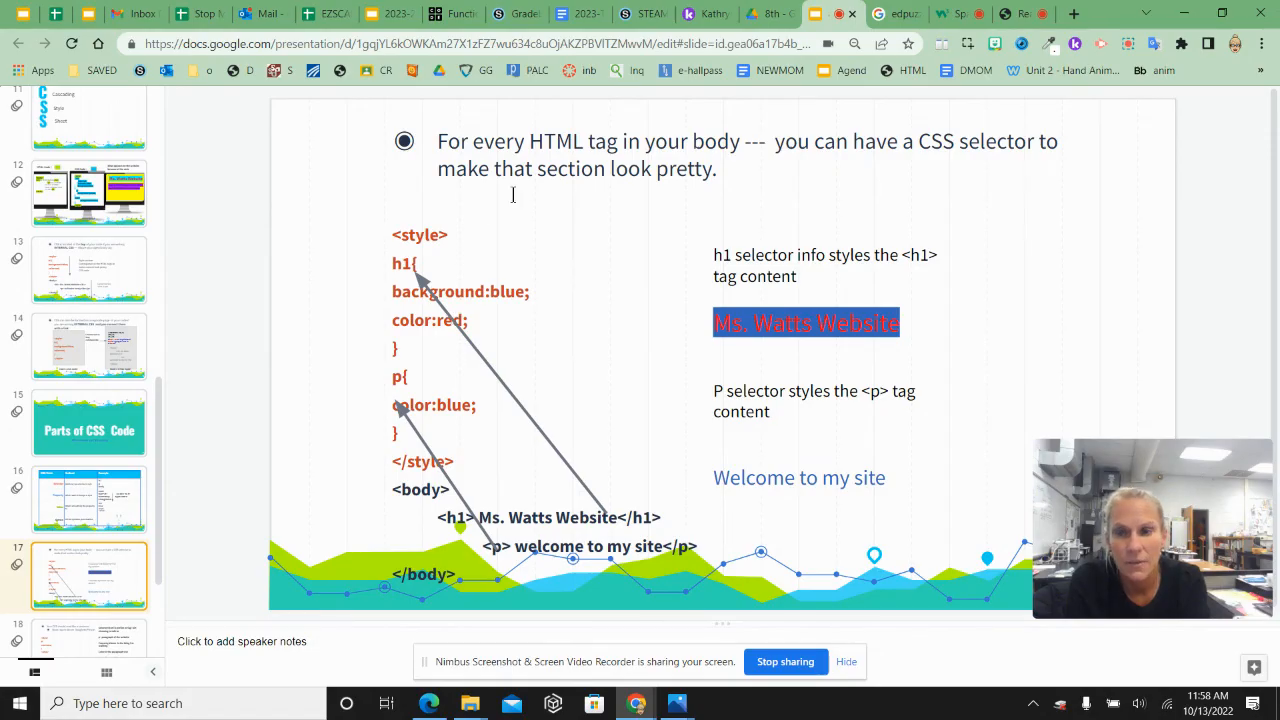
mouse_move(400, 382)
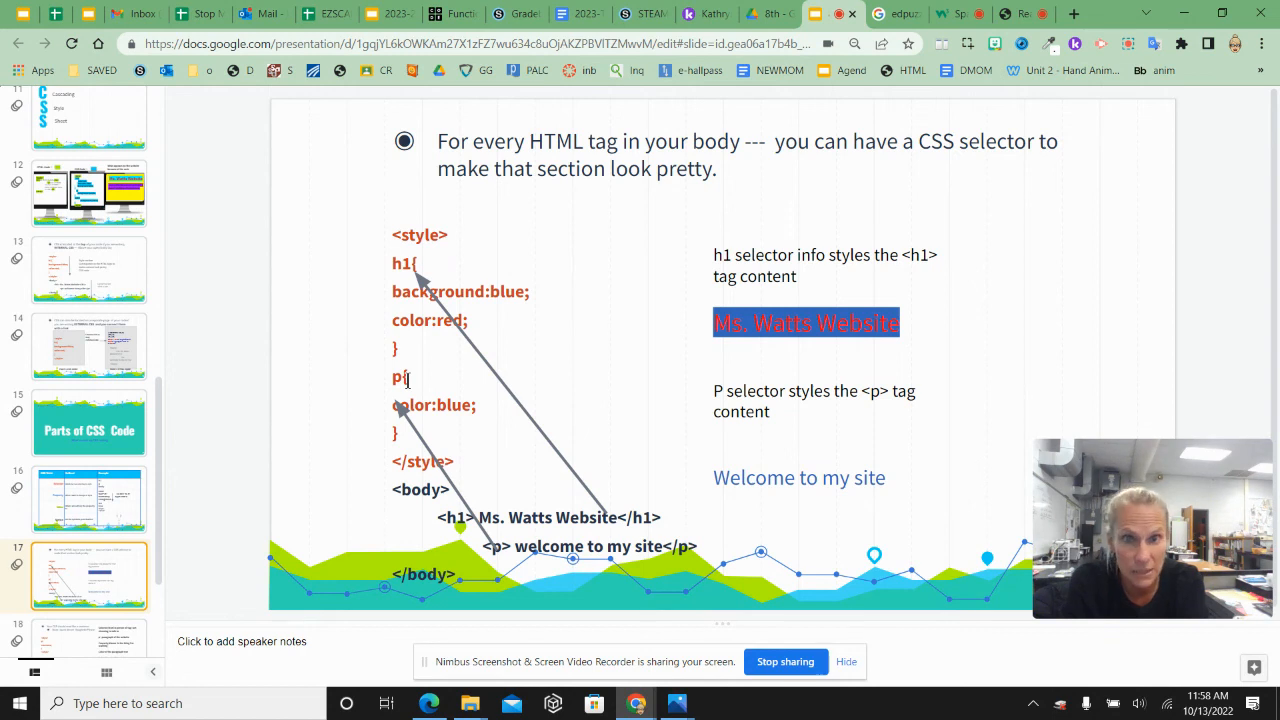
scroll("down", 3)
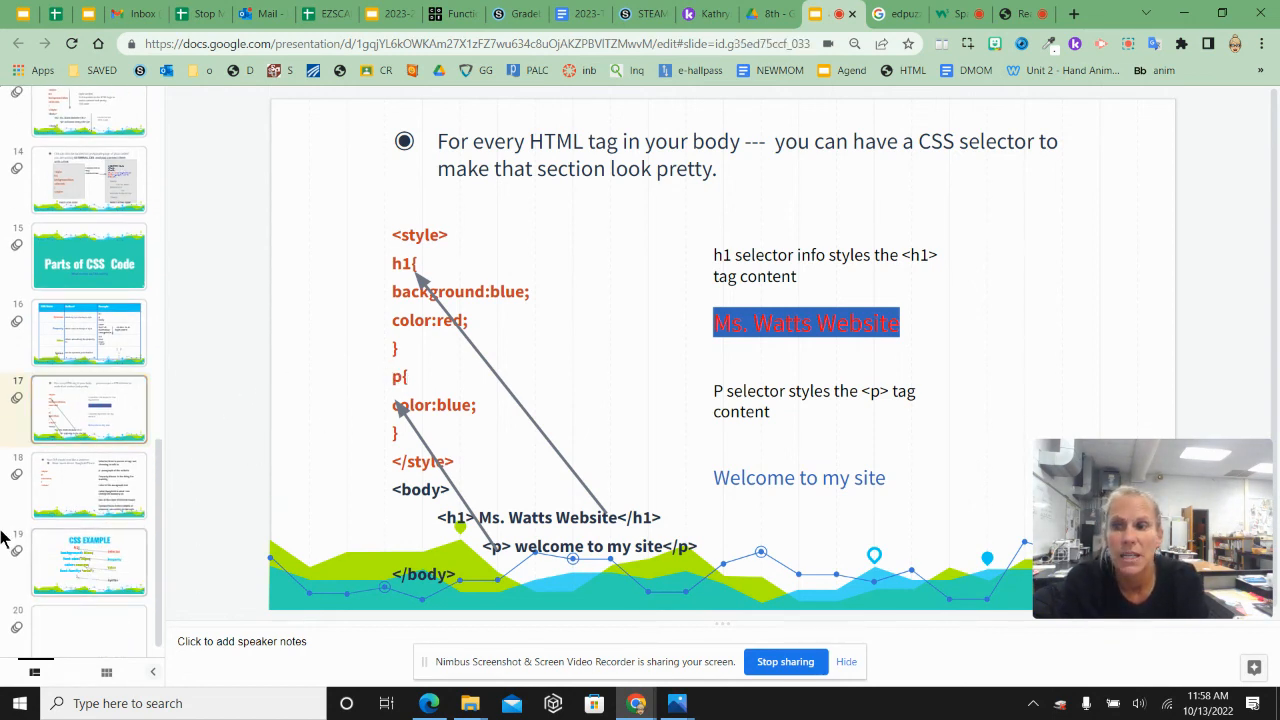
- Show slide 19, CSS EXAMPLE, labelling an h1 rule's selector, properties, values and syntax
left_click(88, 562)
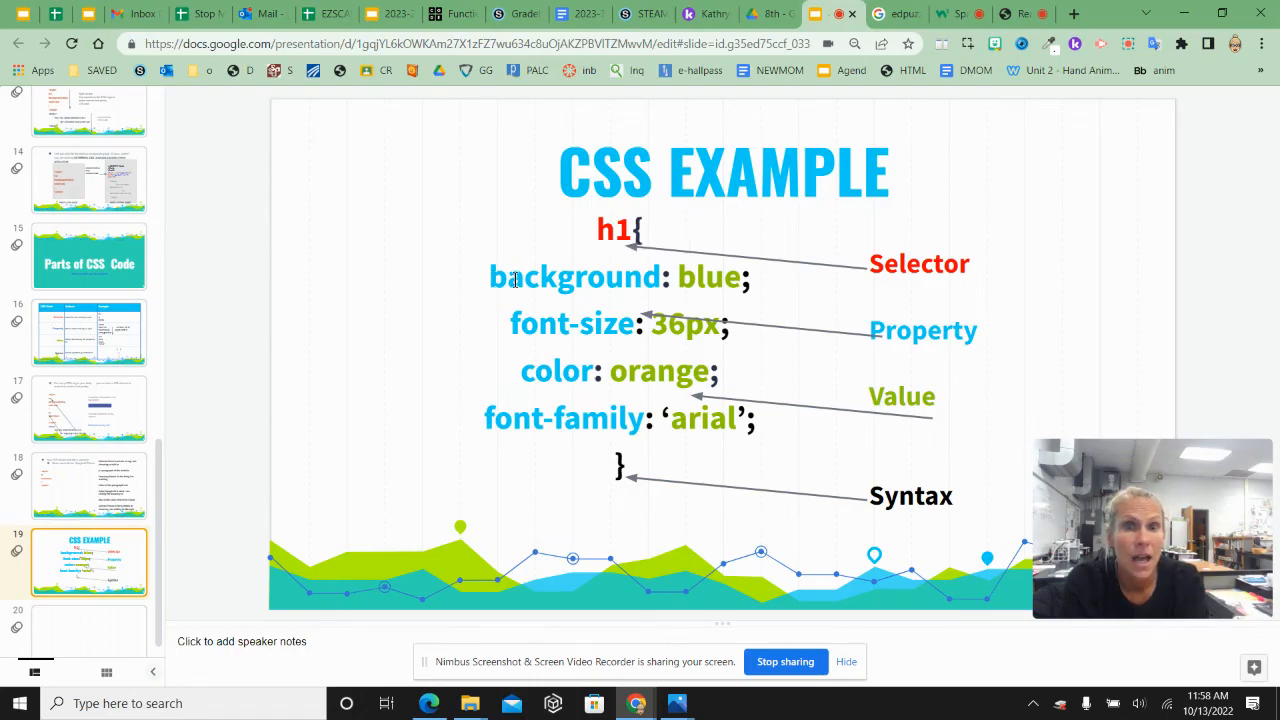
mouse_move(930, 556)
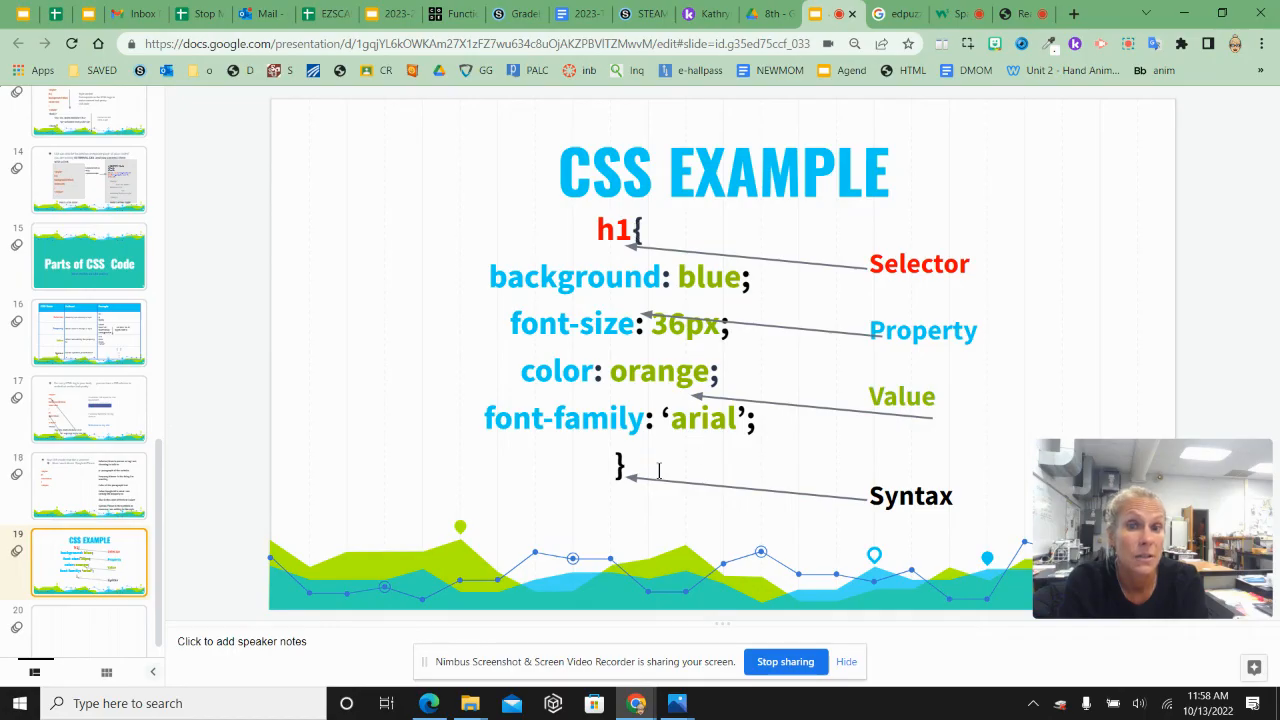
mouse_move(640, 374)
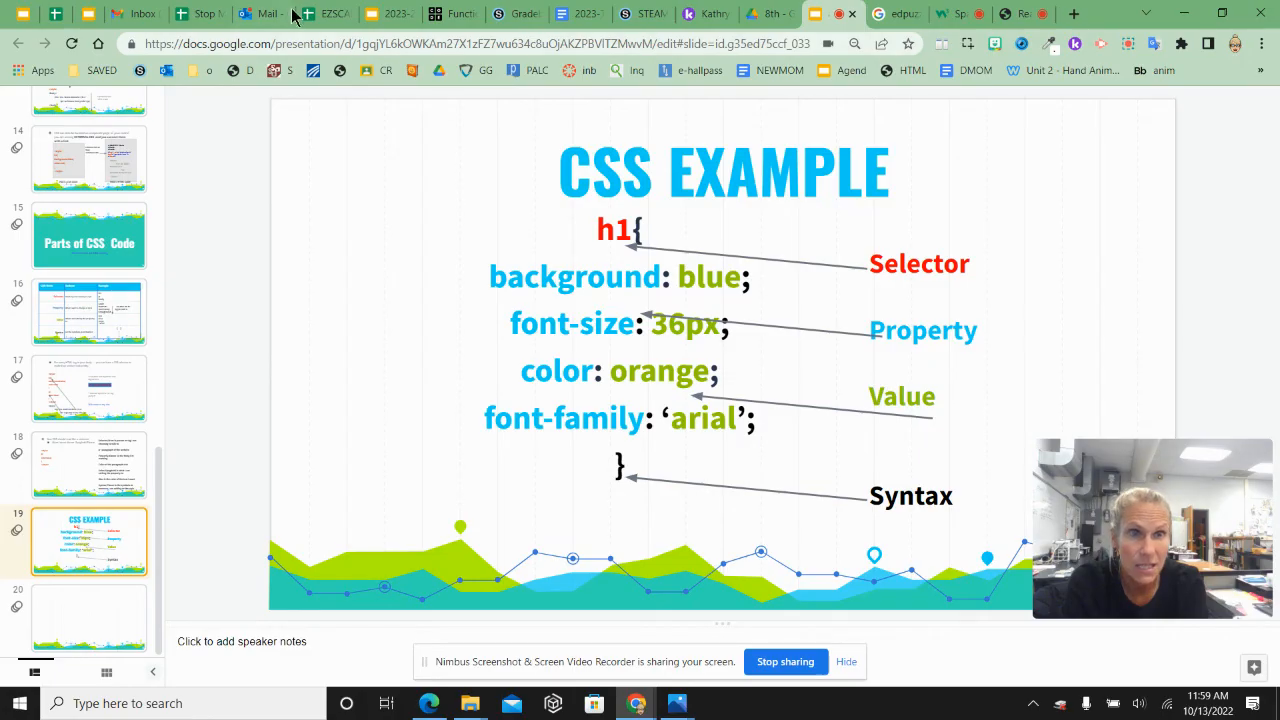
mouse_move(268, 12)
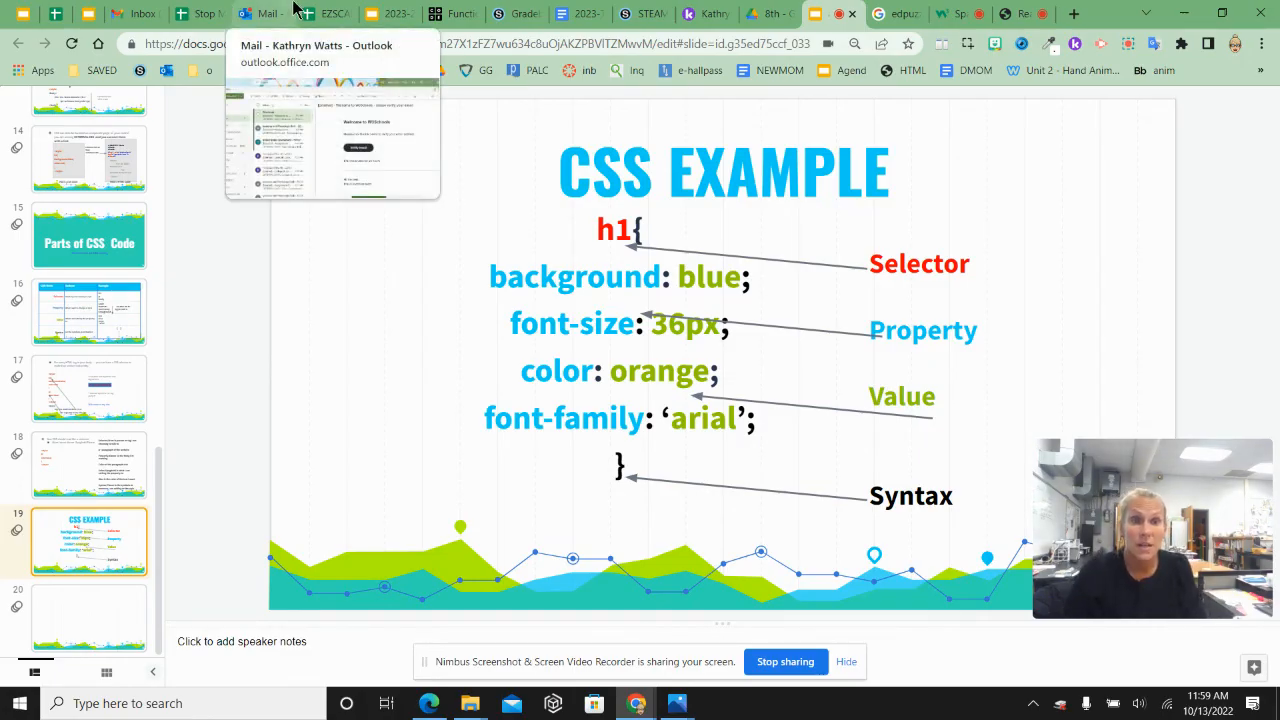